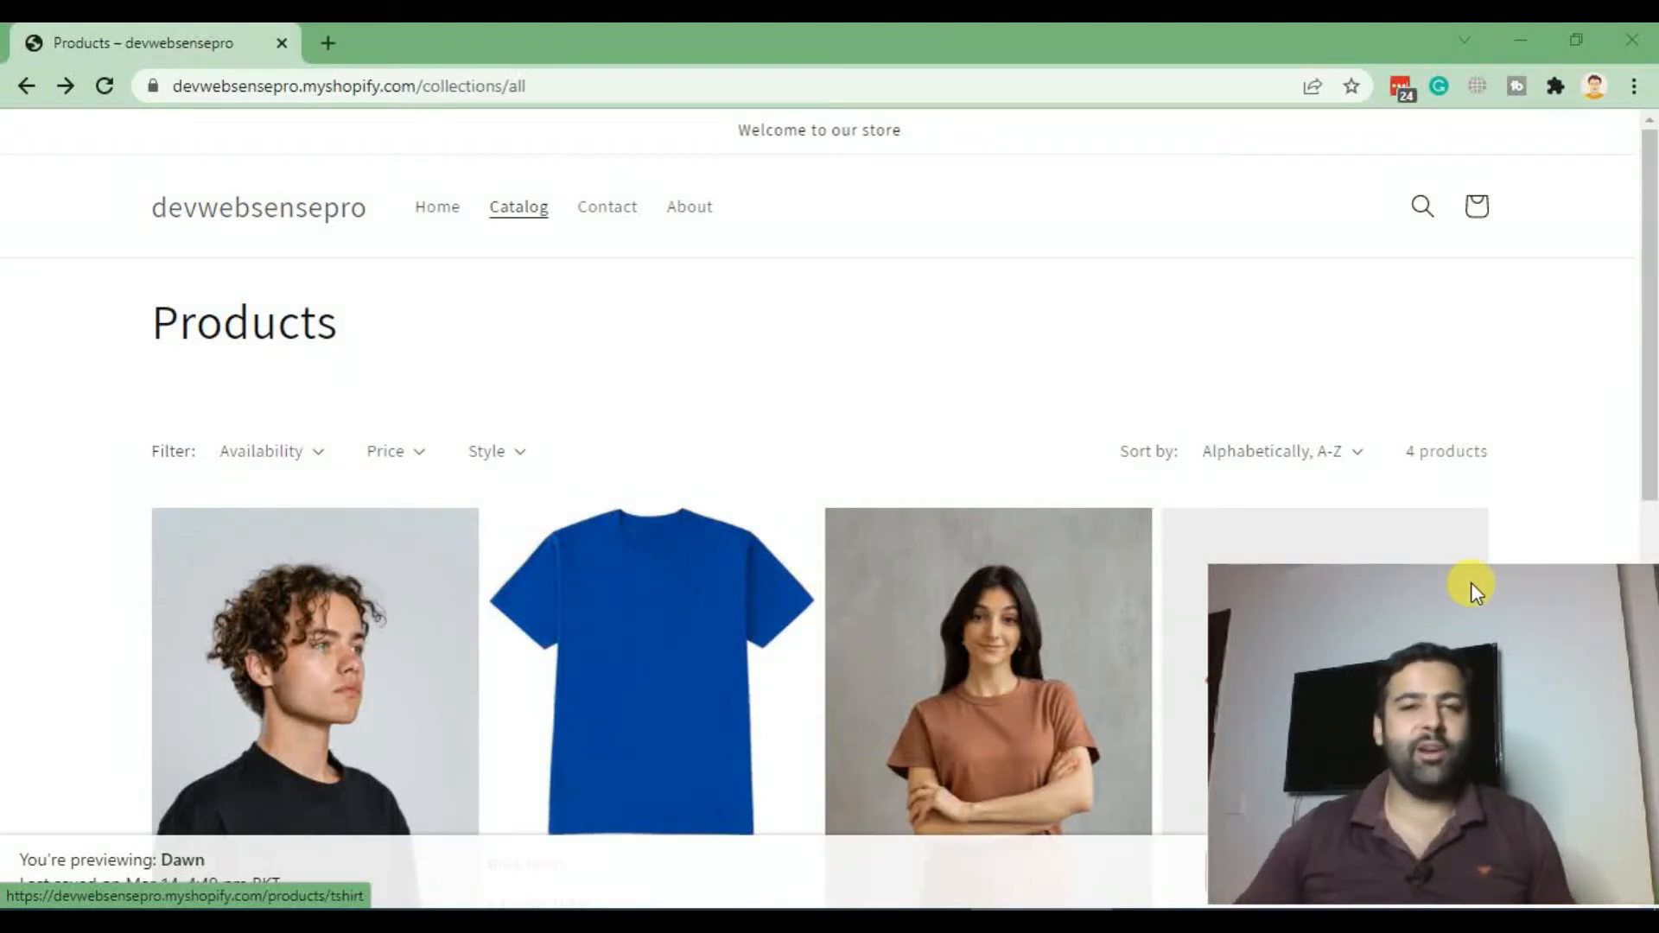
{"action": "mouse_move", "coordinate": [1358, 374]}
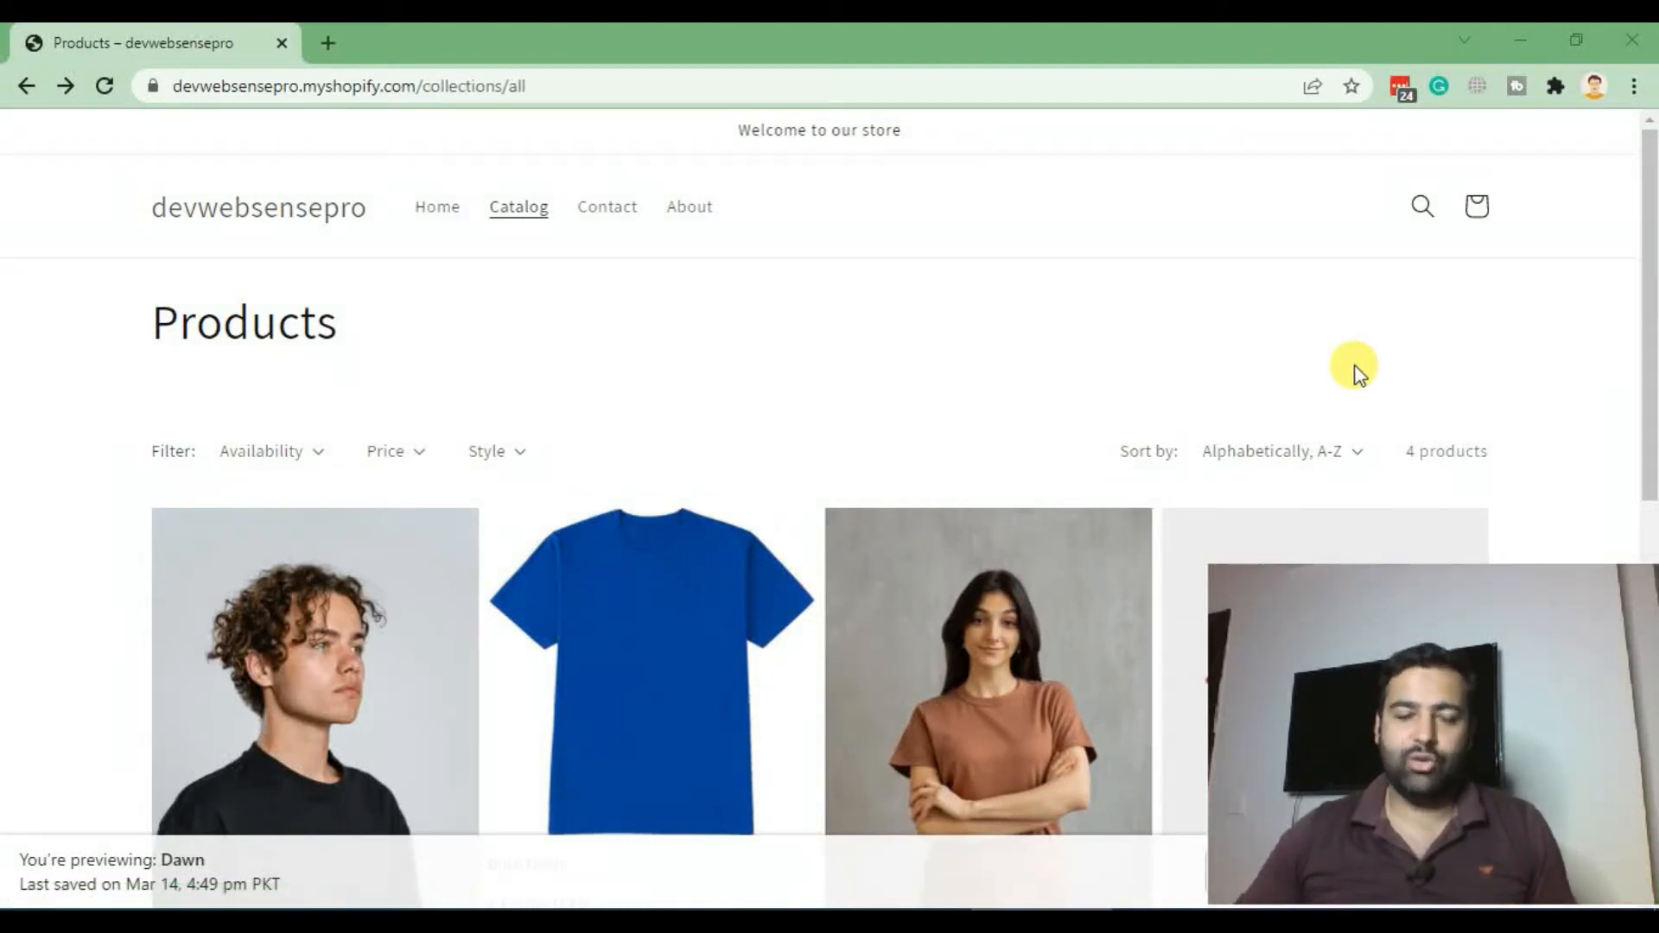
{"action": "mouse_move", "coordinate": [341, 293]}
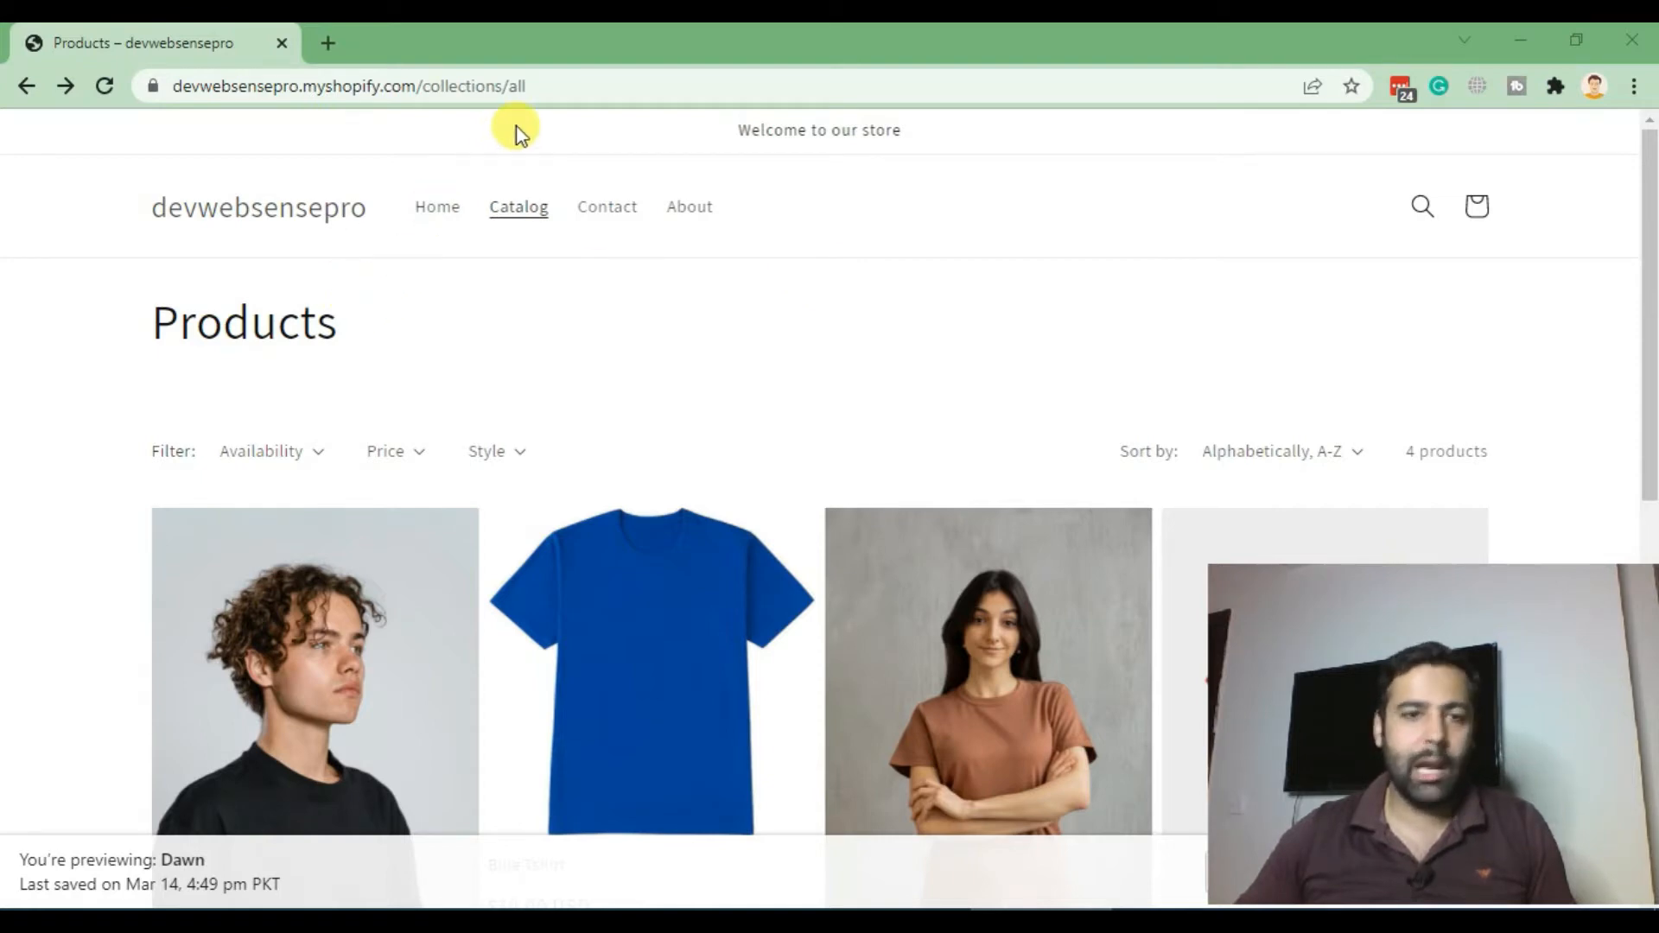
{"action": "mouse_move", "coordinate": [511, 425]}
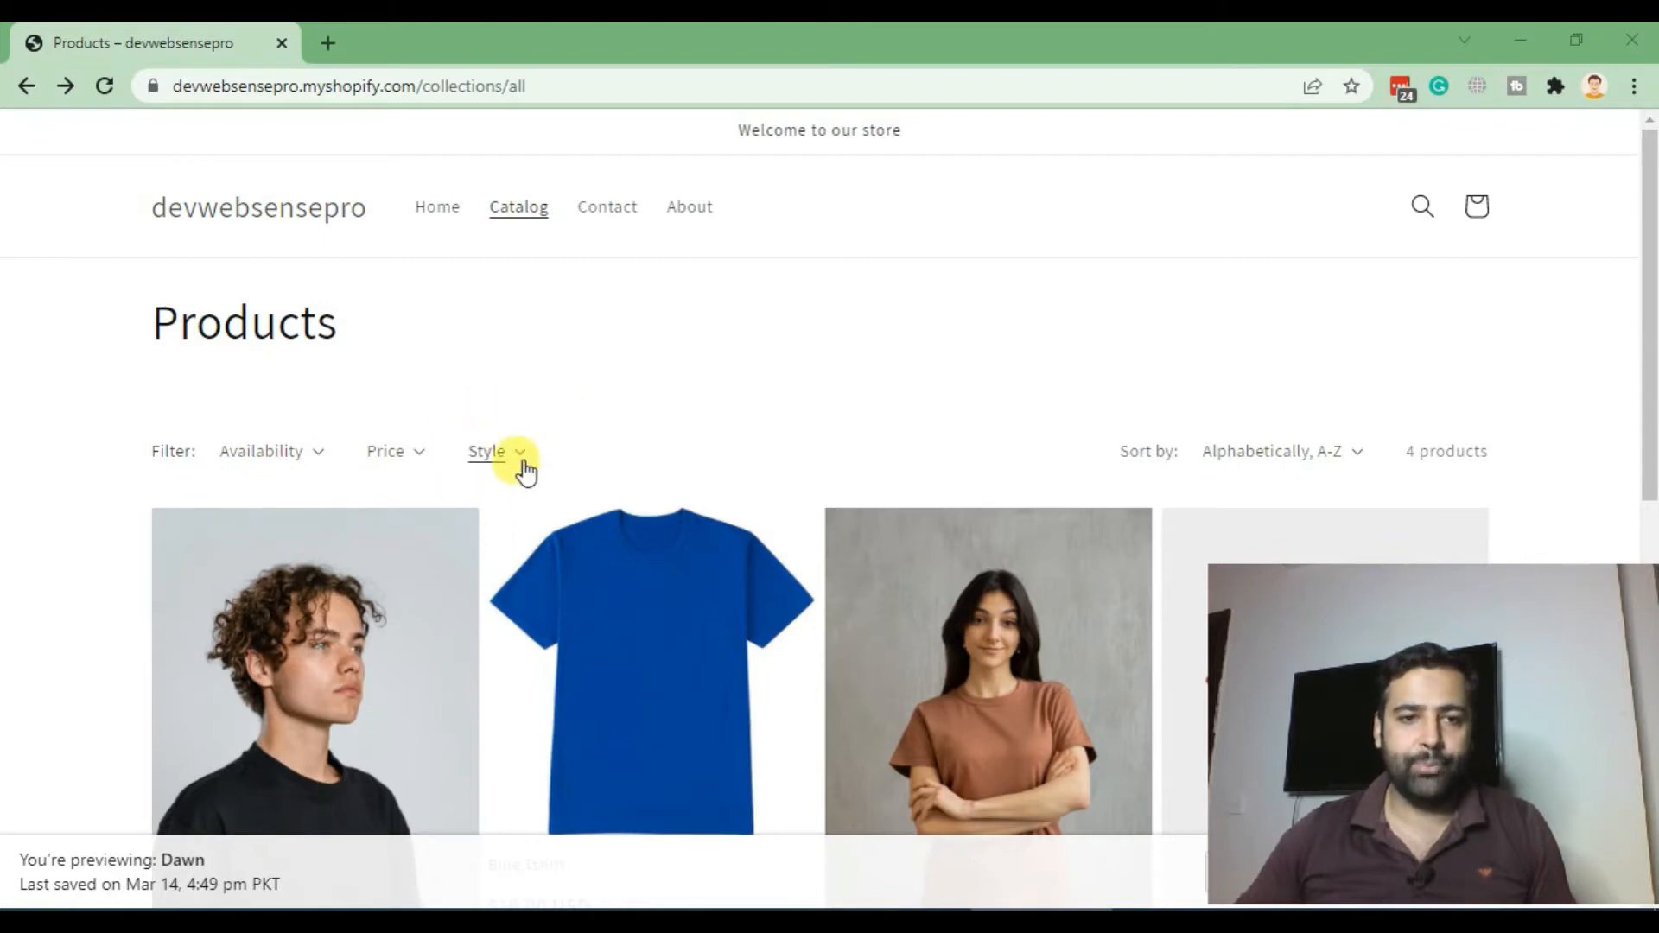
Step: In the preview tab, try the Style filter with Round-neck, then with Polo
{"action": "left_click", "coordinate": [494, 451]}
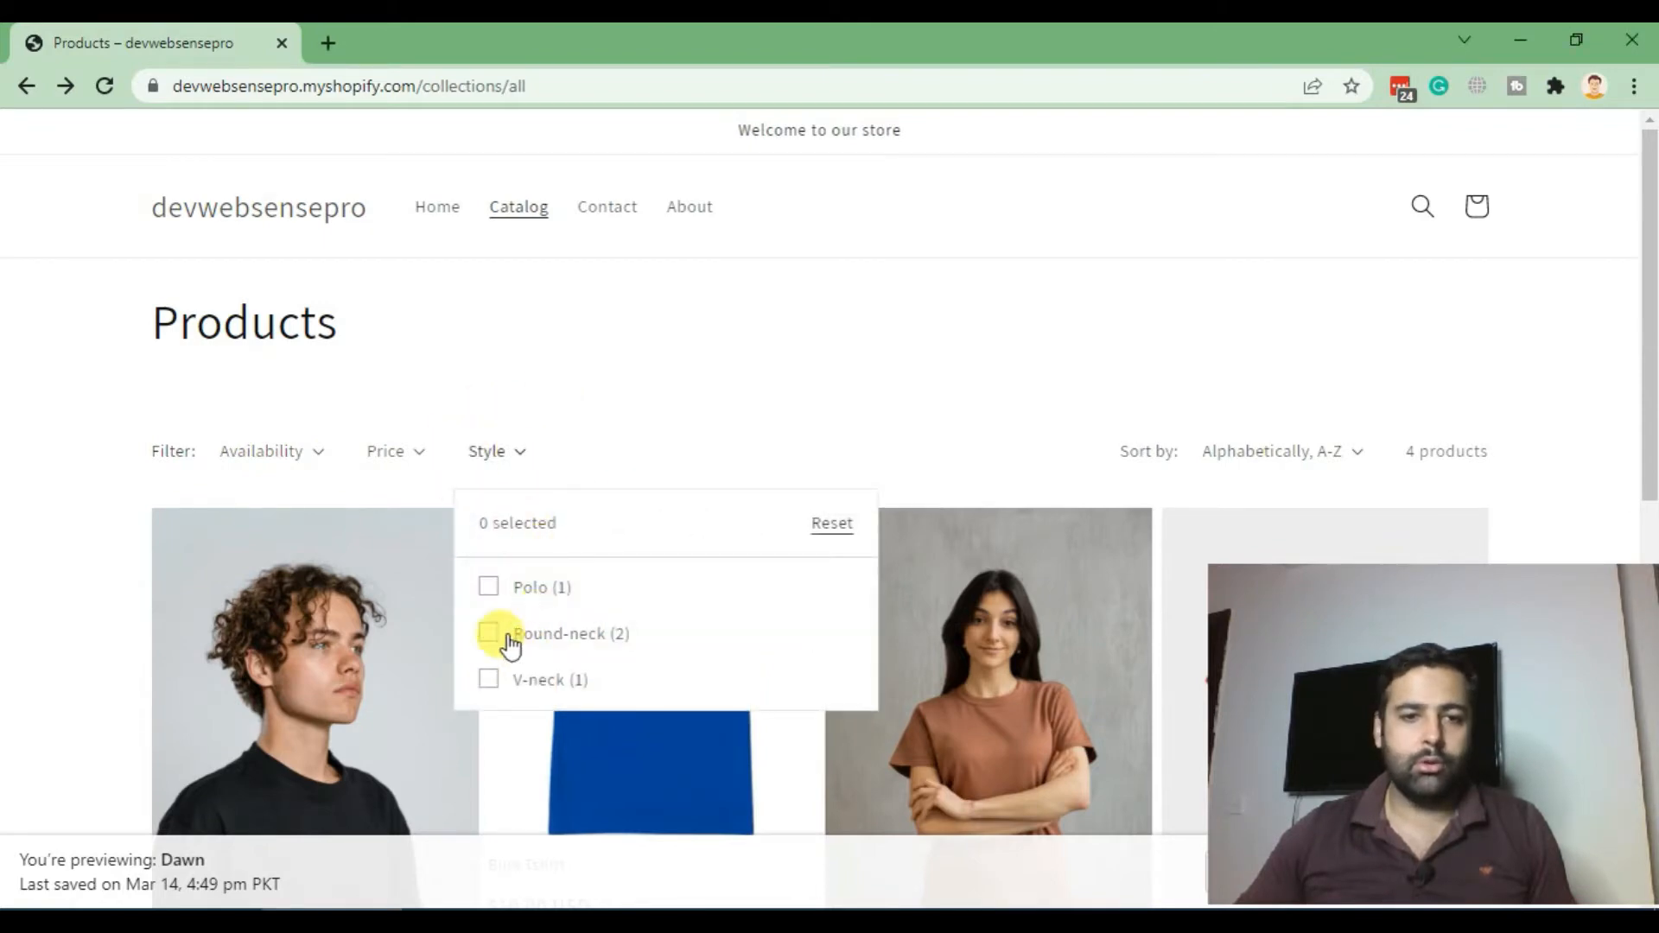
{"action": "mouse_move", "coordinate": [555, 714]}
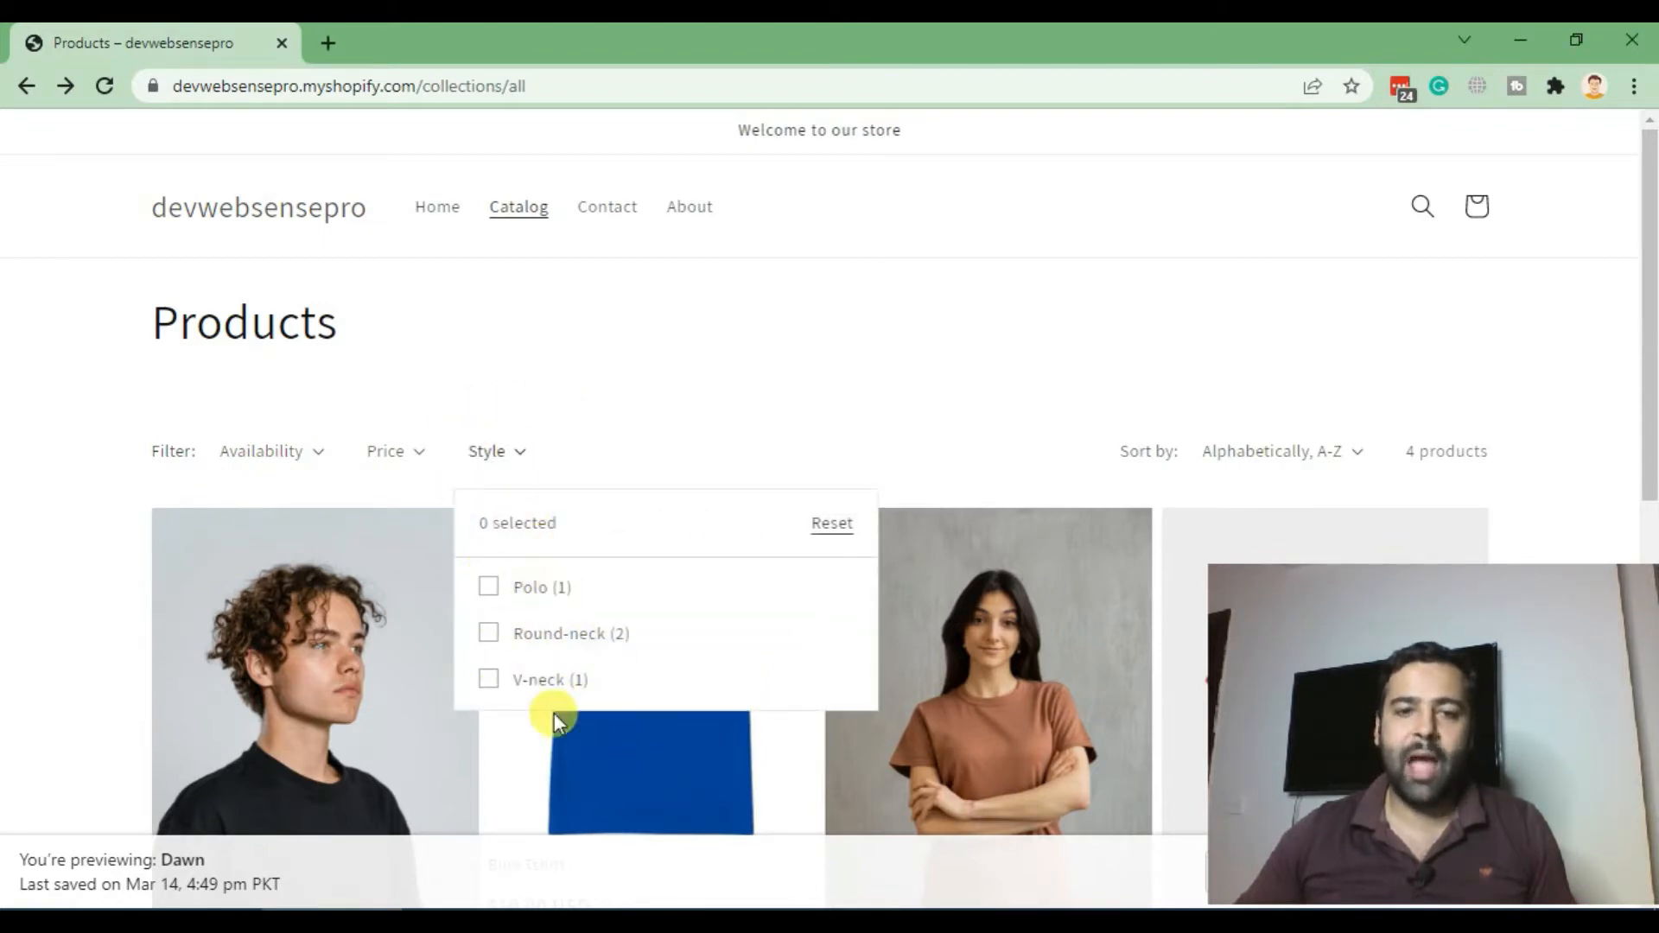
{"action": "mouse_move", "coordinate": [674, 630]}
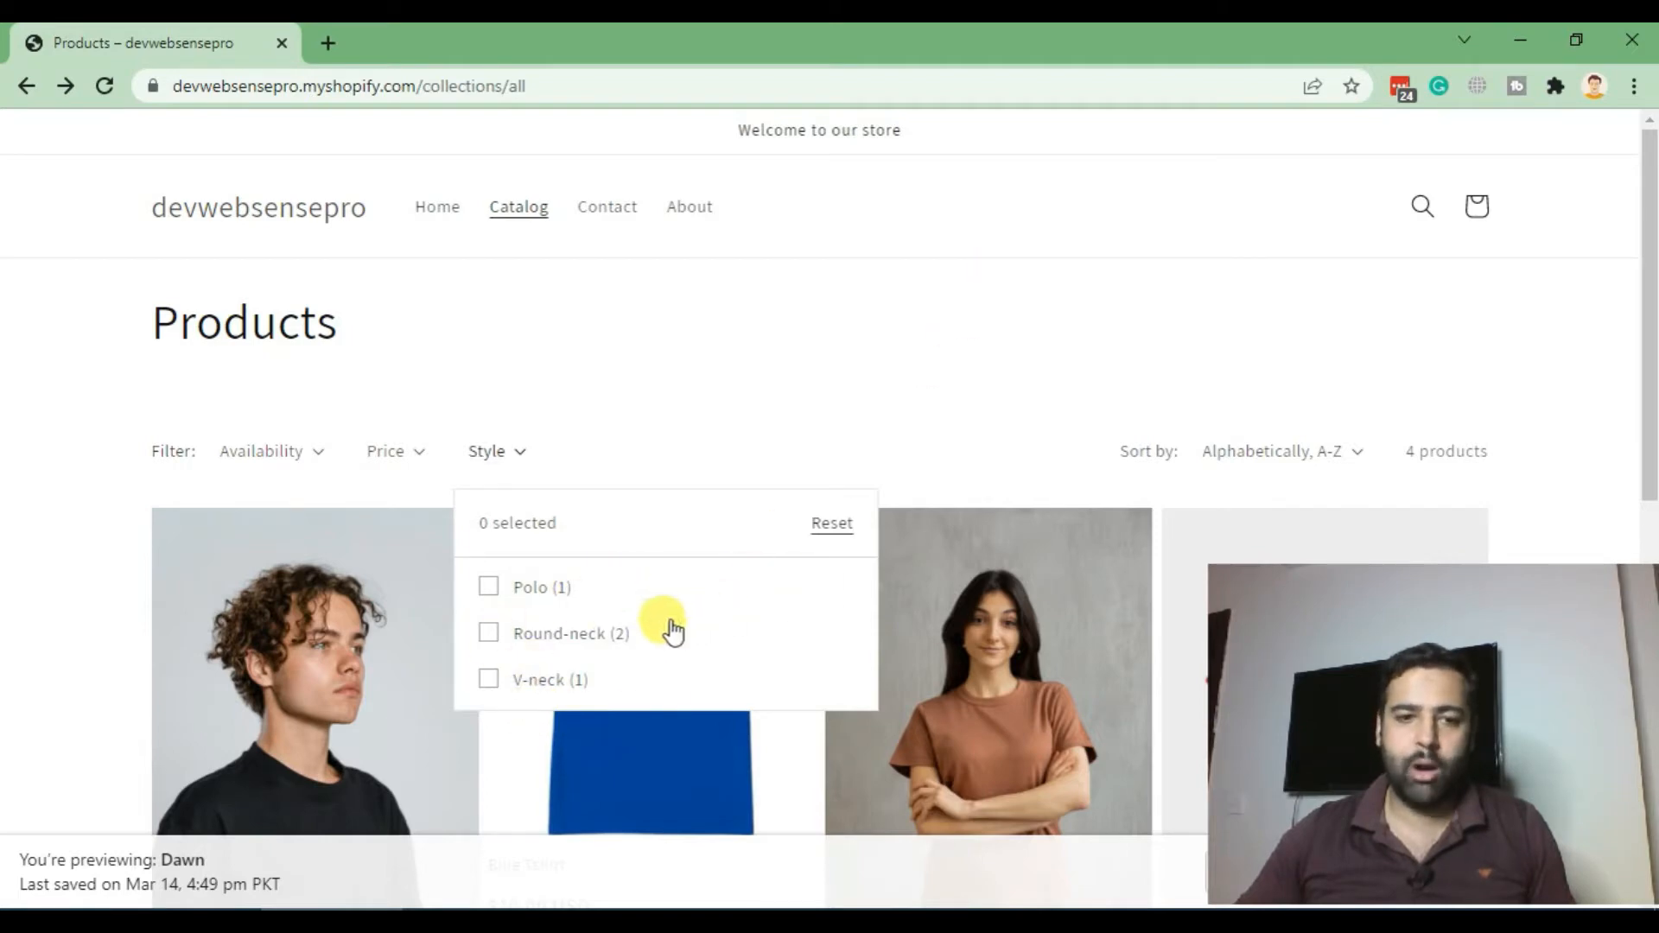
{"action": "left_click", "coordinate": [487, 633]}
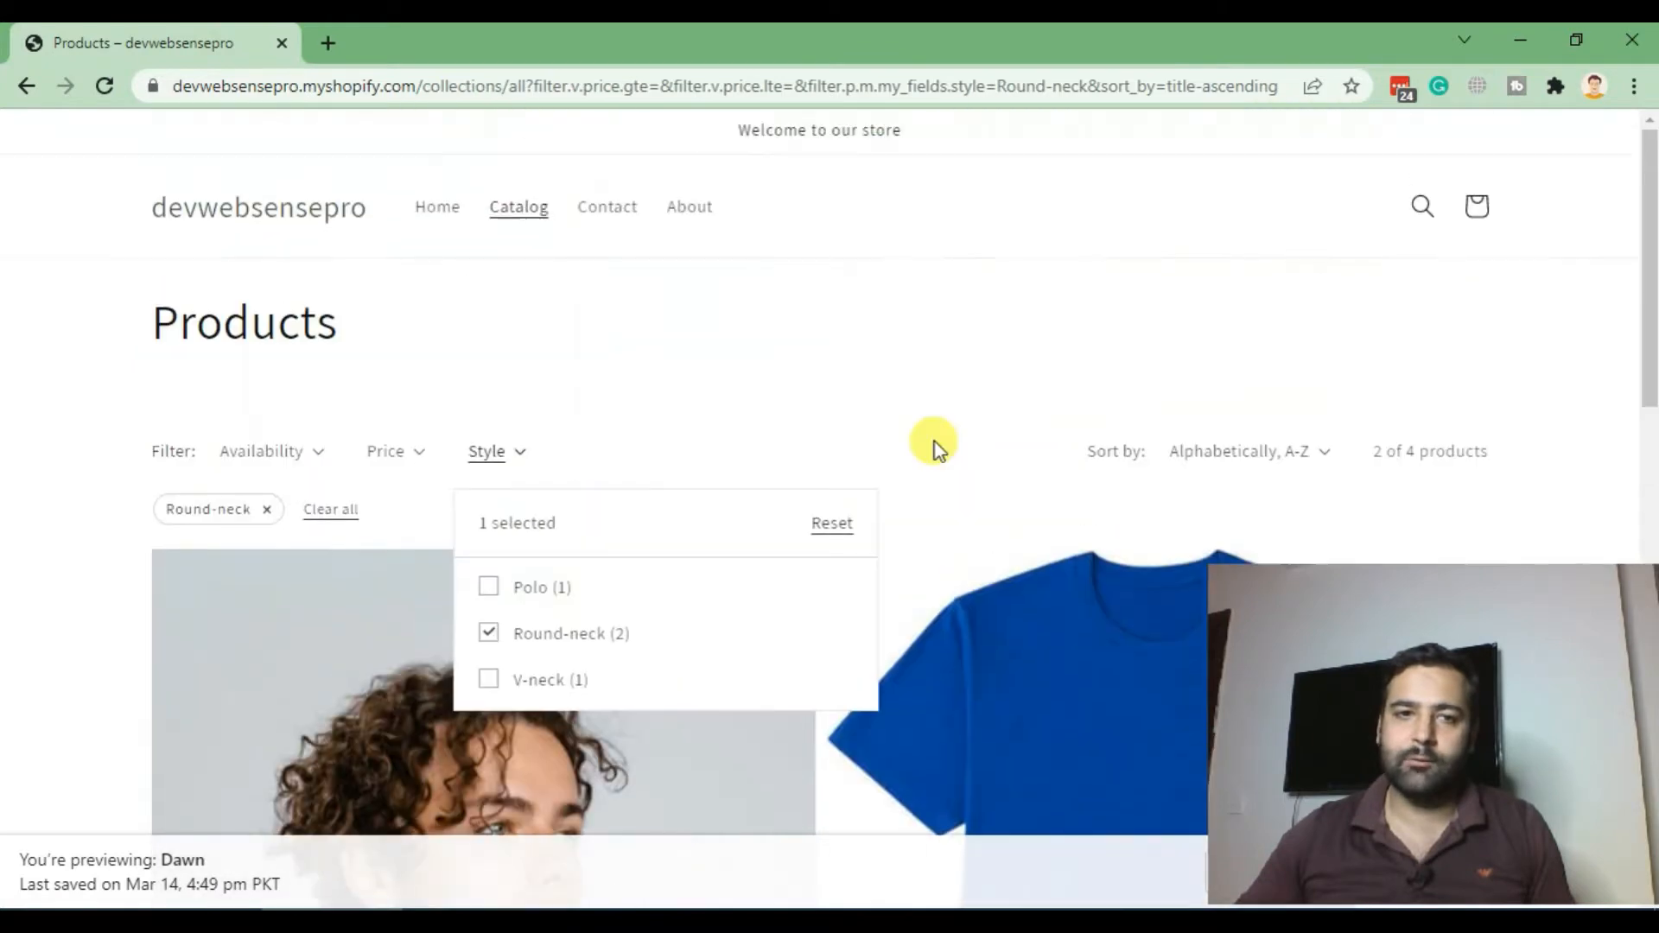
{"action": "left_click", "coordinate": [489, 632]}
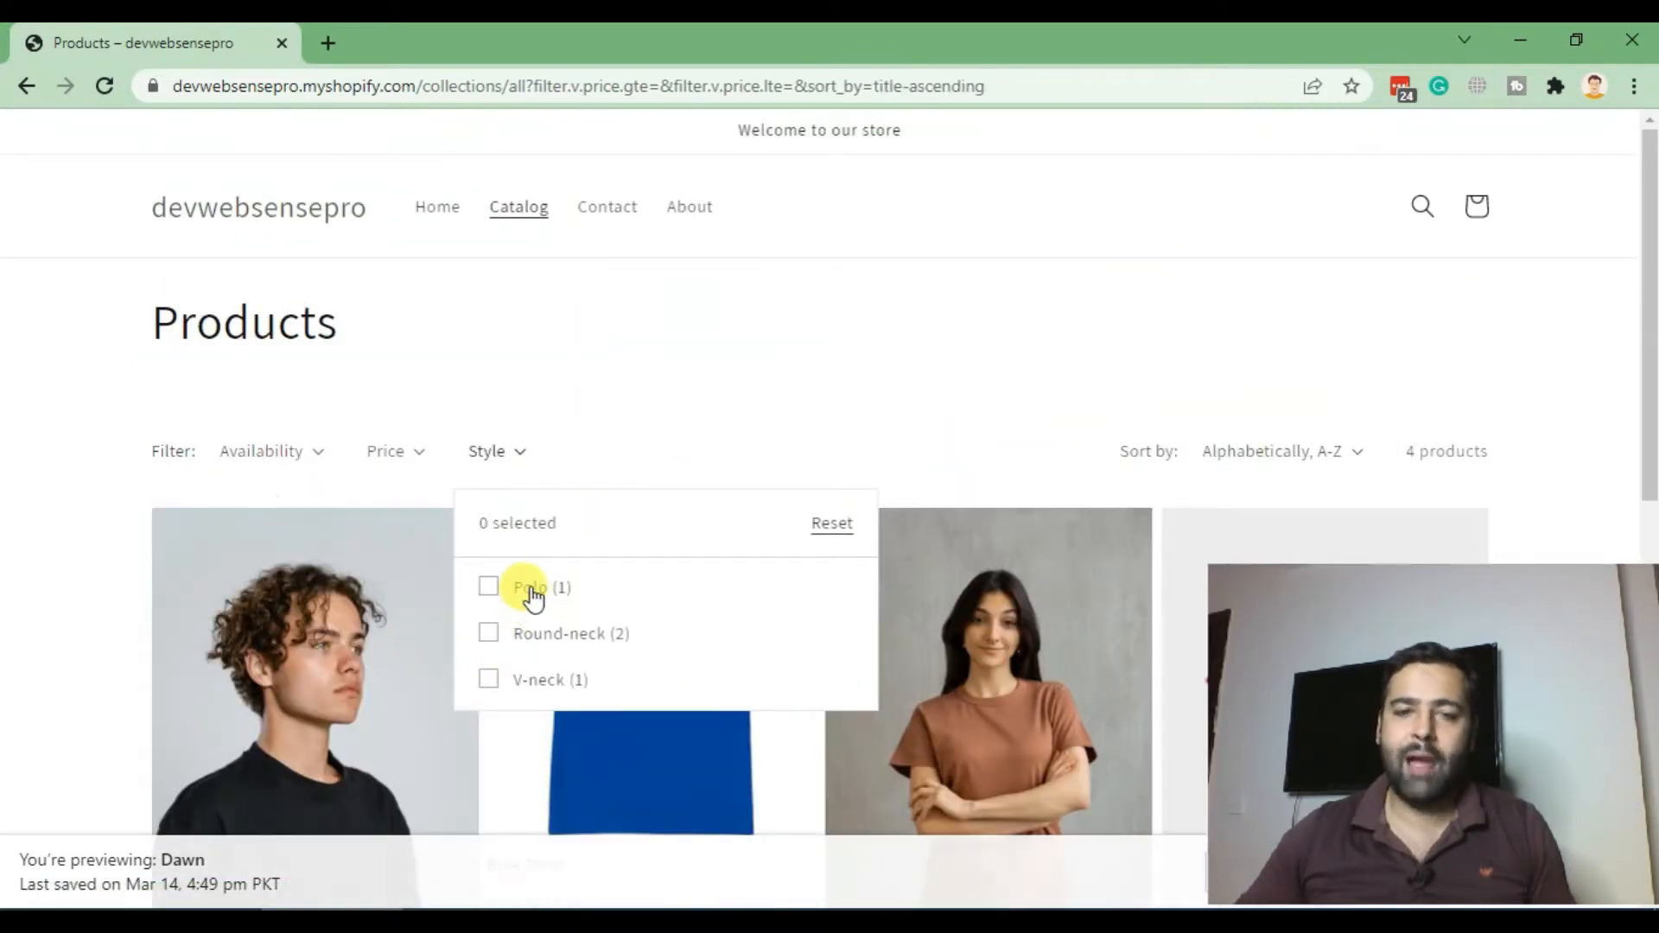
{"action": "left_click", "coordinate": [487, 586]}
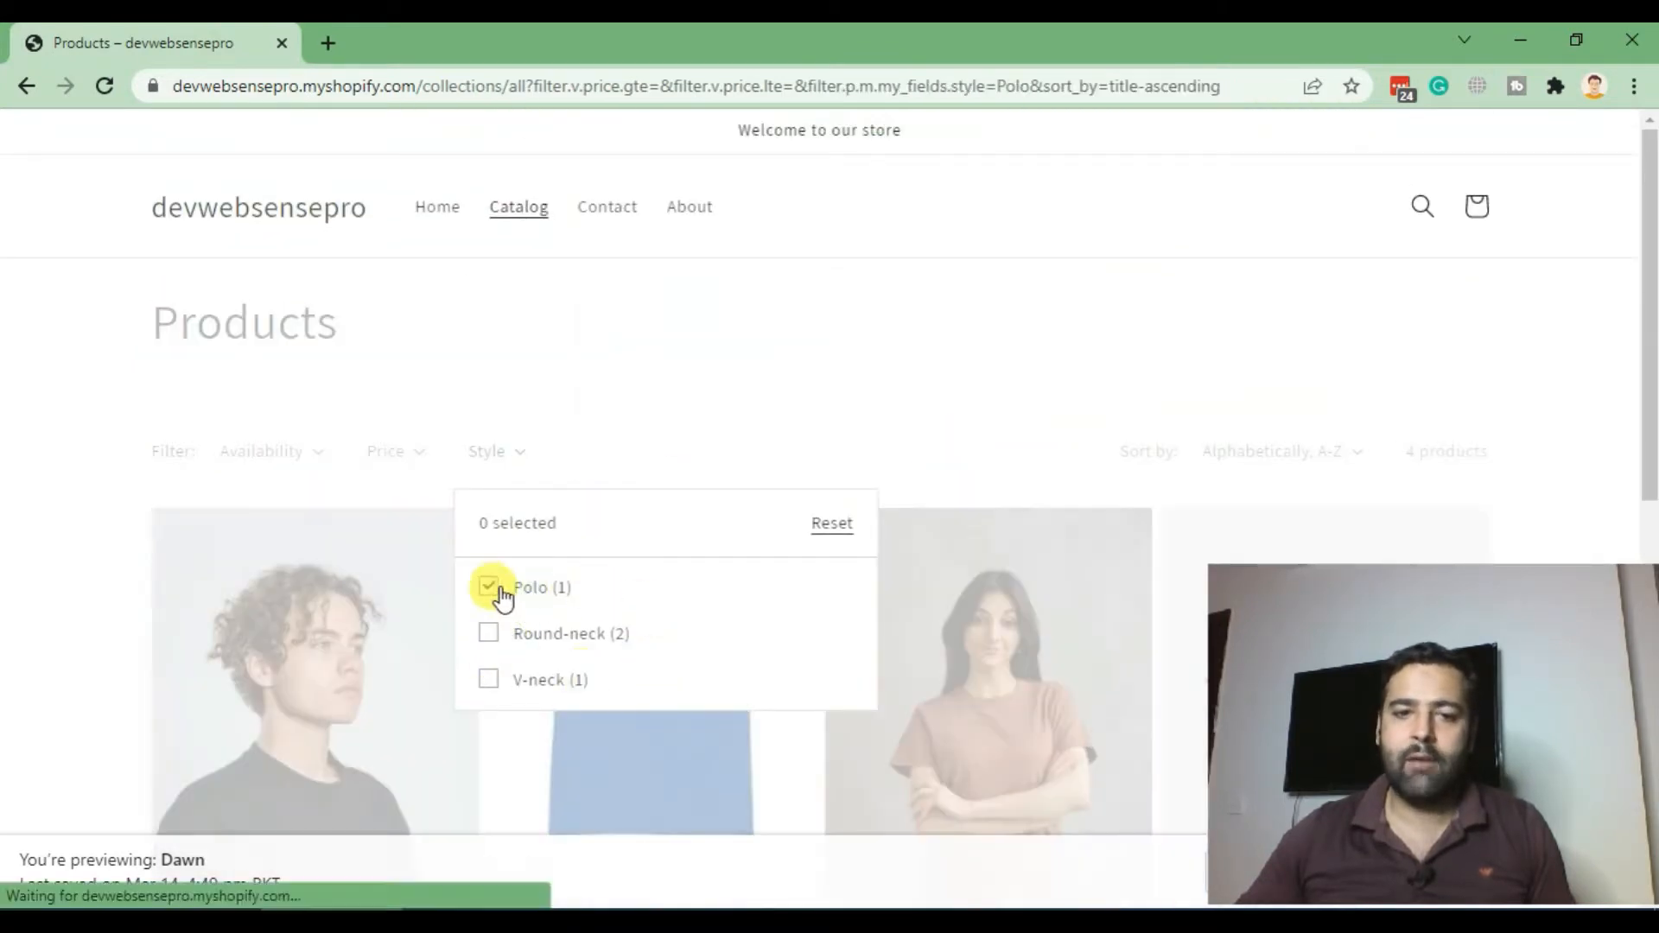
{"action": "left_click", "coordinate": [487, 587]}
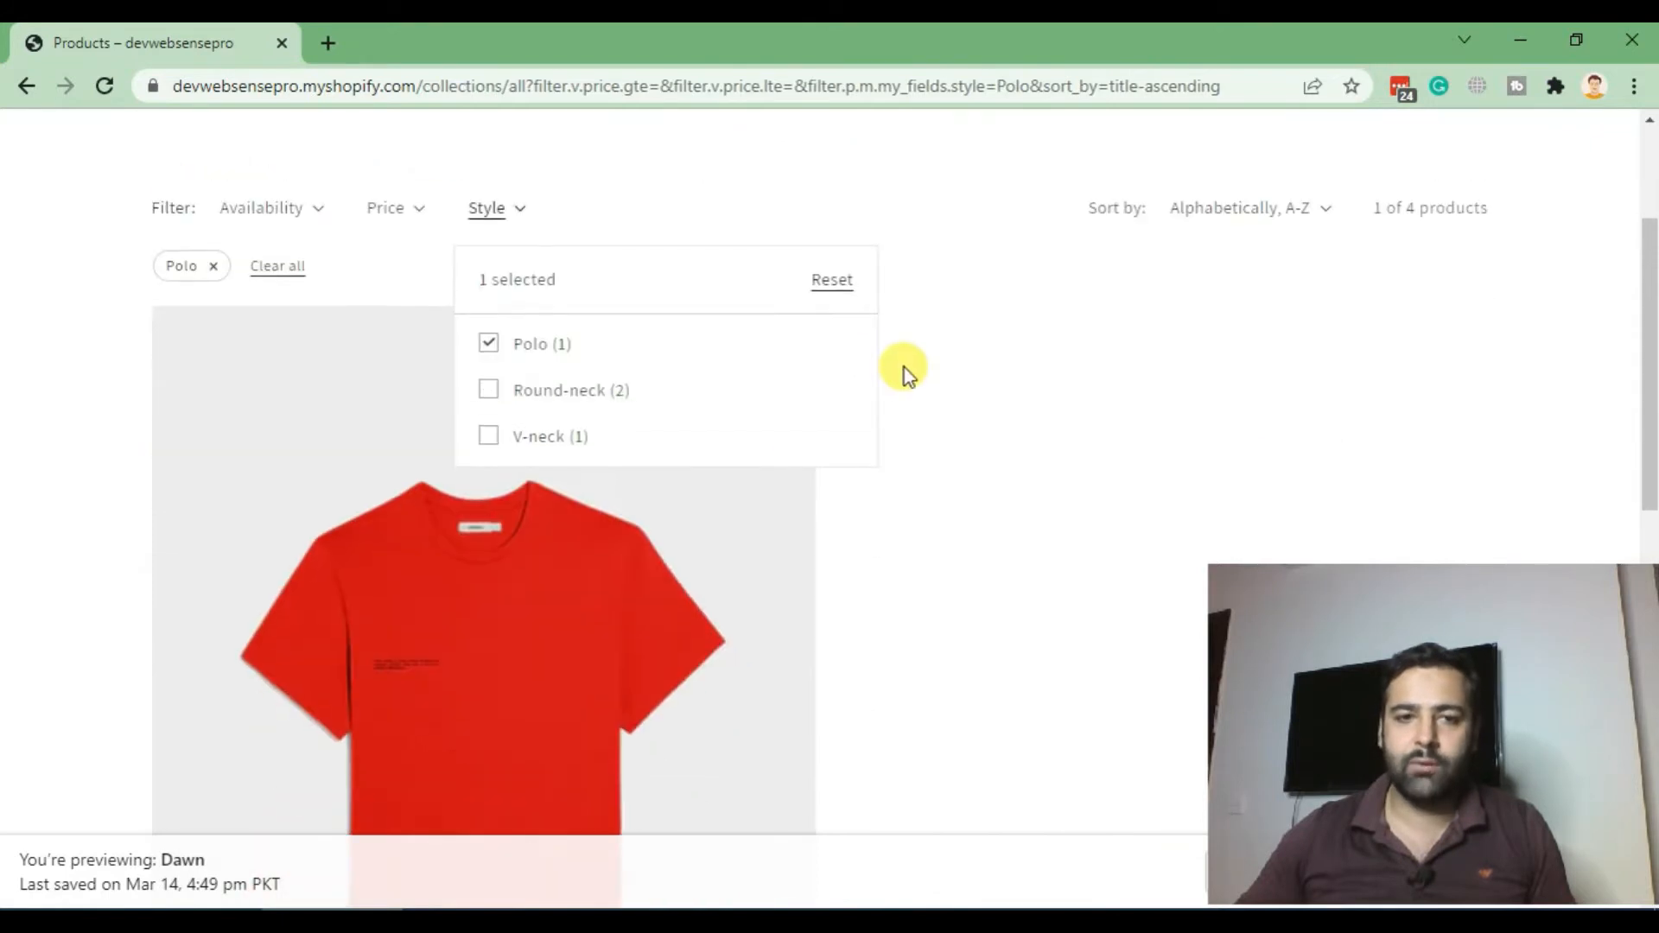
{"action": "mouse_move", "coordinate": [542, 354]}
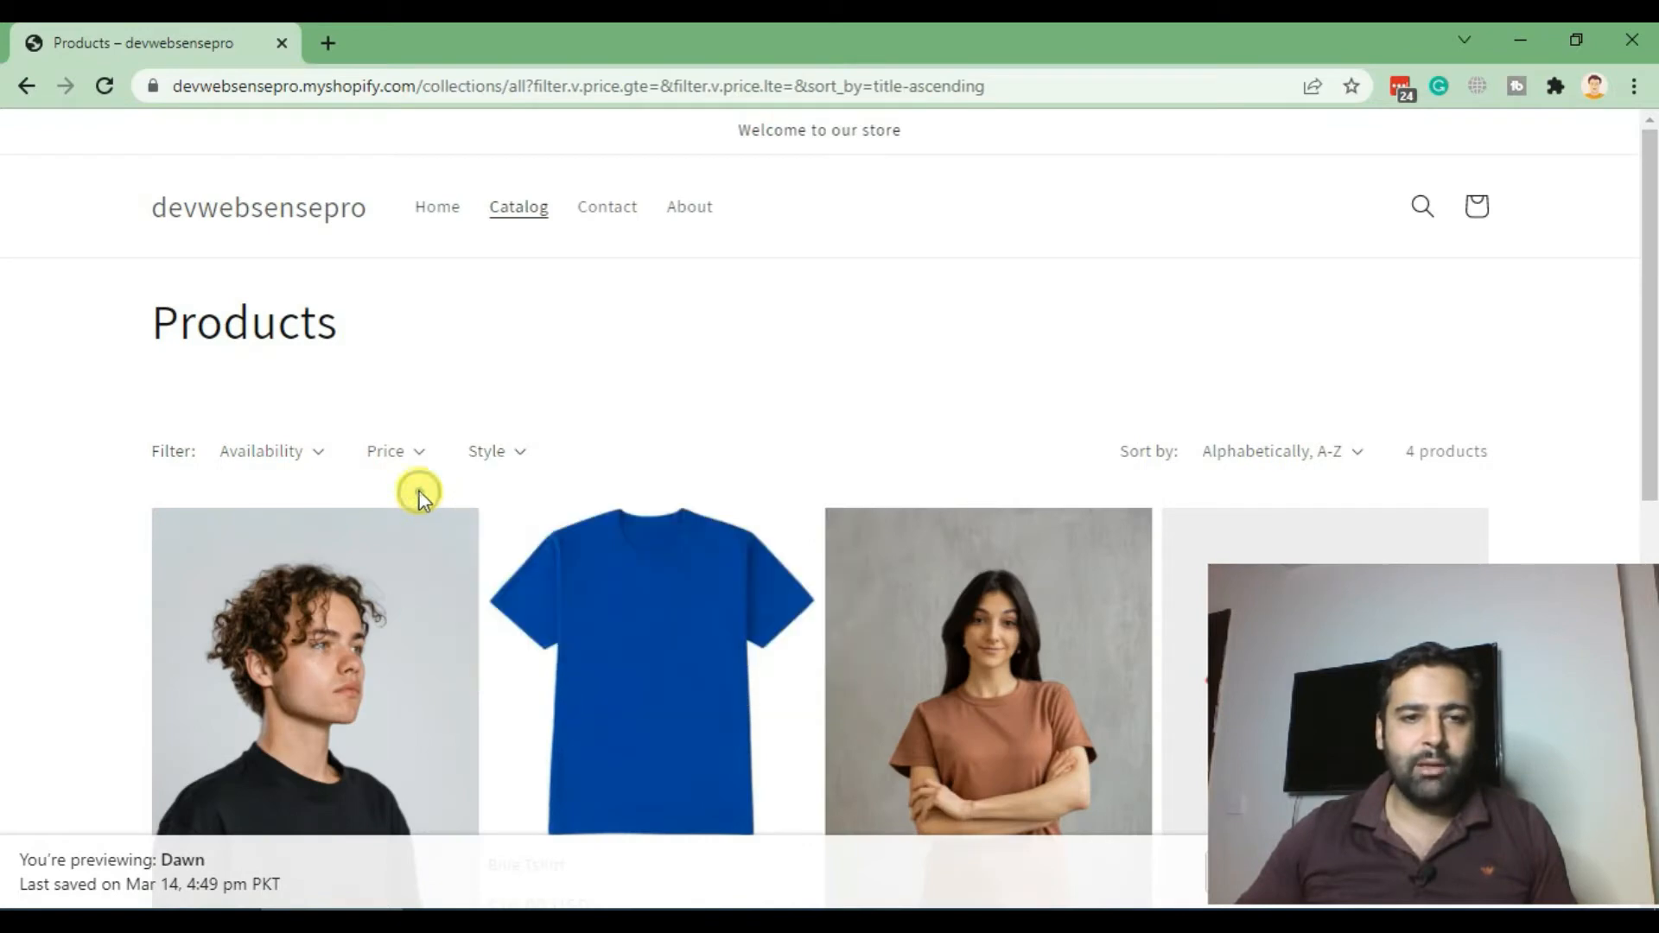
{"action": "mouse_move", "coordinate": [562, 476]}
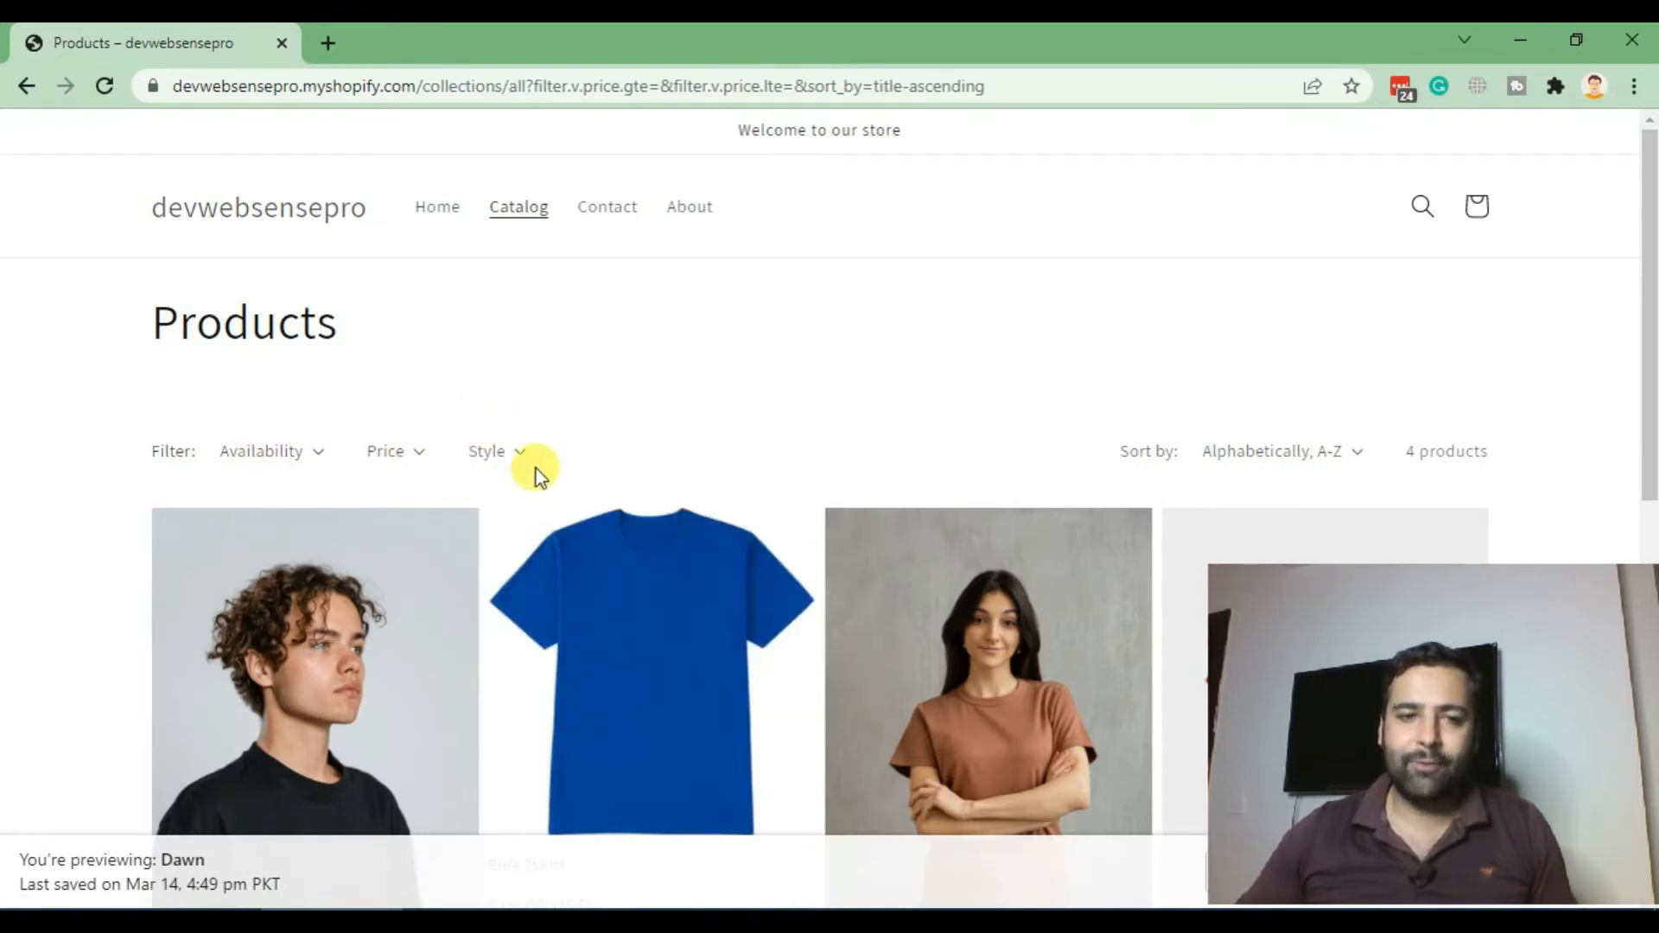
Step: Check the live store collection page, which offers only Availability and Price filters
{"action": "left_click", "coordinate": [495, 451]}
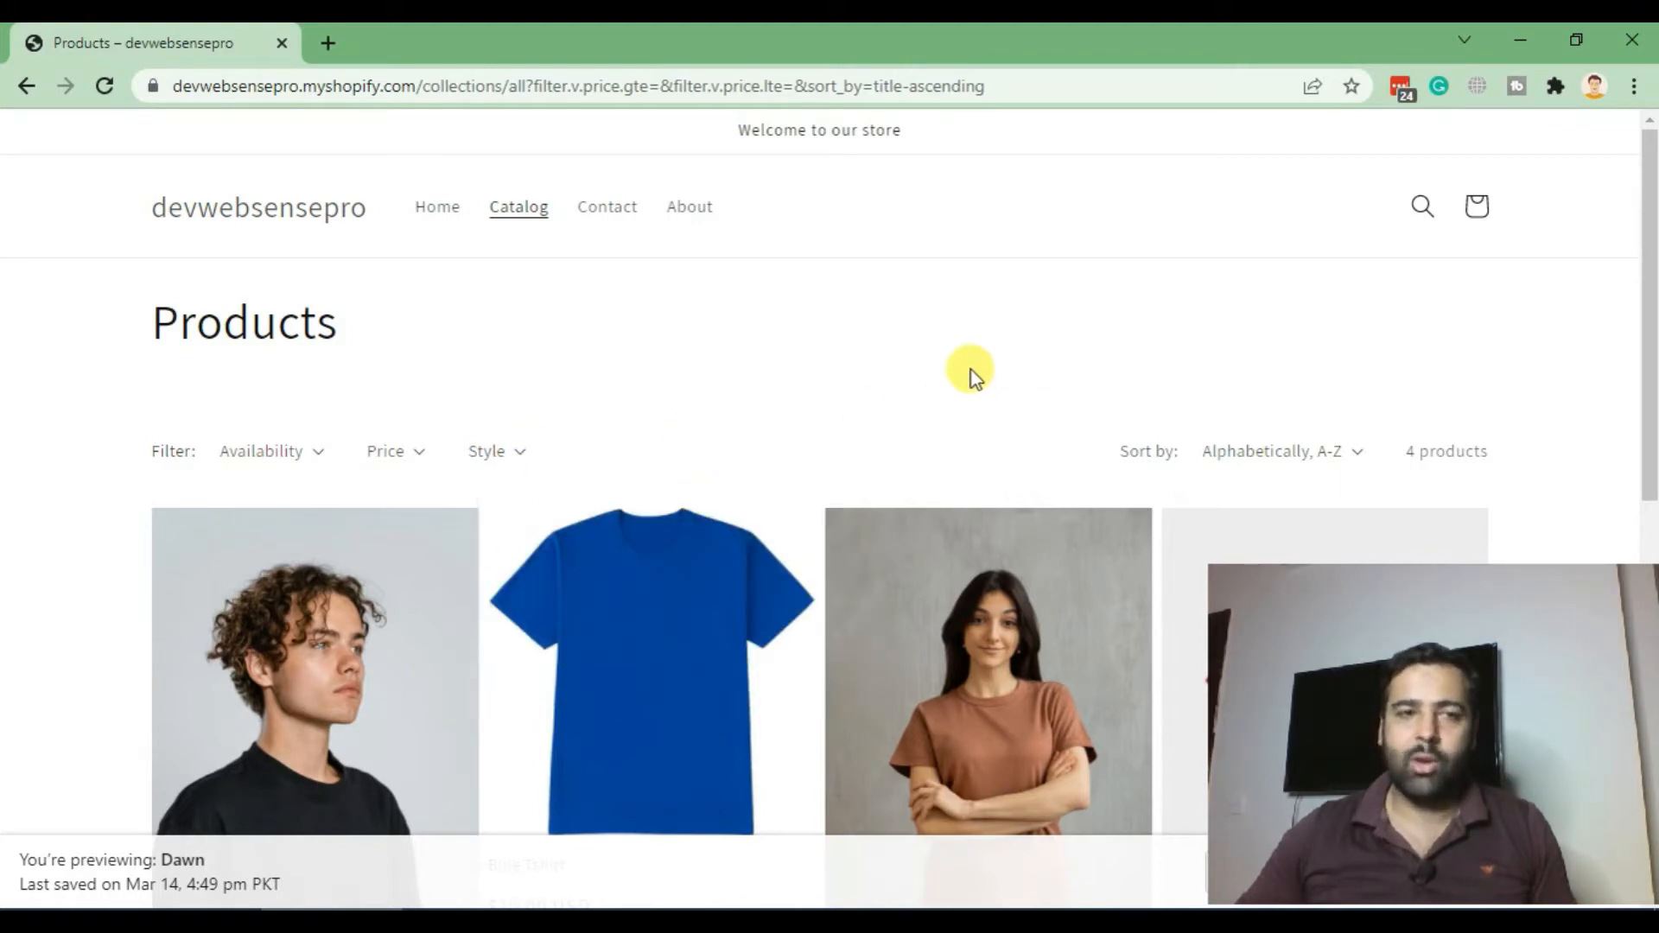
{"action": "mouse_move", "coordinate": [1180, 206]}
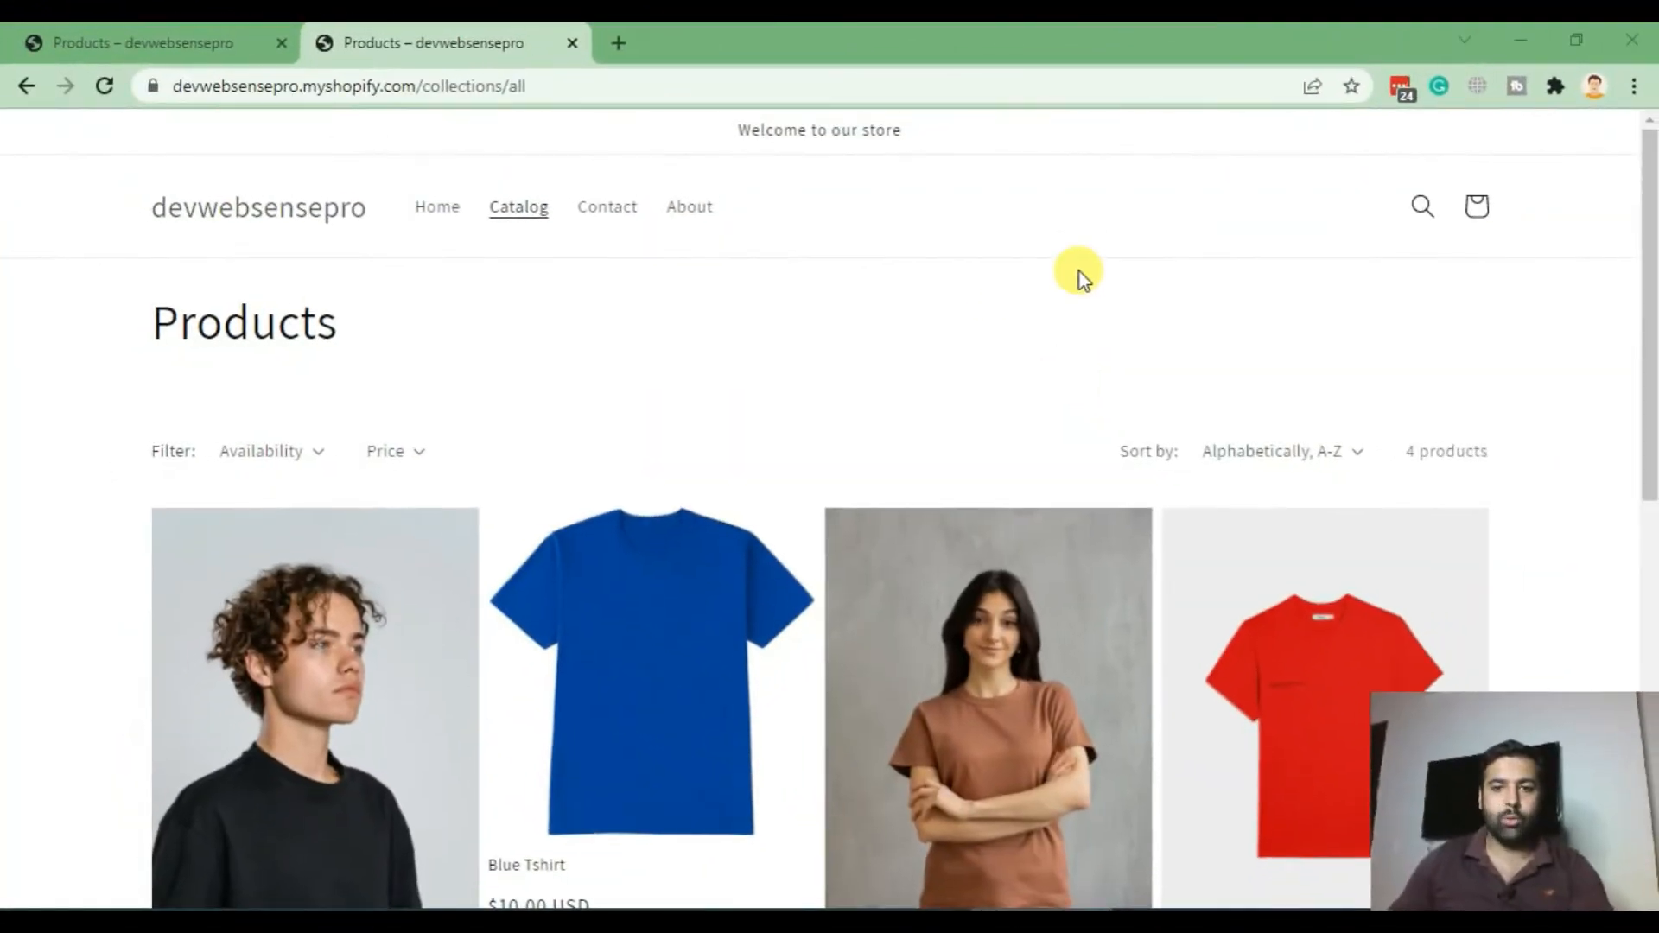
{"action": "scroll", "scroll_direction": "down", "scroll_amount": 3}
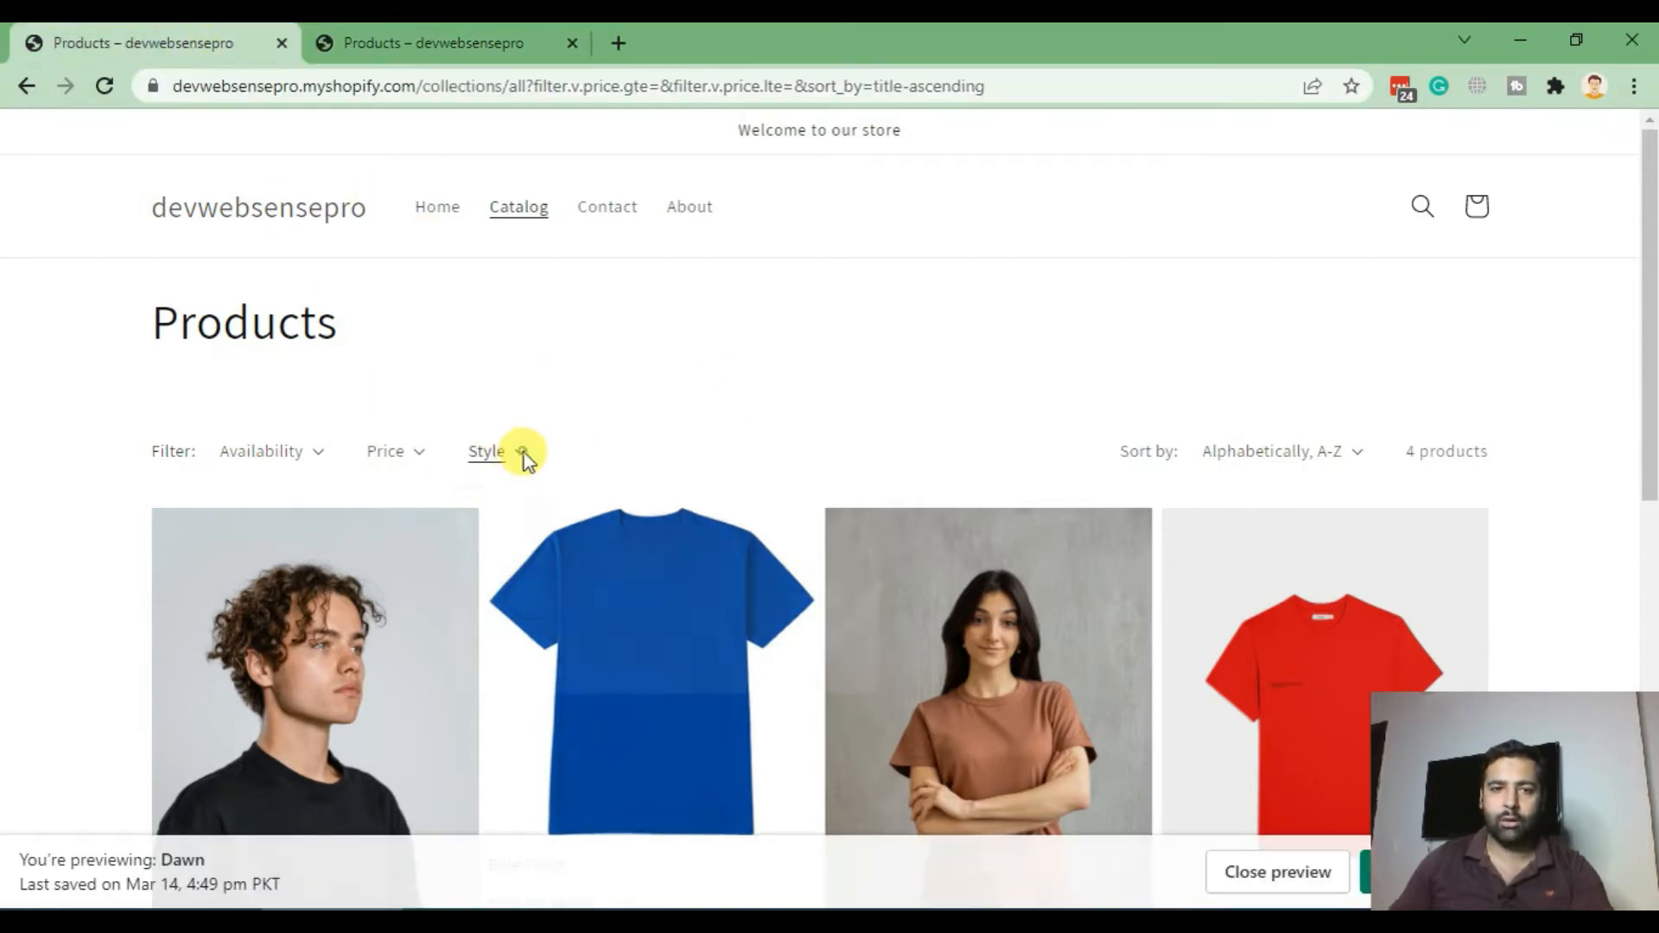
{"action": "left_click", "coordinate": [492, 451]}
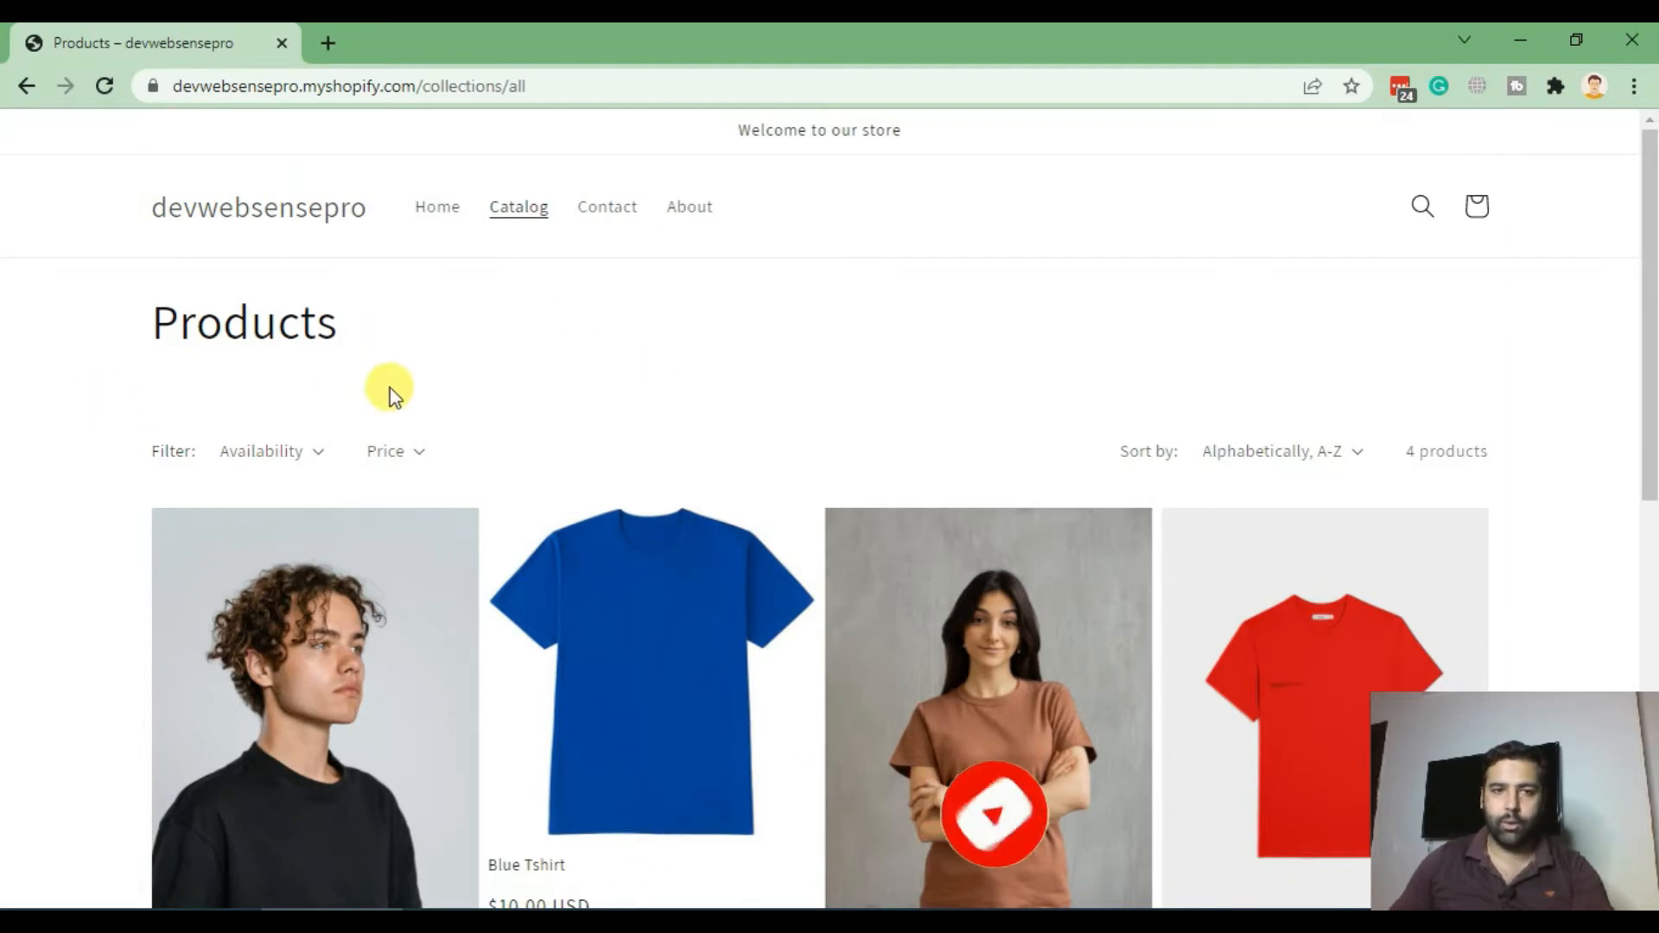
{"action": "left_click", "coordinate": [349, 86]}
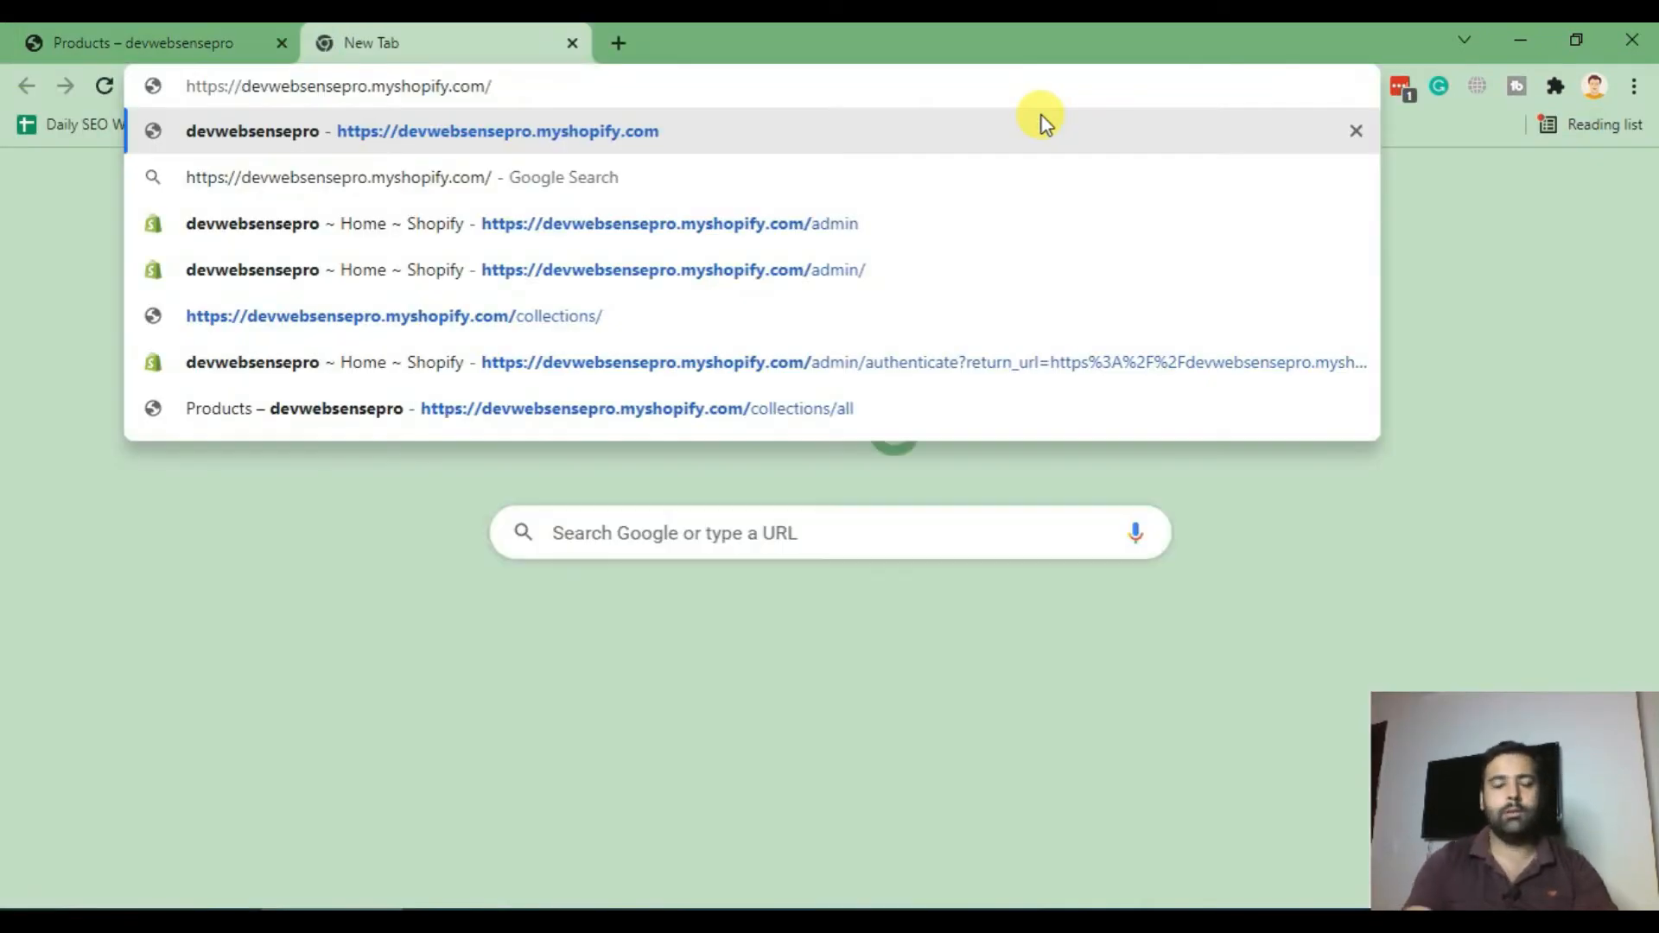
Step: Go to the store's /admin and open Settings, scrolling toward Metafields
{"action": "left_click", "coordinate": [645, 223]}
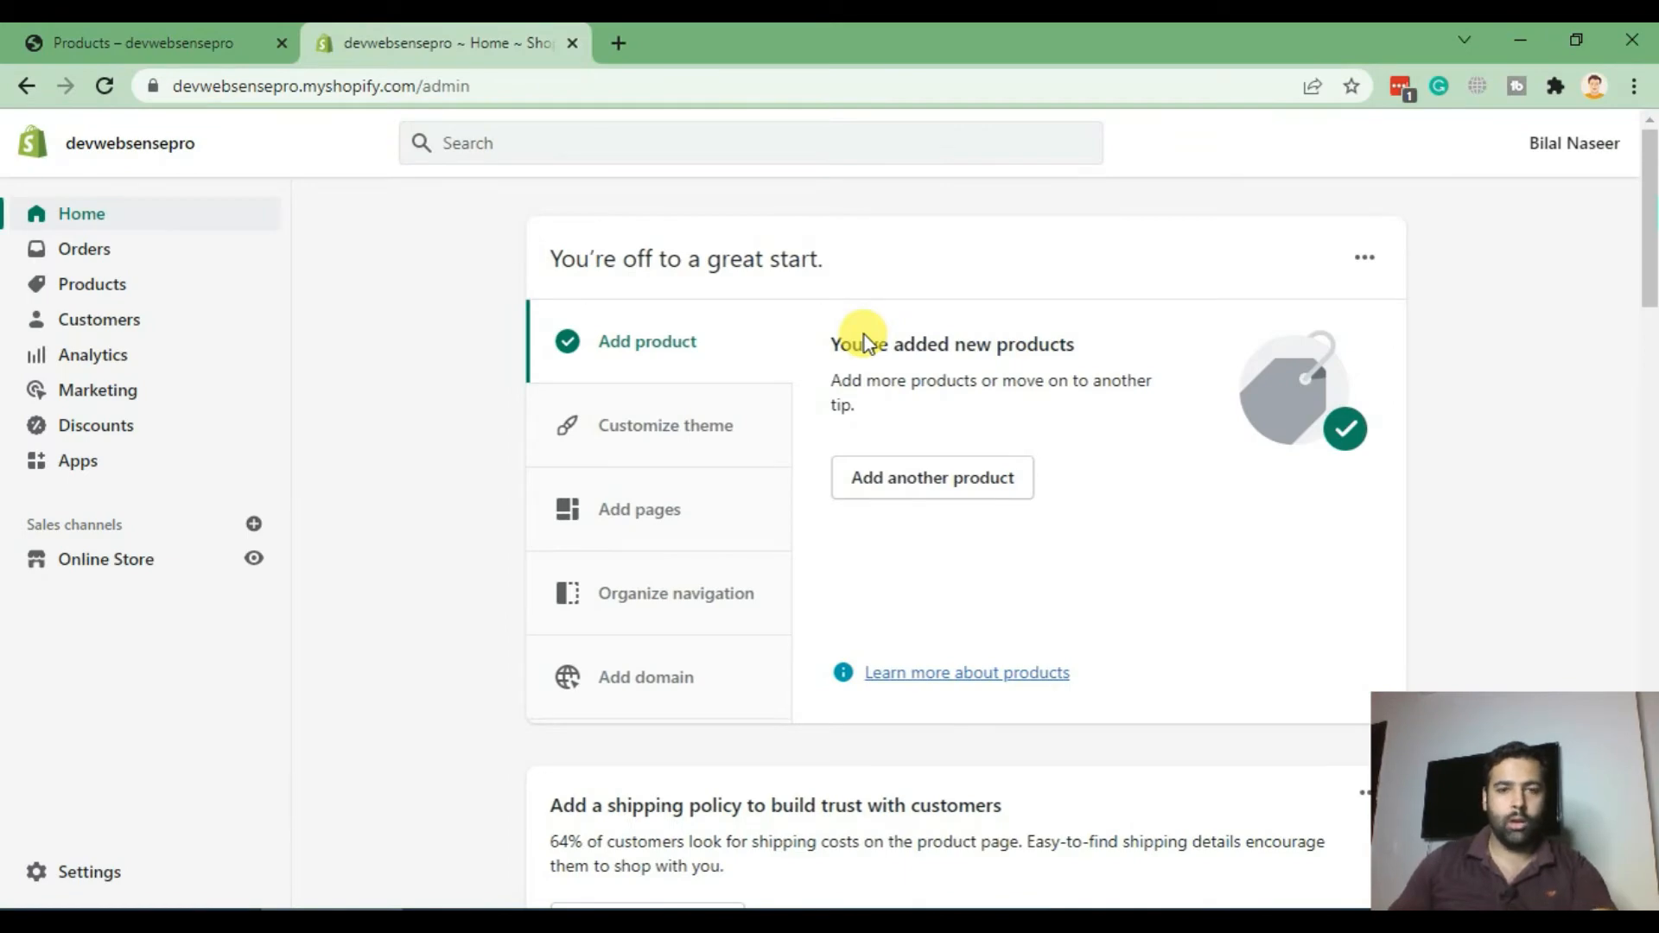
{"action": "left_click", "coordinate": [664, 425]}
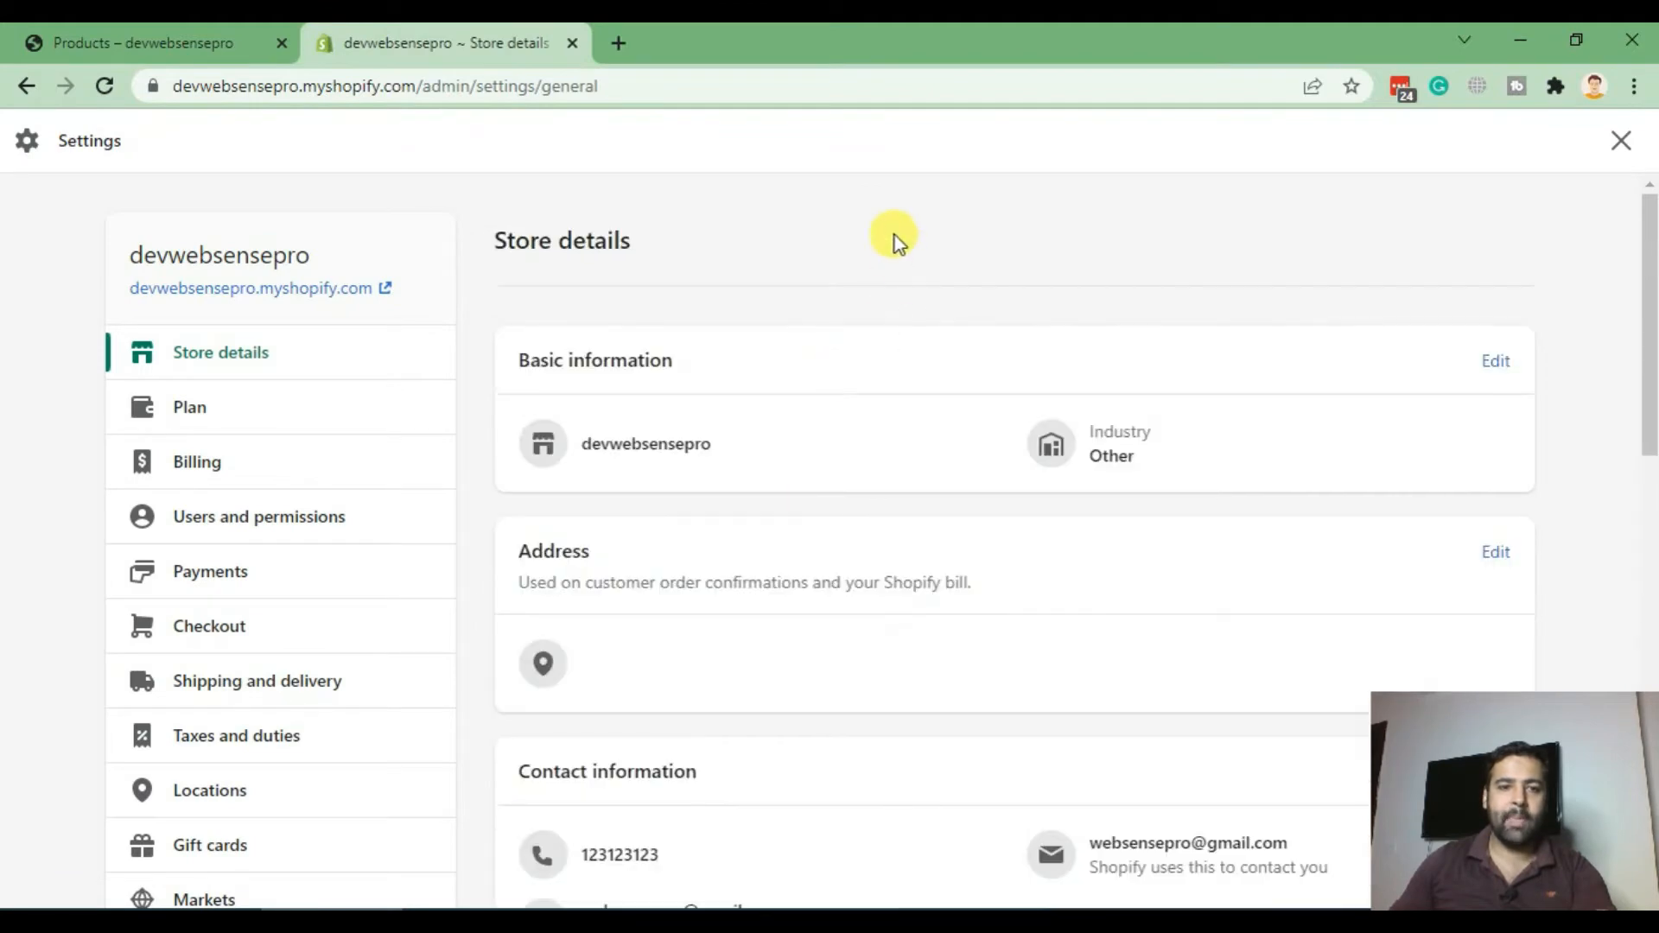
{"action": "scroll", "scroll_direction": "down", "scroll_amount": 3}
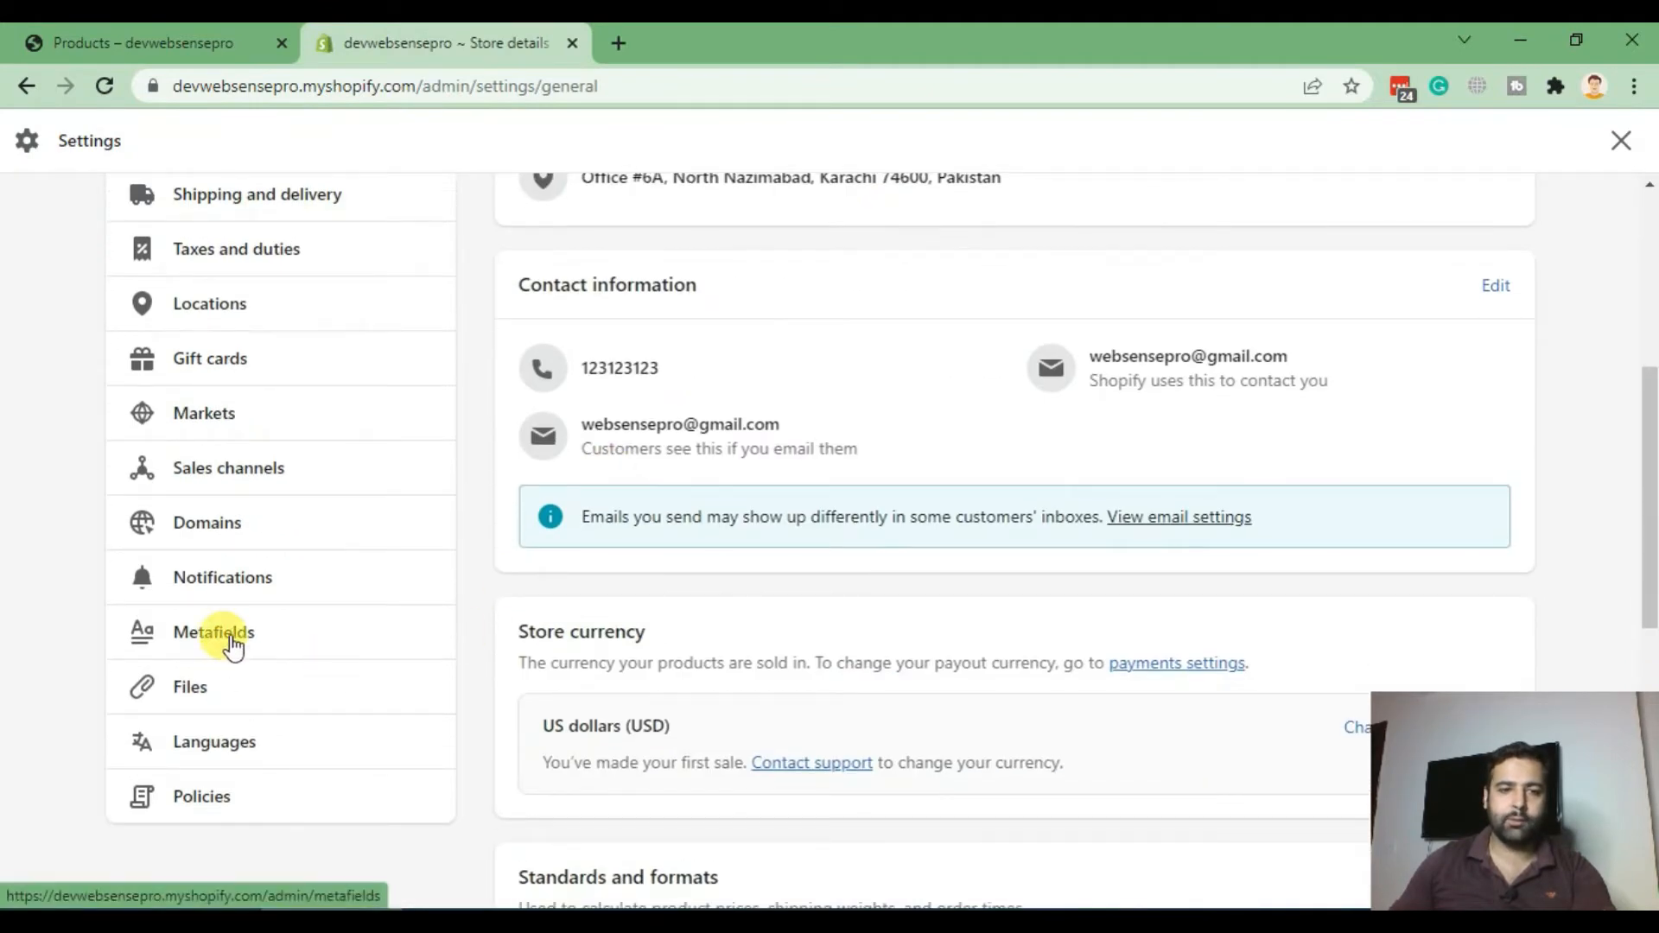
Step: Create a product metafield definition 'Style' of single line text, save it, and exit Settings
{"action": "left_click", "coordinate": [213, 632]}
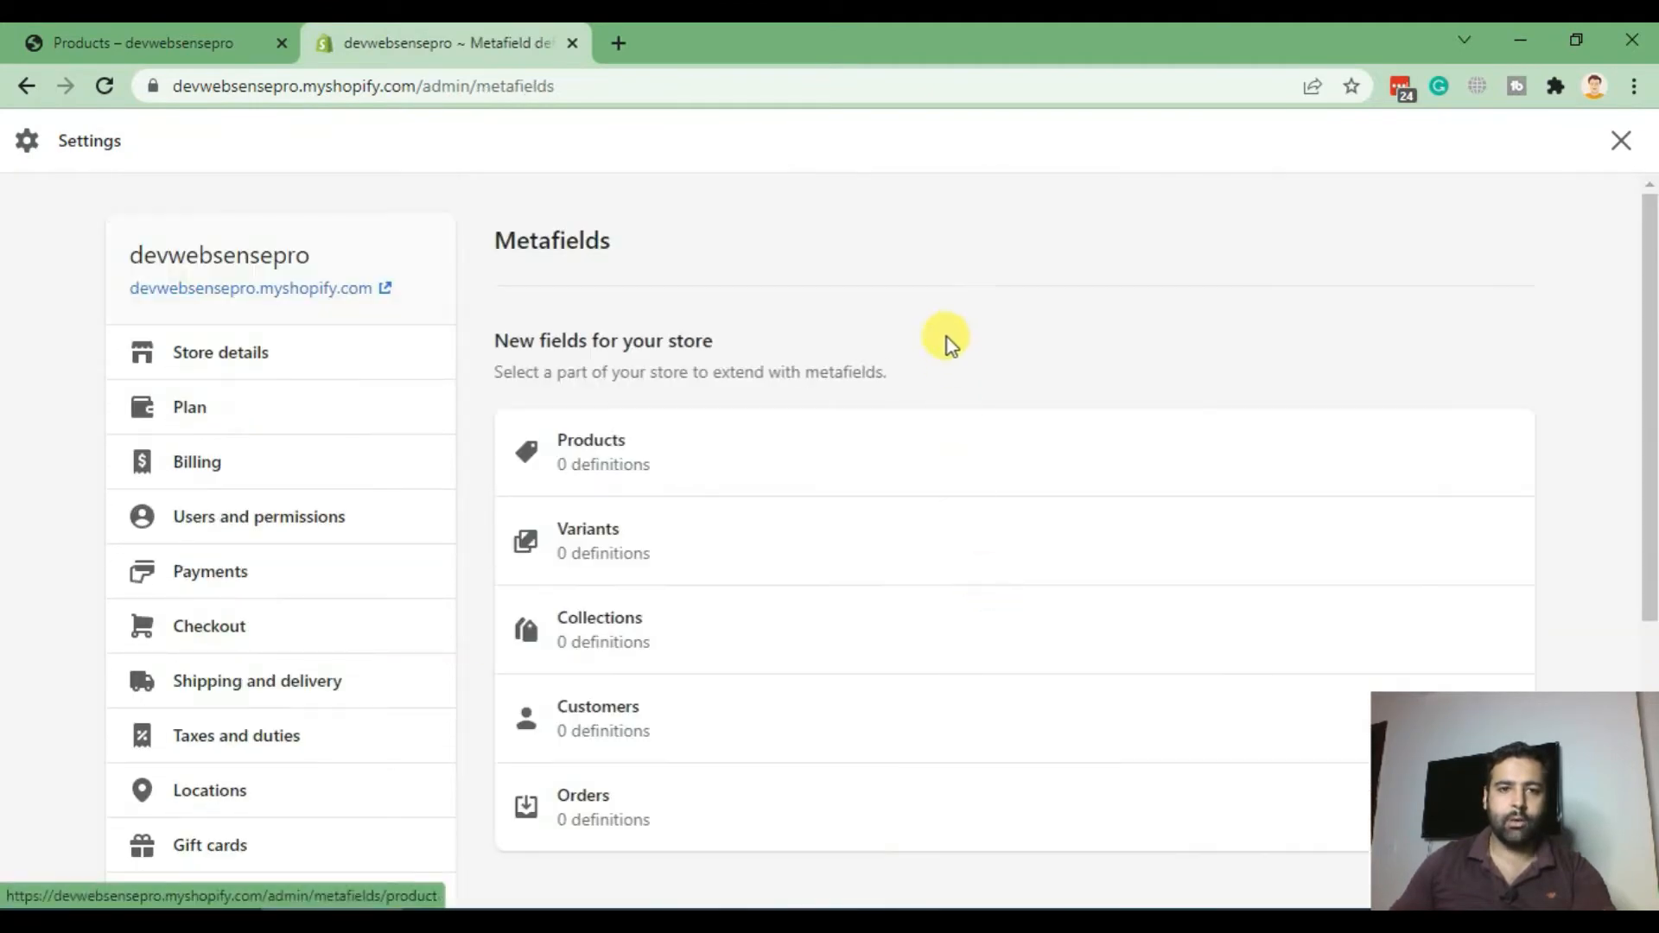
{"action": "mouse_move", "coordinate": [777, 449]}
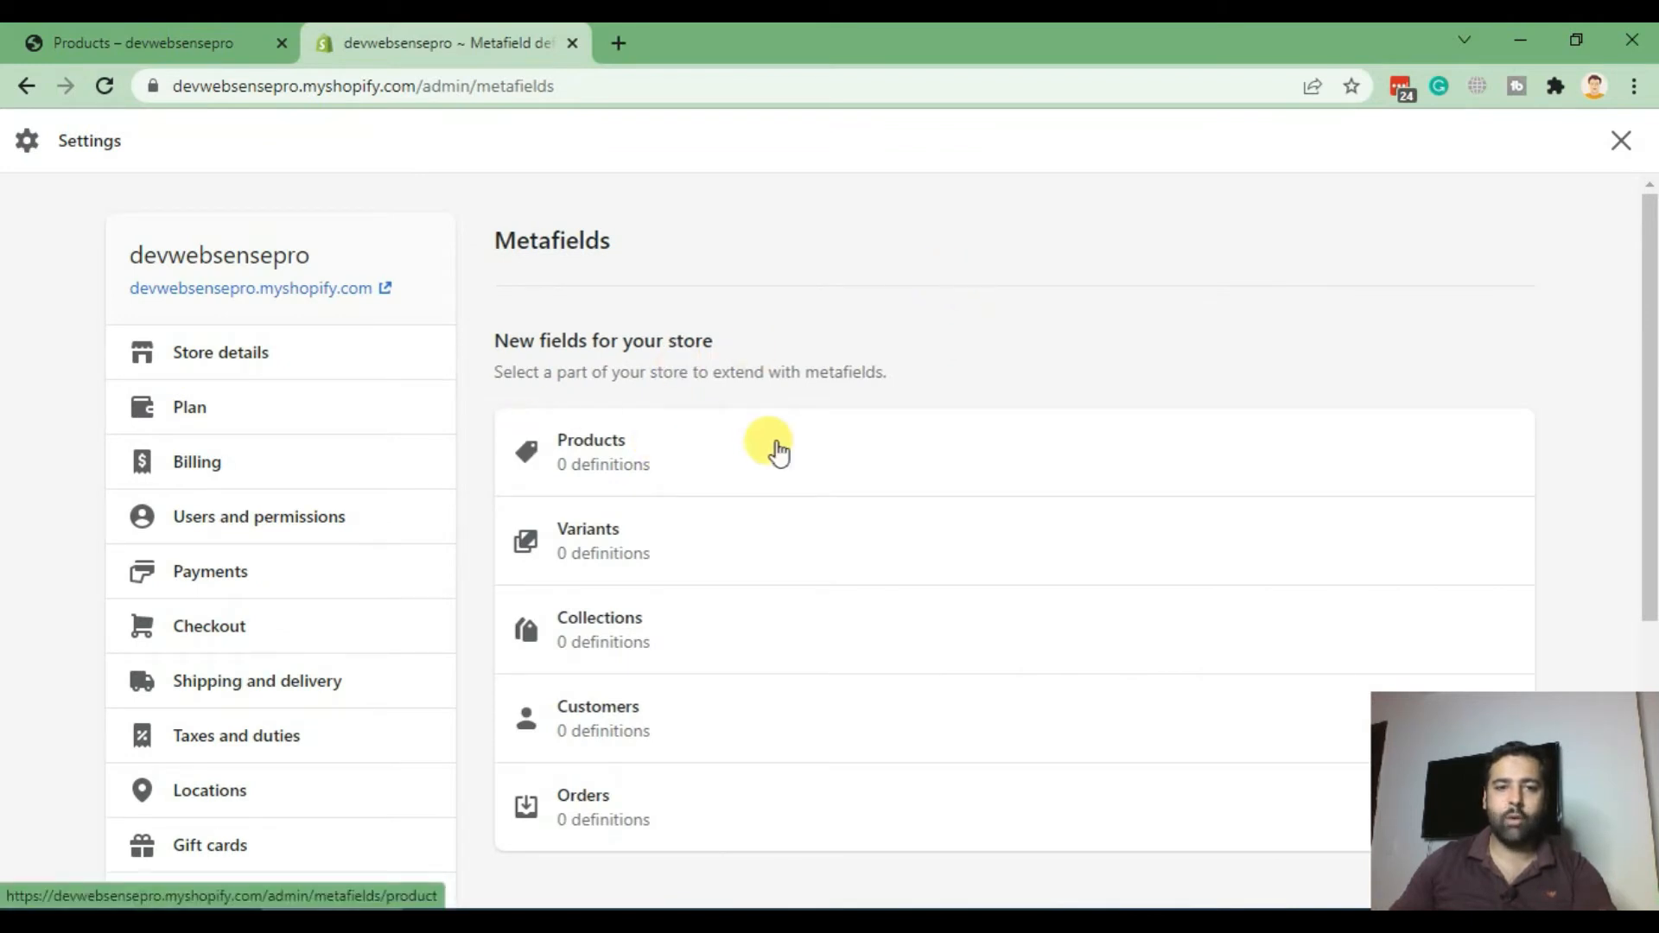
{"action": "left_click", "coordinate": [590, 449]}
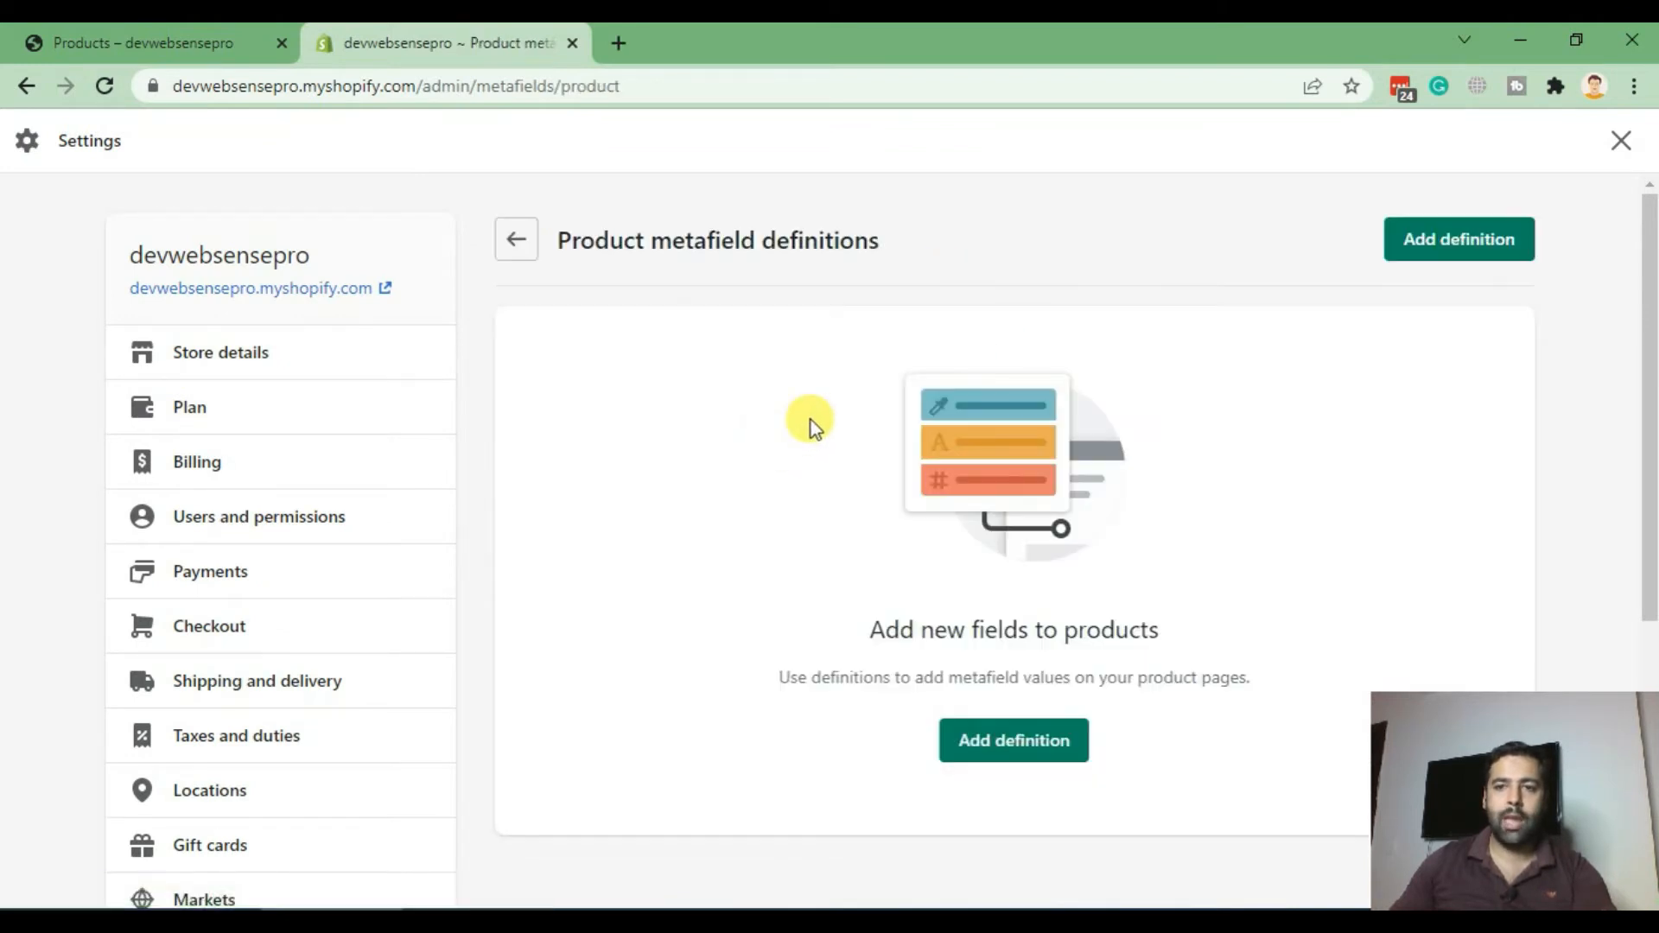
{"action": "mouse_move", "coordinate": [1165, 330]}
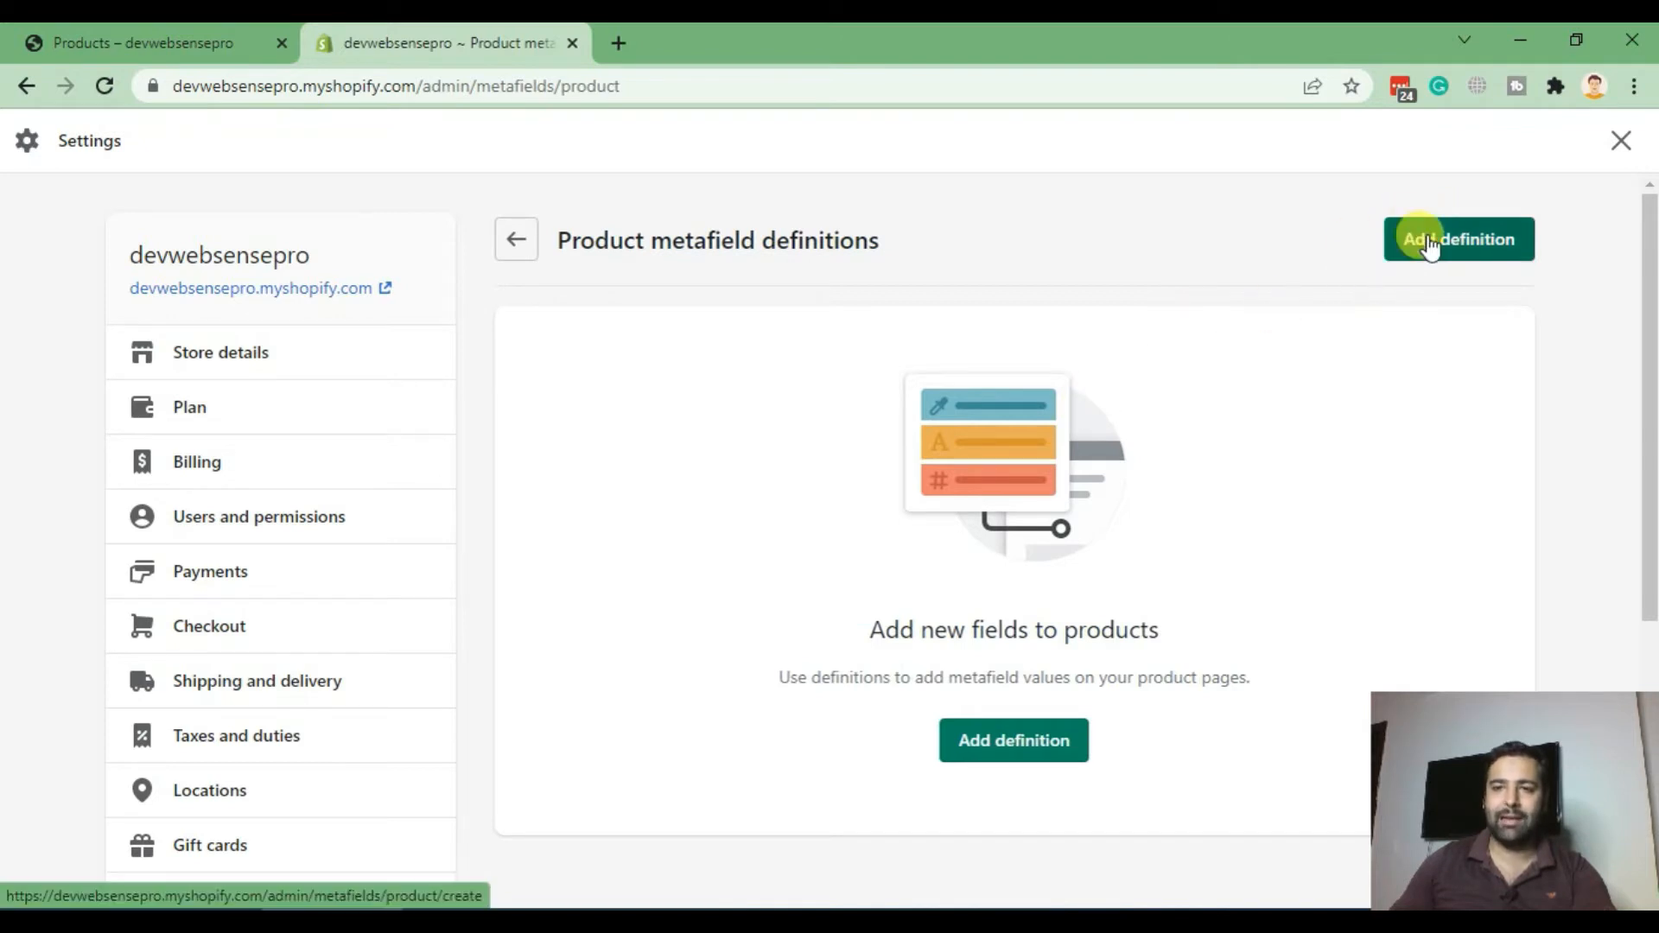
{"action": "left_click", "coordinate": [1457, 240]}
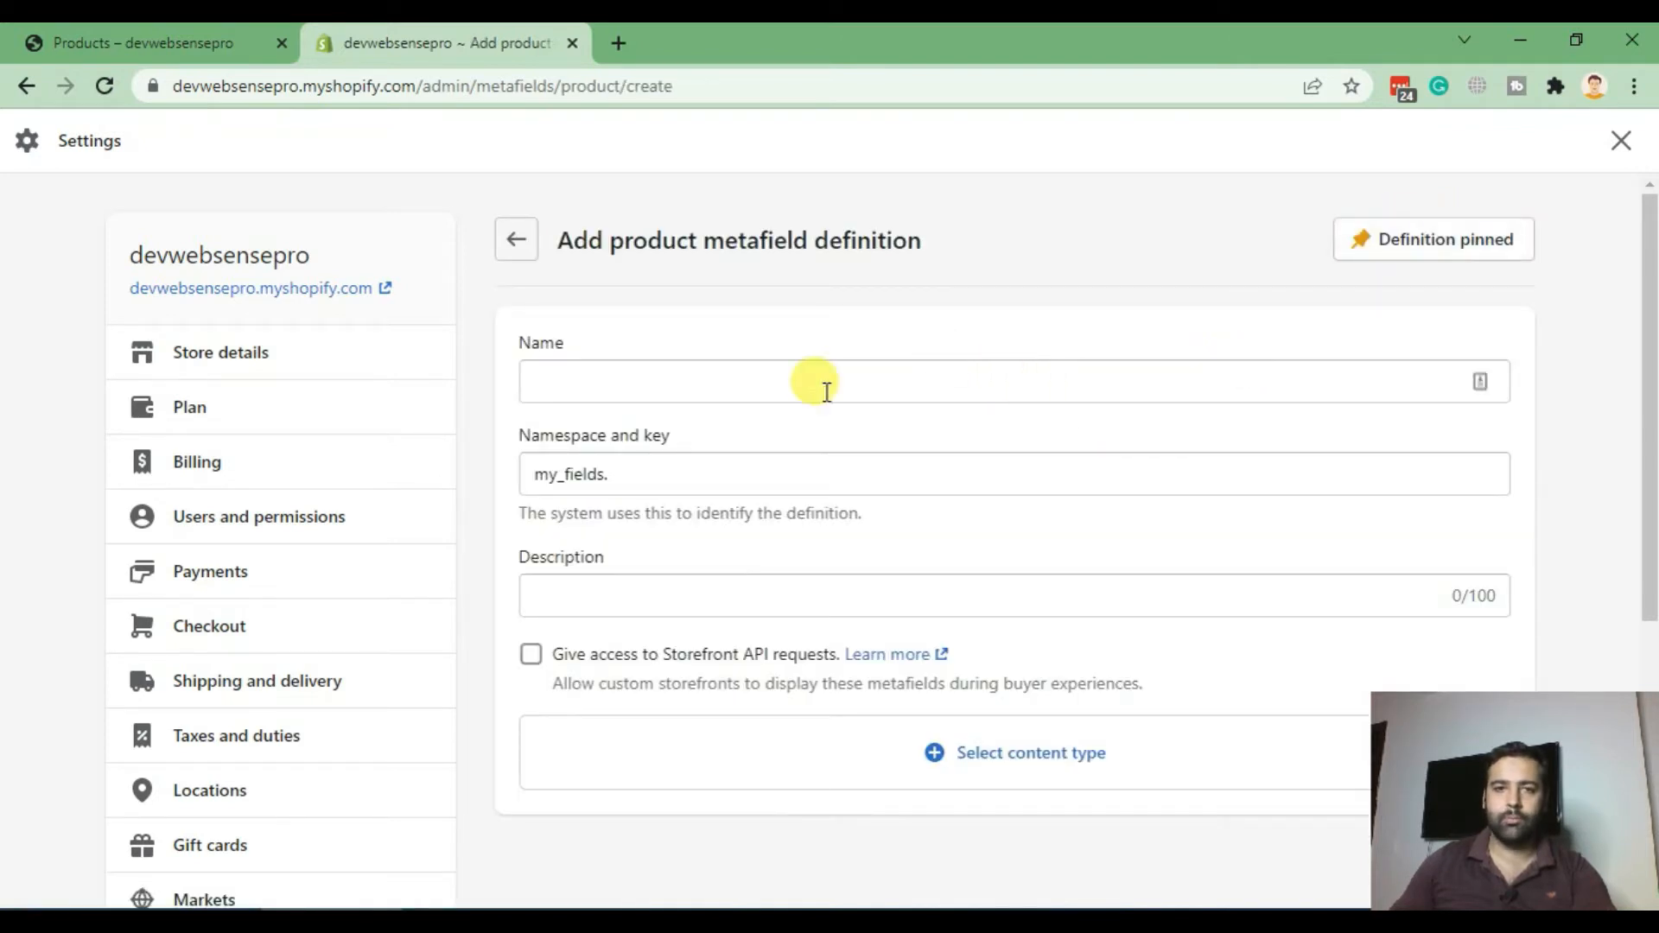
{"action": "type", "text": "Style"}
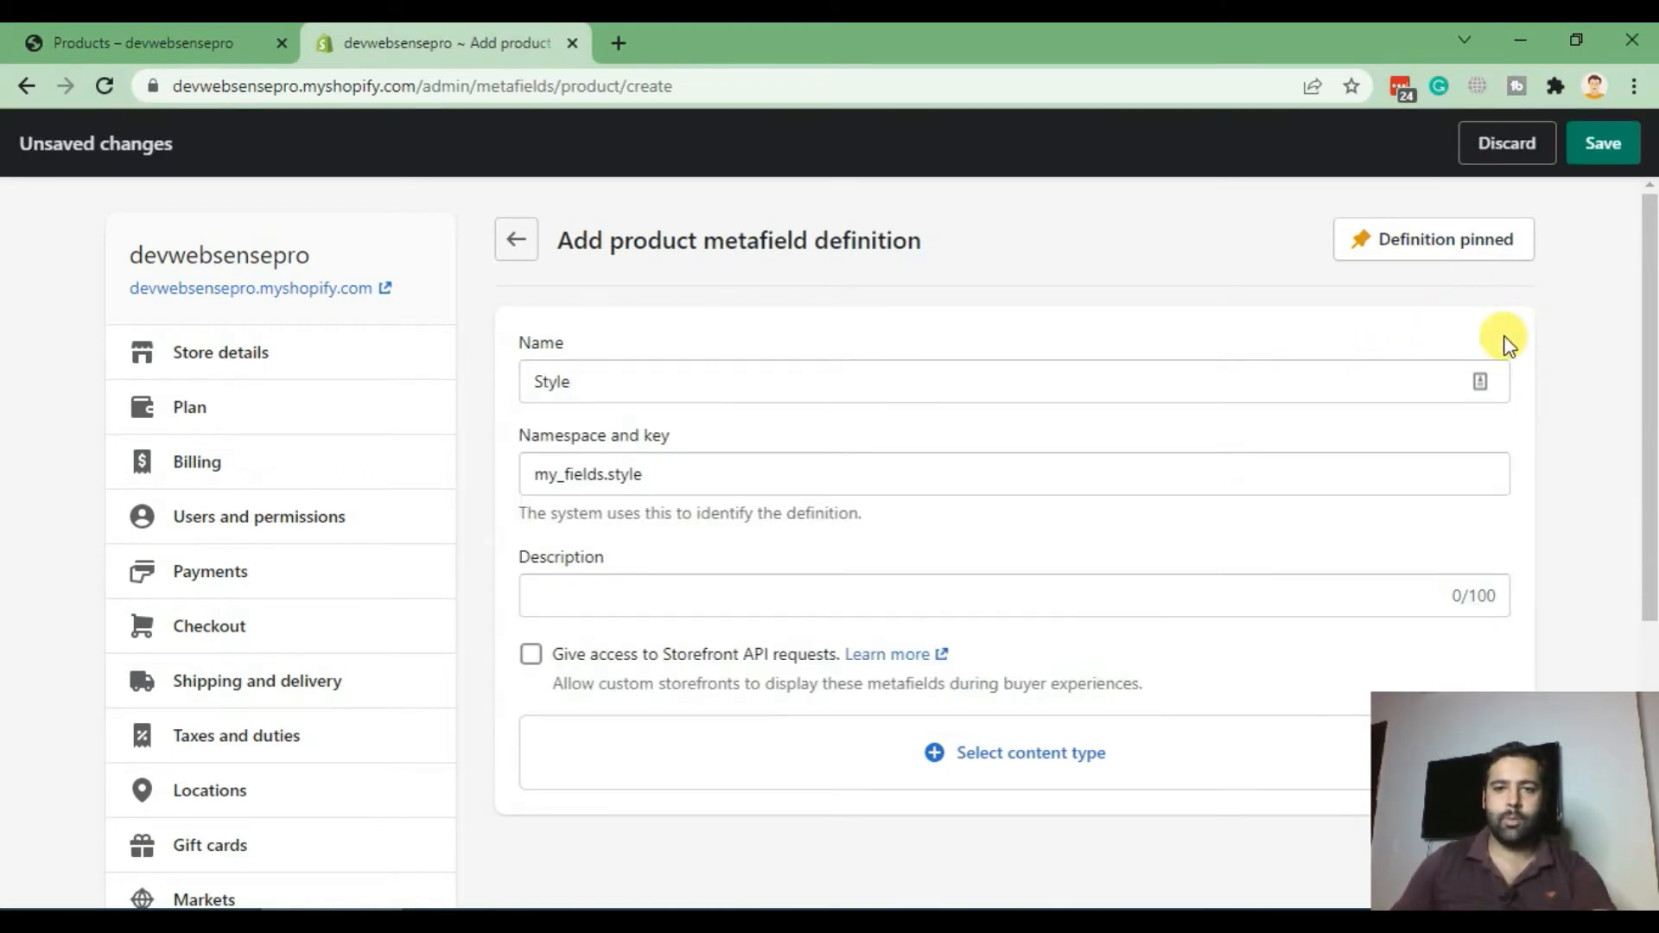
{"action": "scroll", "scroll_direction": "down", "scroll_amount": 3}
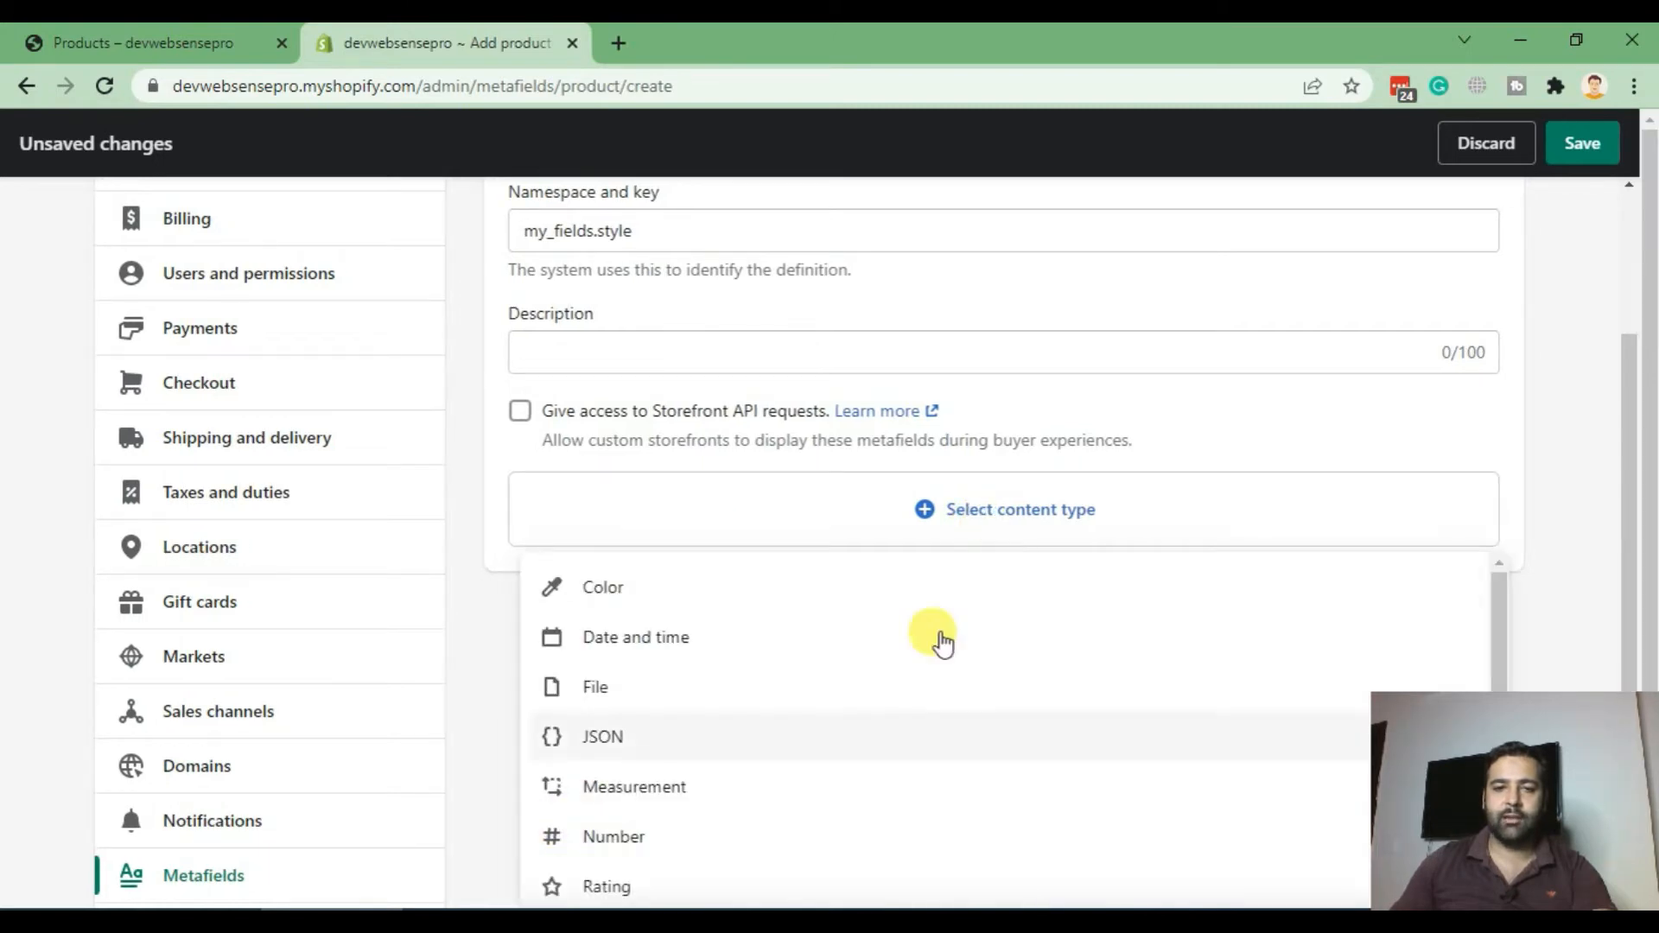
{"action": "left_click", "coordinate": [602, 588]}
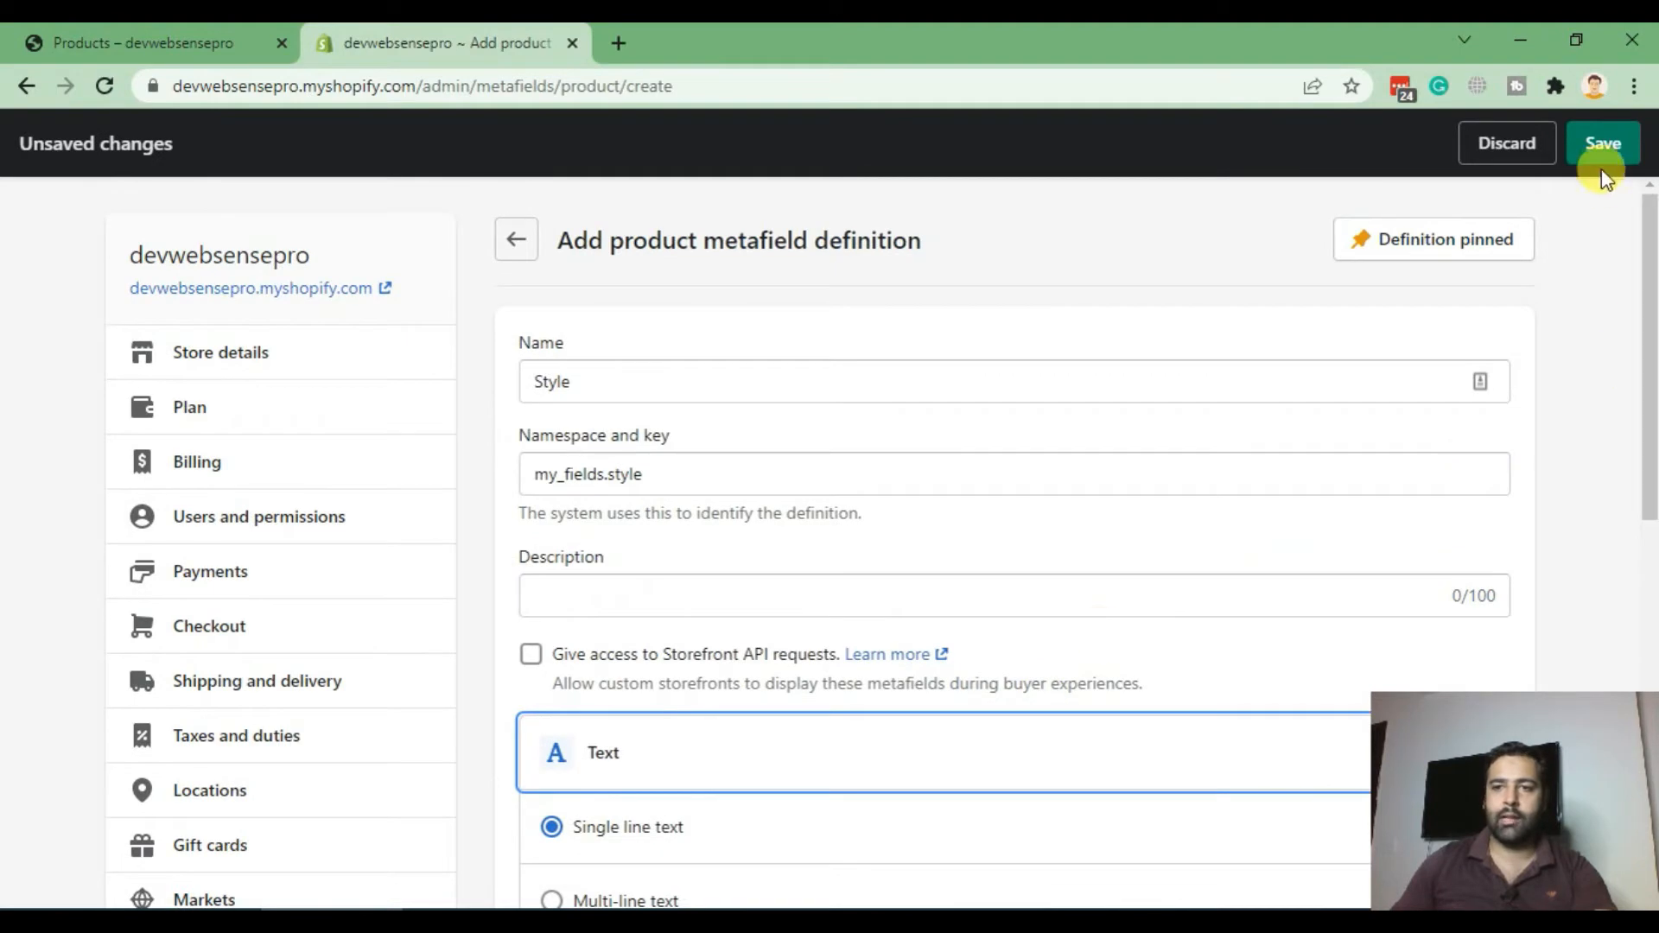
{"action": "left_click", "coordinate": [1602, 142]}
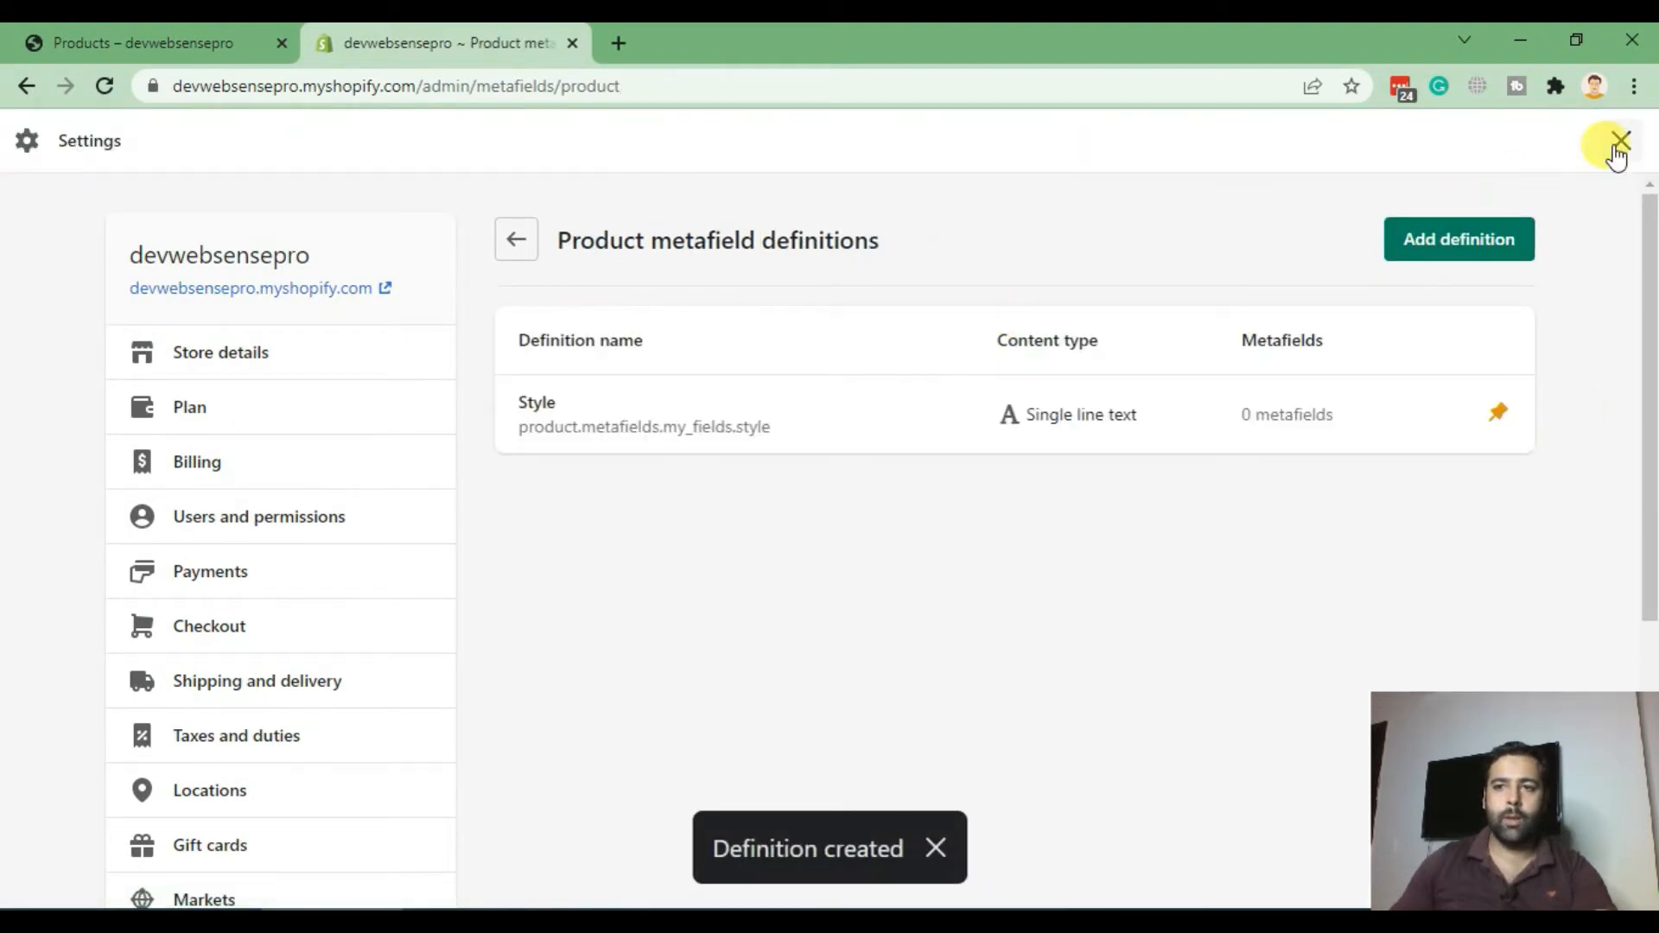
{"action": "left_click", "coordinate": [1621, 140]}
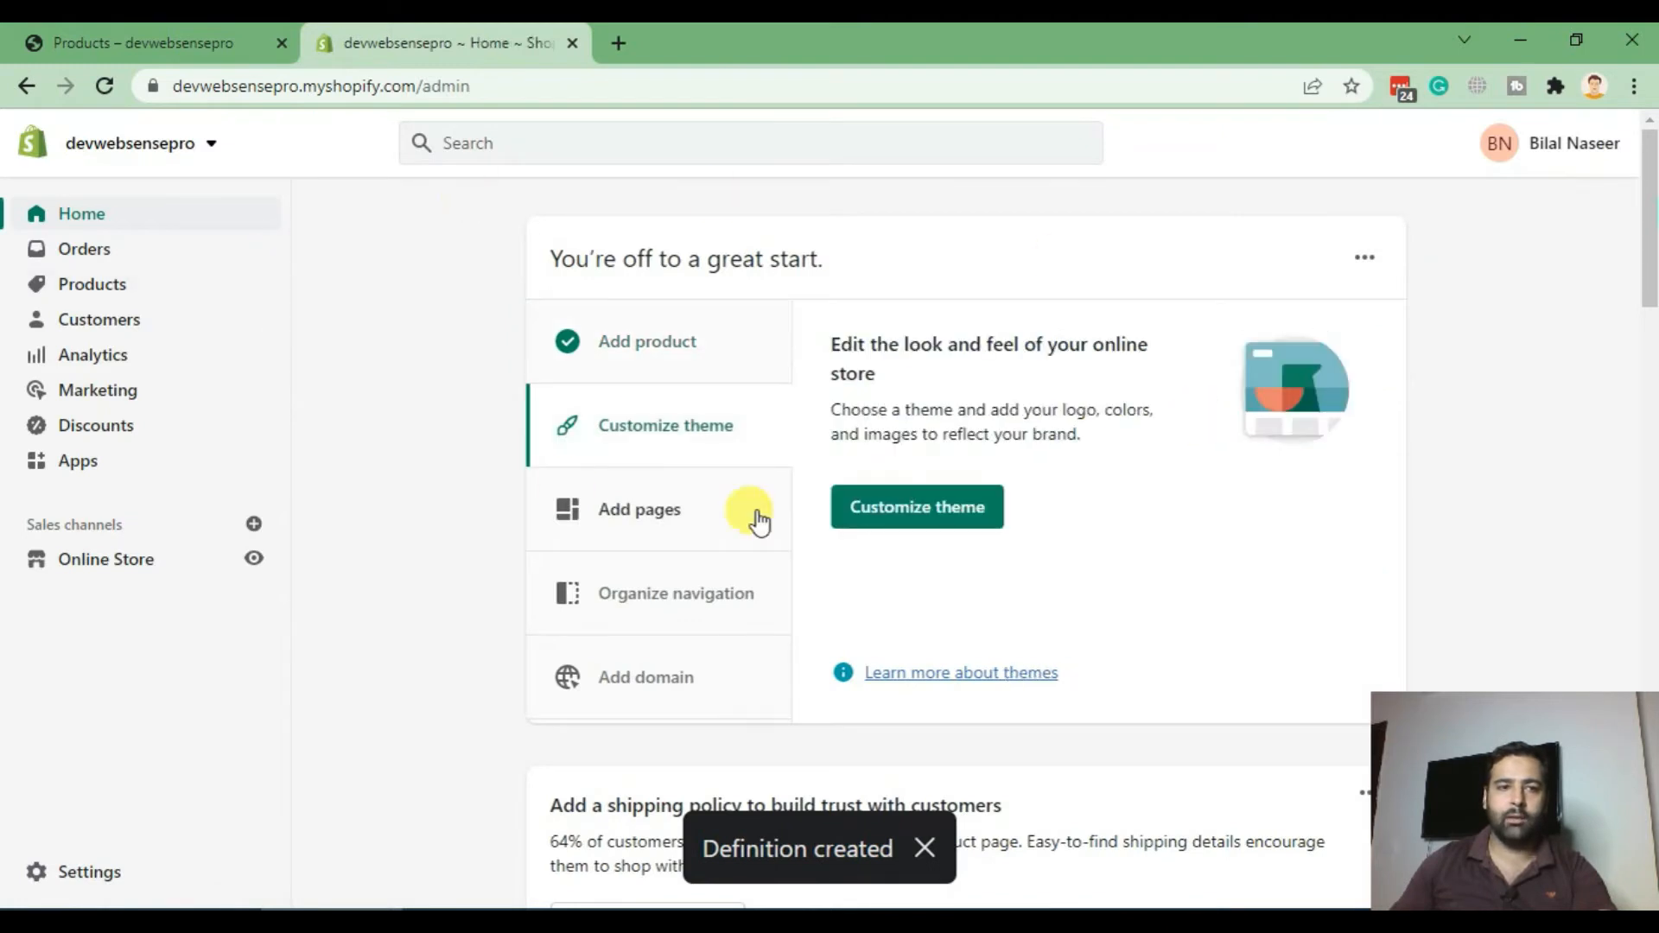
Step: From the Products list, open Black Tshirt for editing and Blue Tshirt in another tab
{"action": "left_click", "coordinate": [94, 284]}
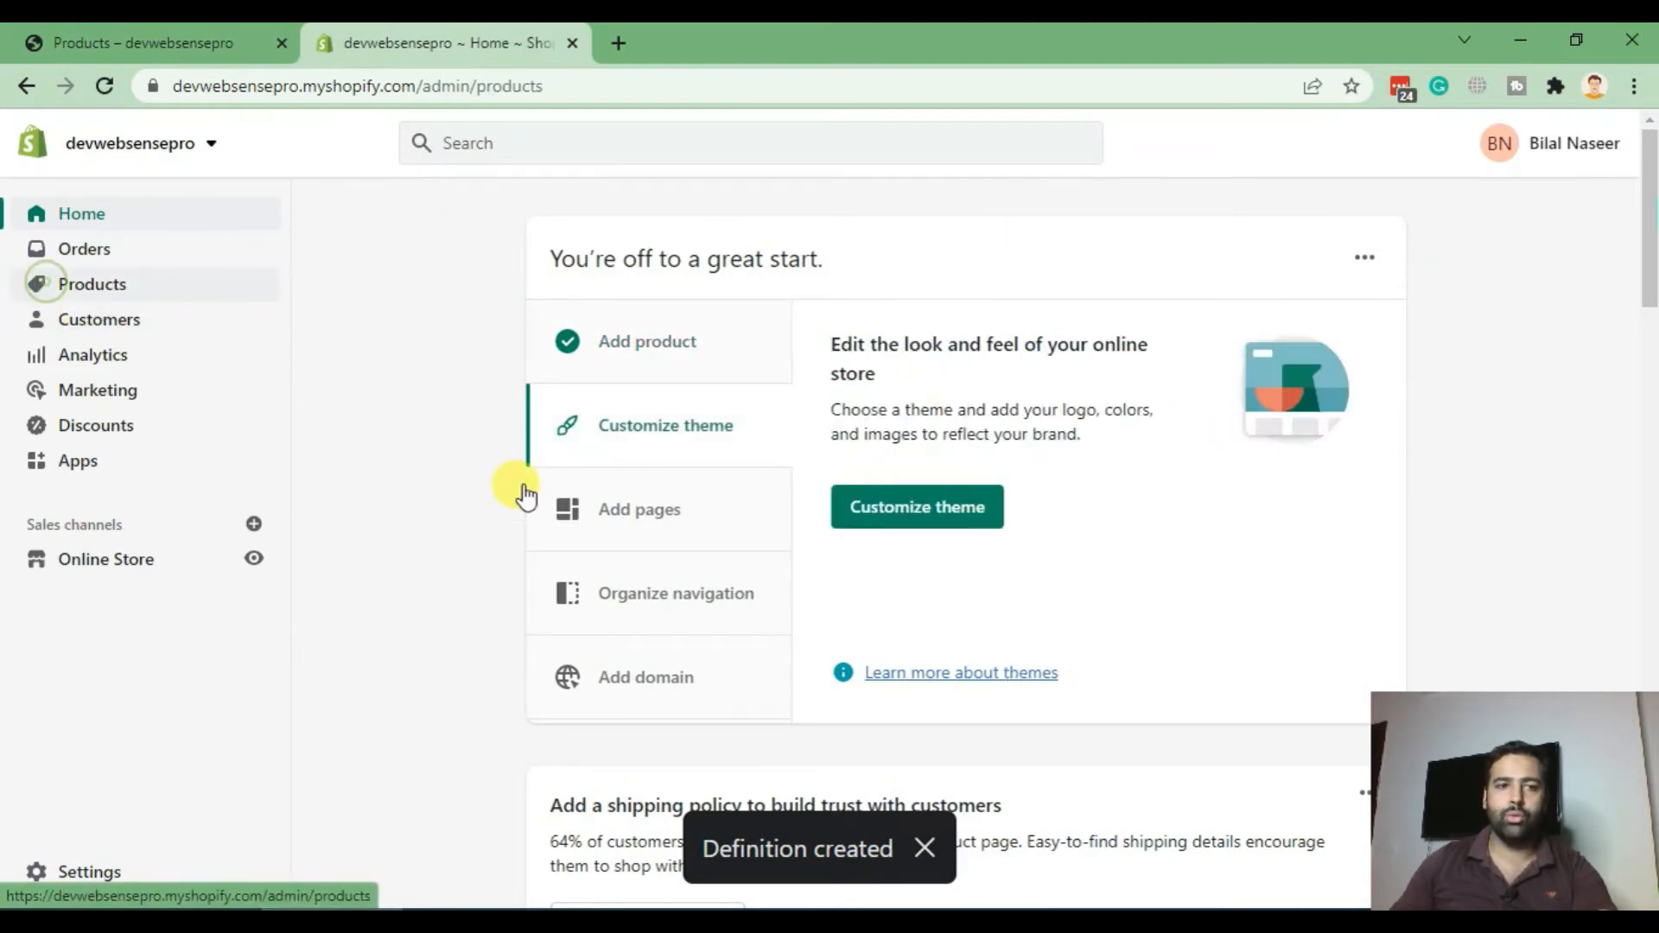
{"action": "left_click", "coordinate": [92, 283]}
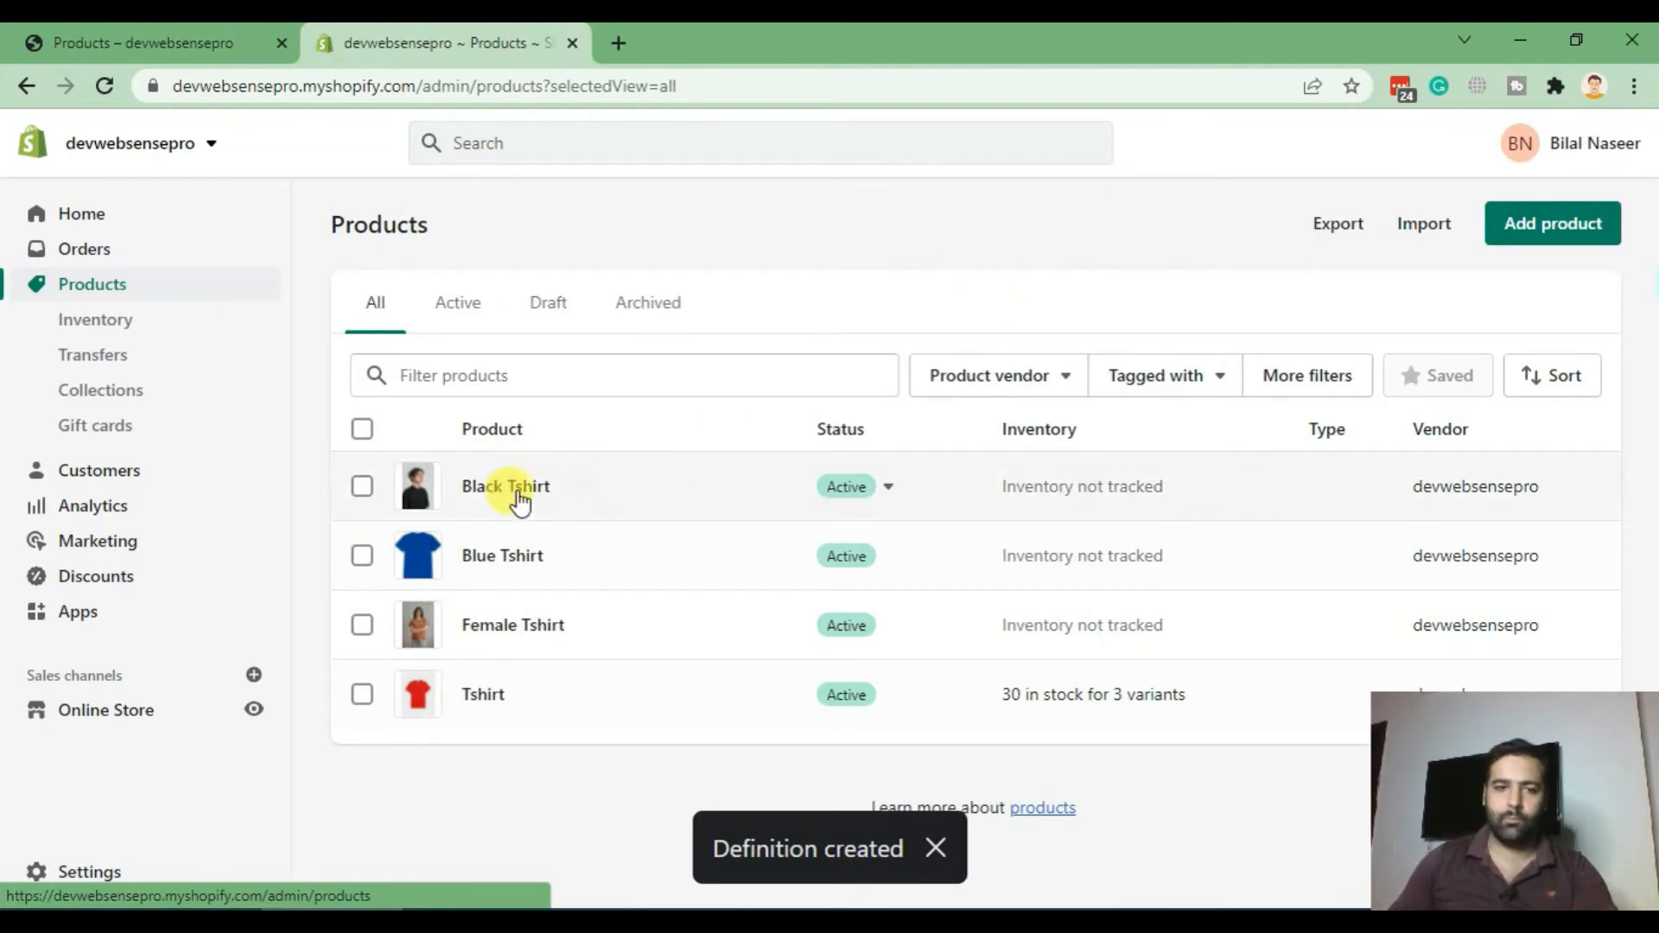
{"action": "left_click", "coordinate": [503, 556]}
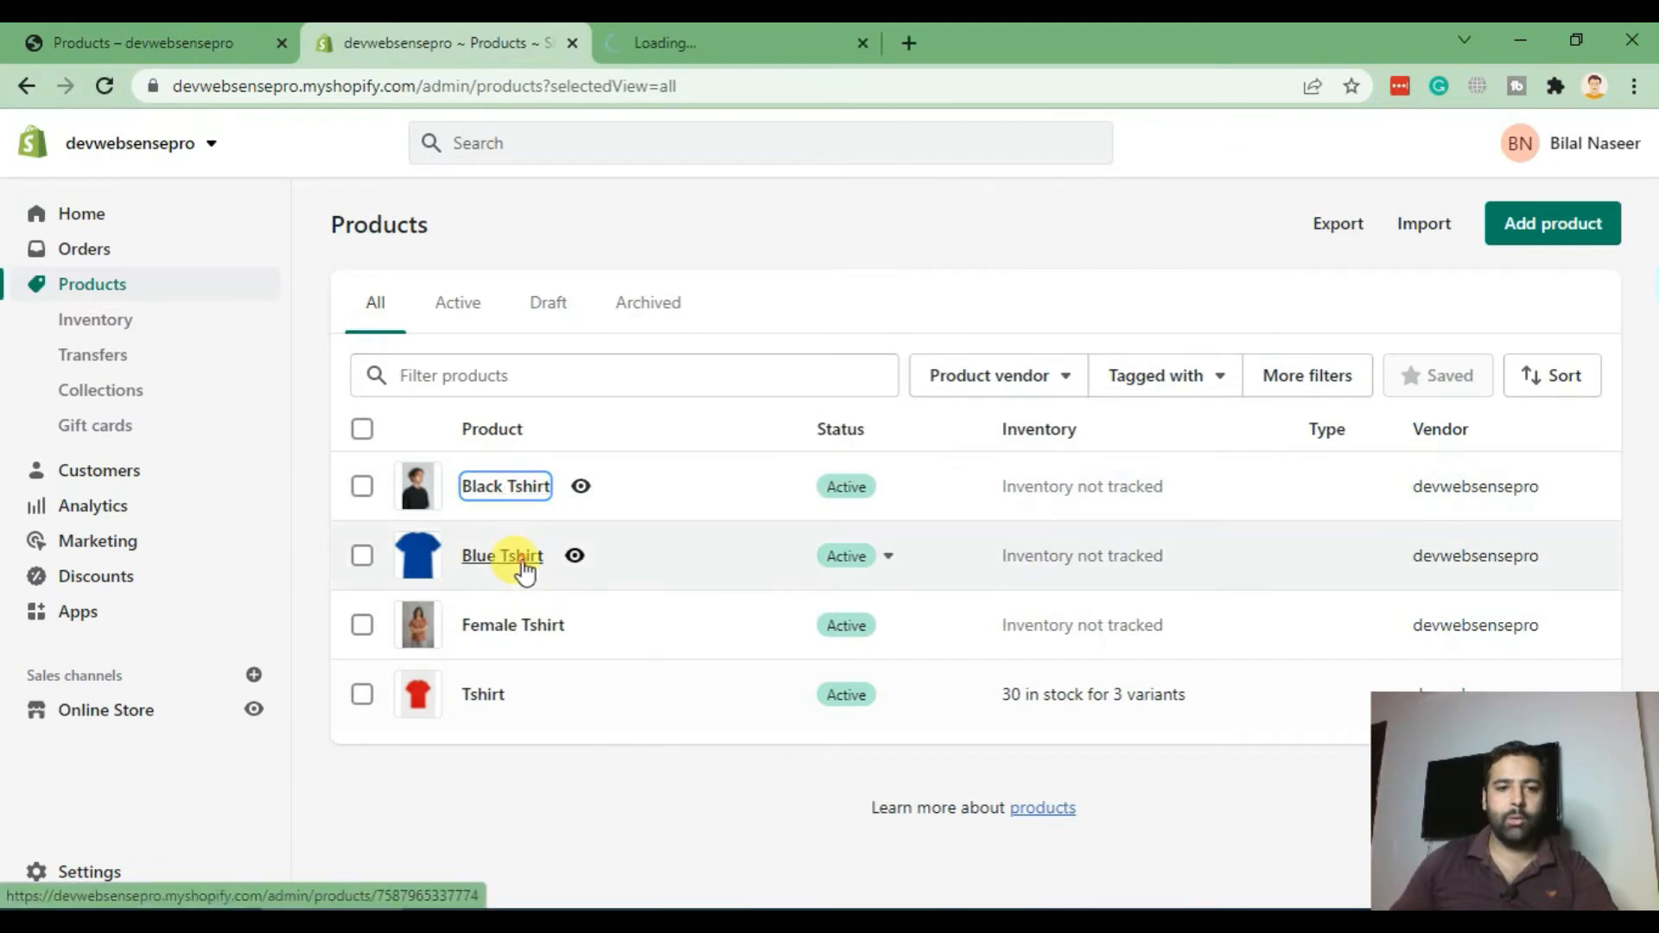
{"action": "right_click", "coordinate": [512, 623]}
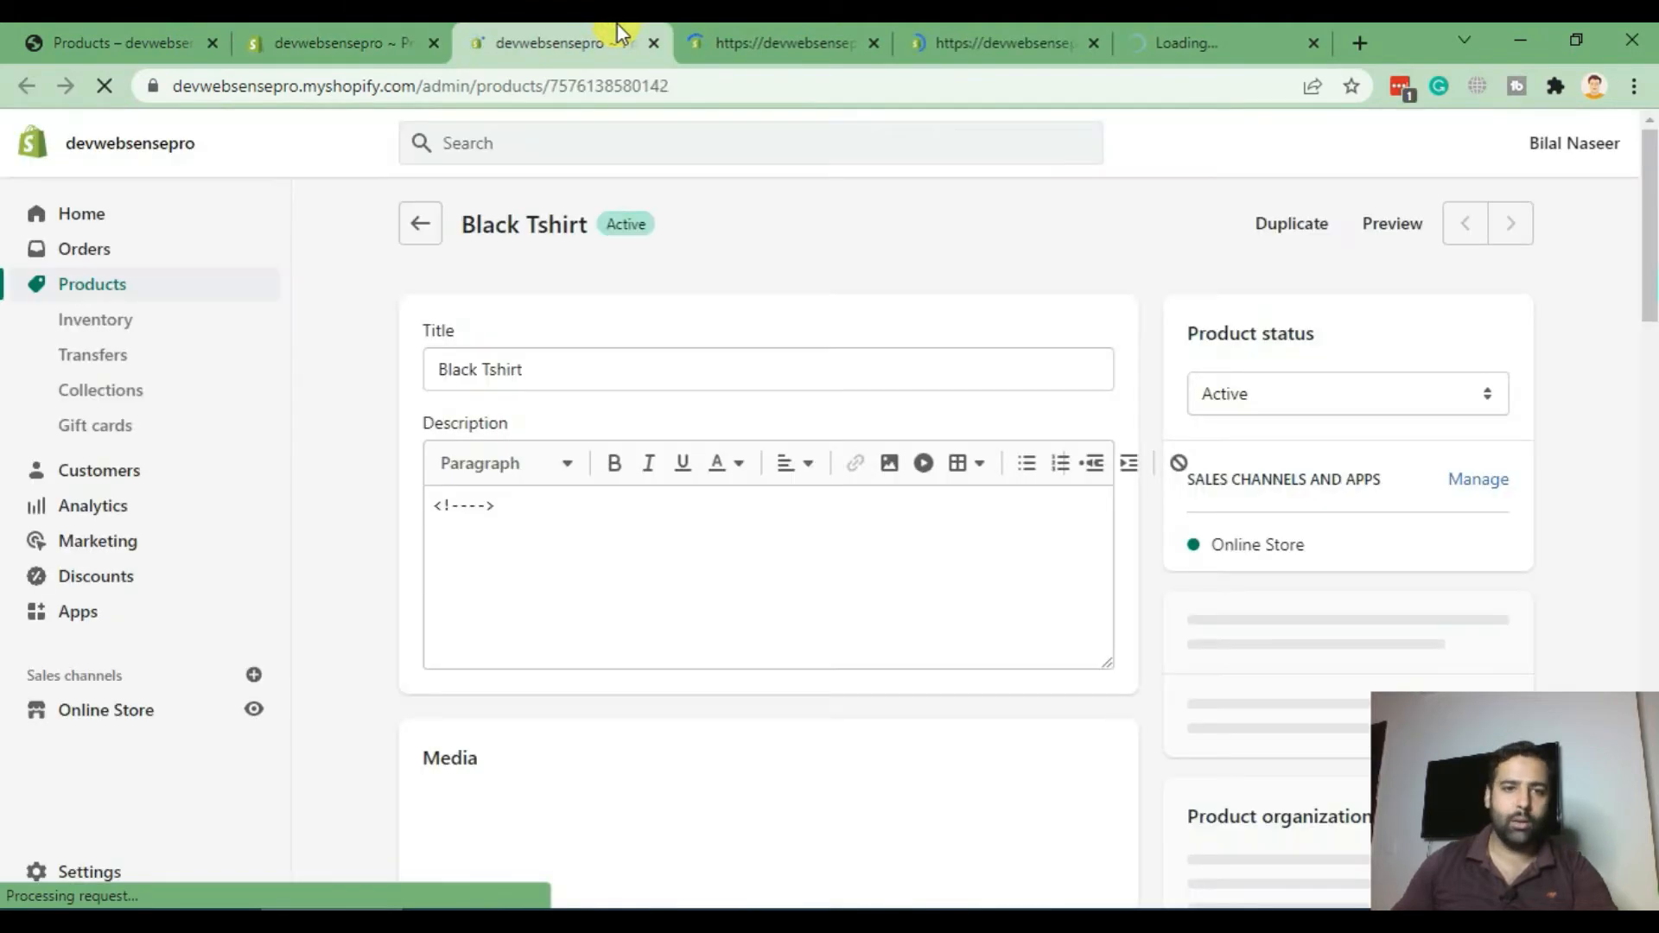
Step: Set Black Tshirt's Style metafield to Round-neck and save
{"action": "scroll", "scroll_direction": "down", "scroll_amount": 3}
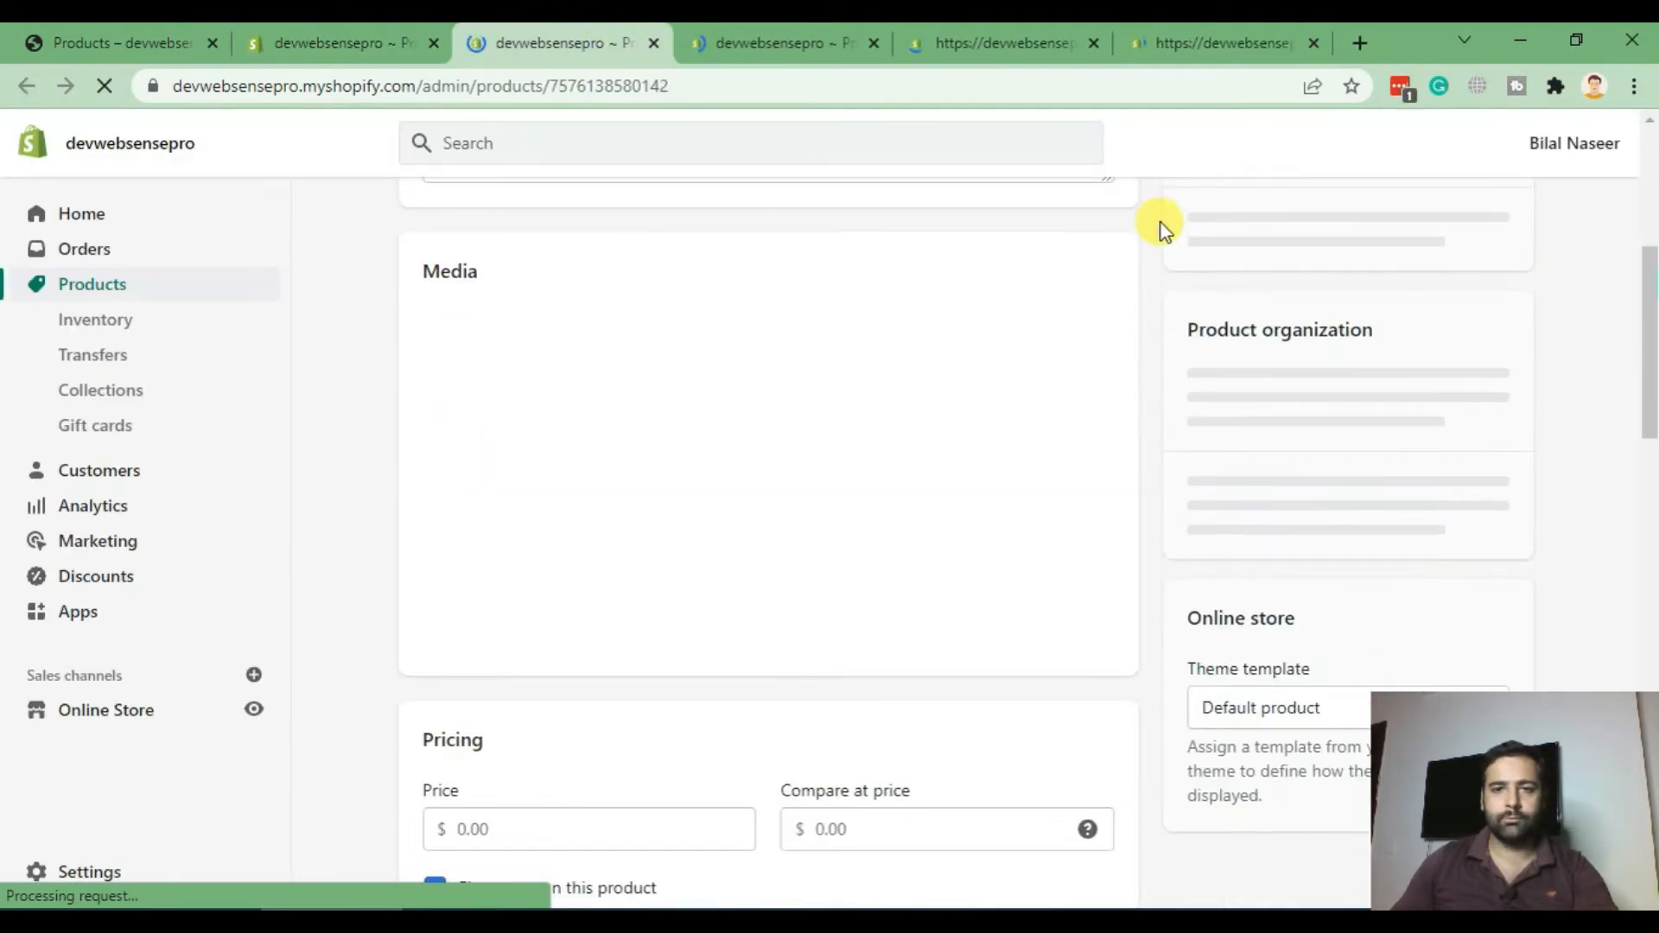
{"action": "scroll", "scroll_direction": "down", "scroll_amount": 3}
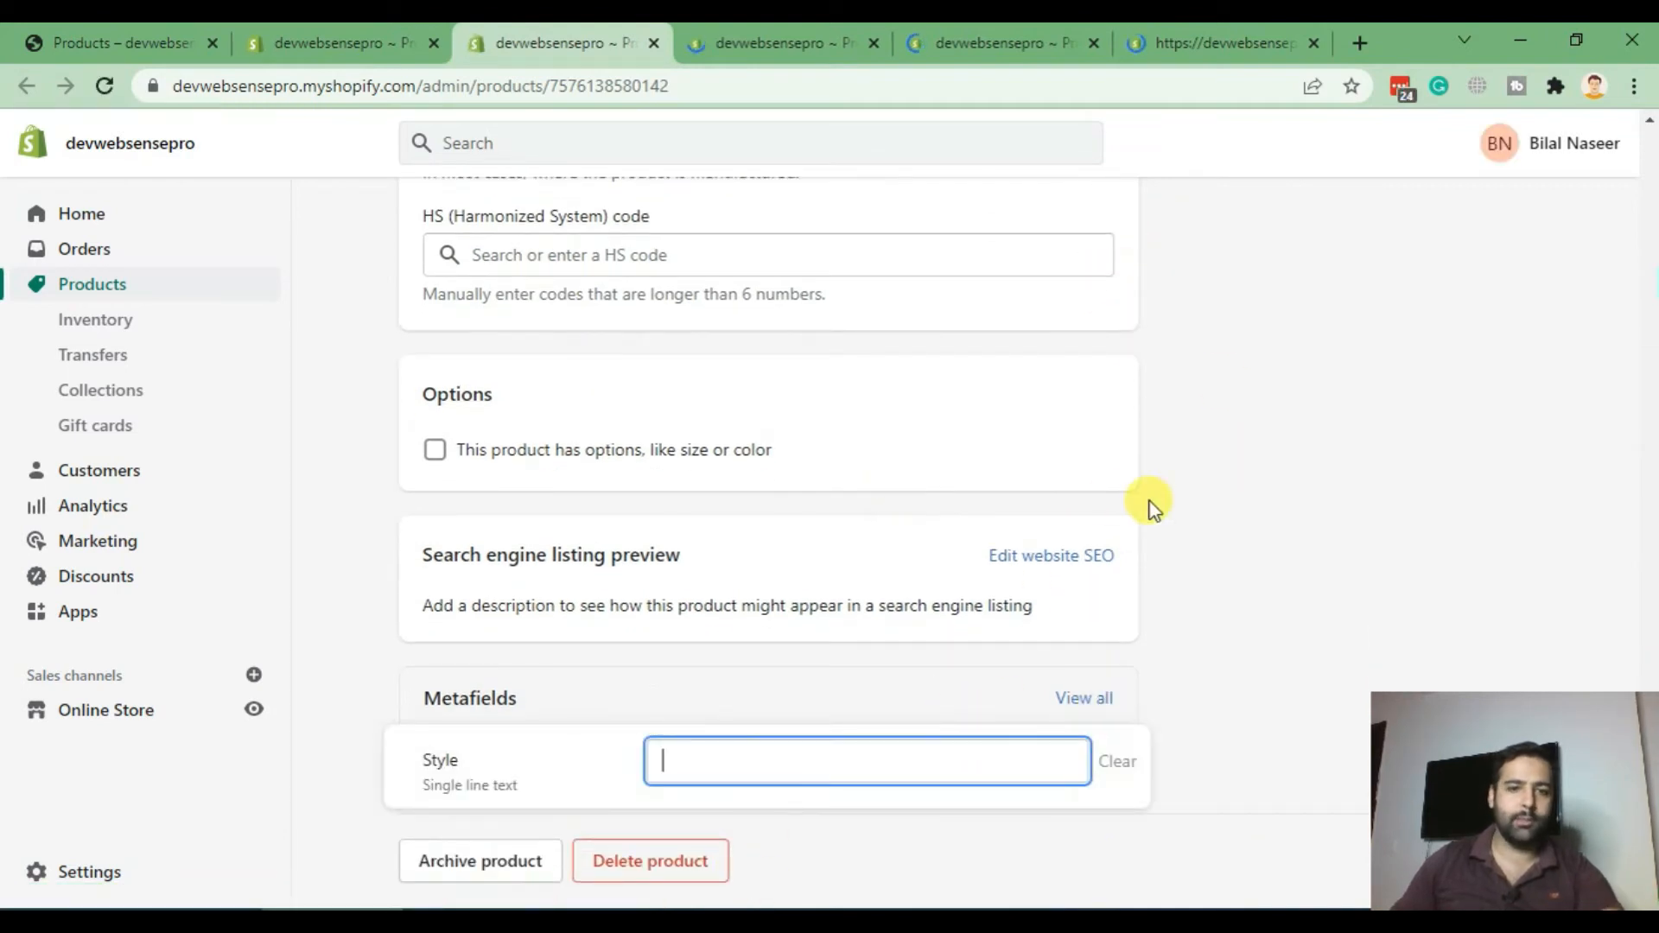
{"action": "type", "text": "Round-neck"}
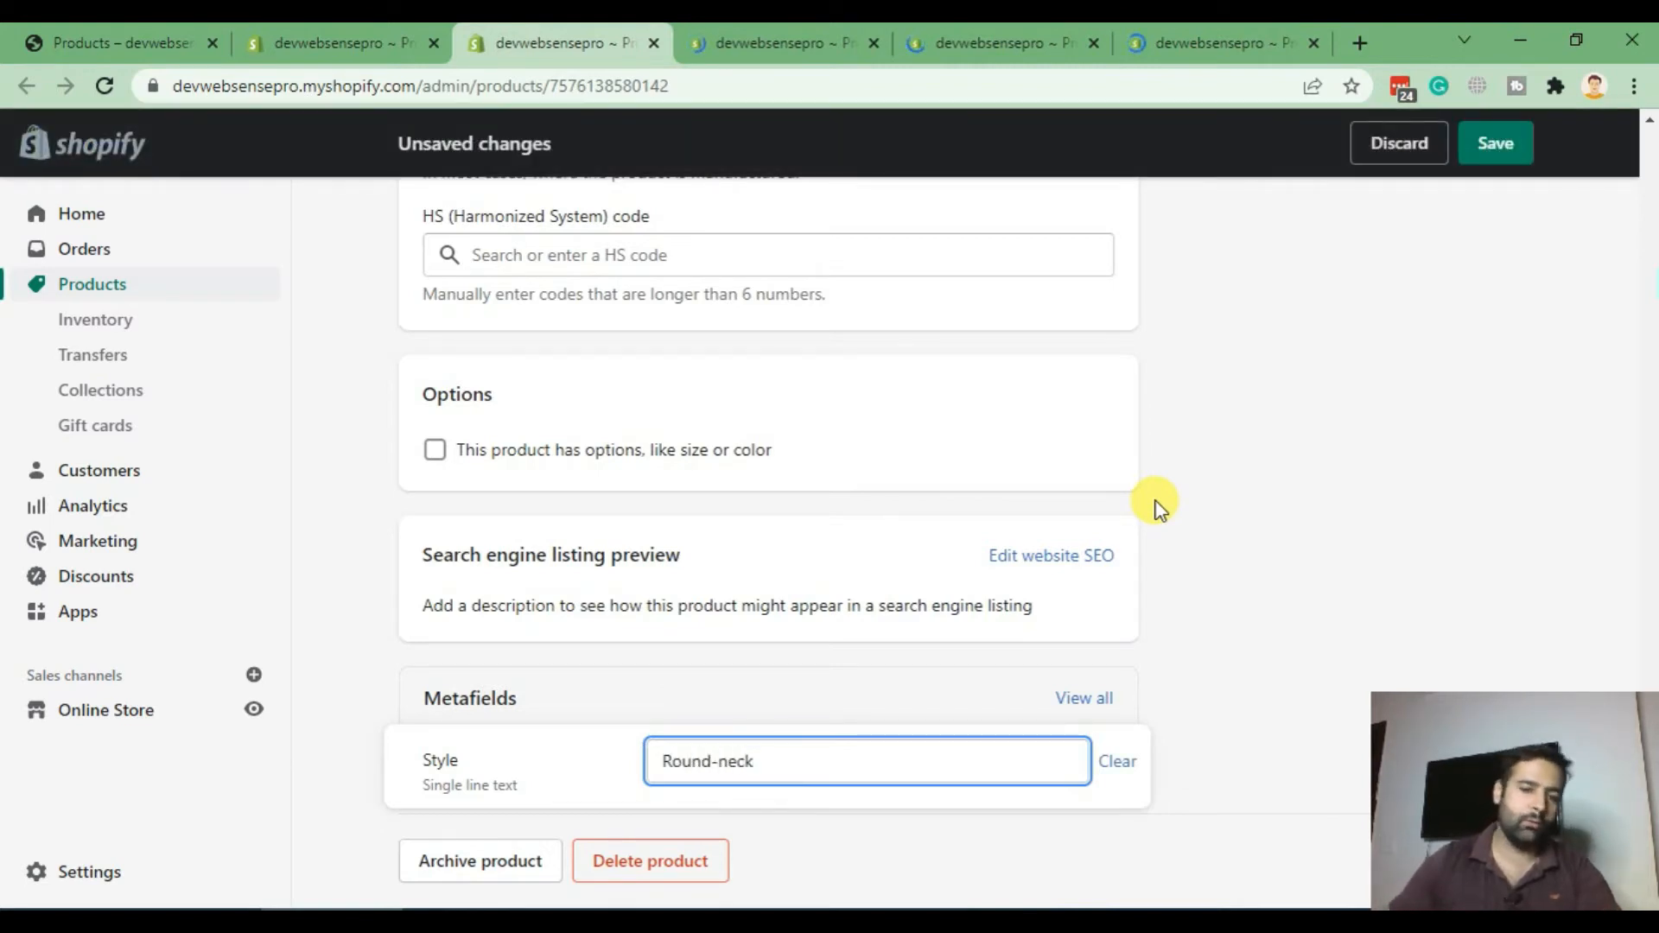
{"action": "left_click", "coordinate": [1495, 143]}
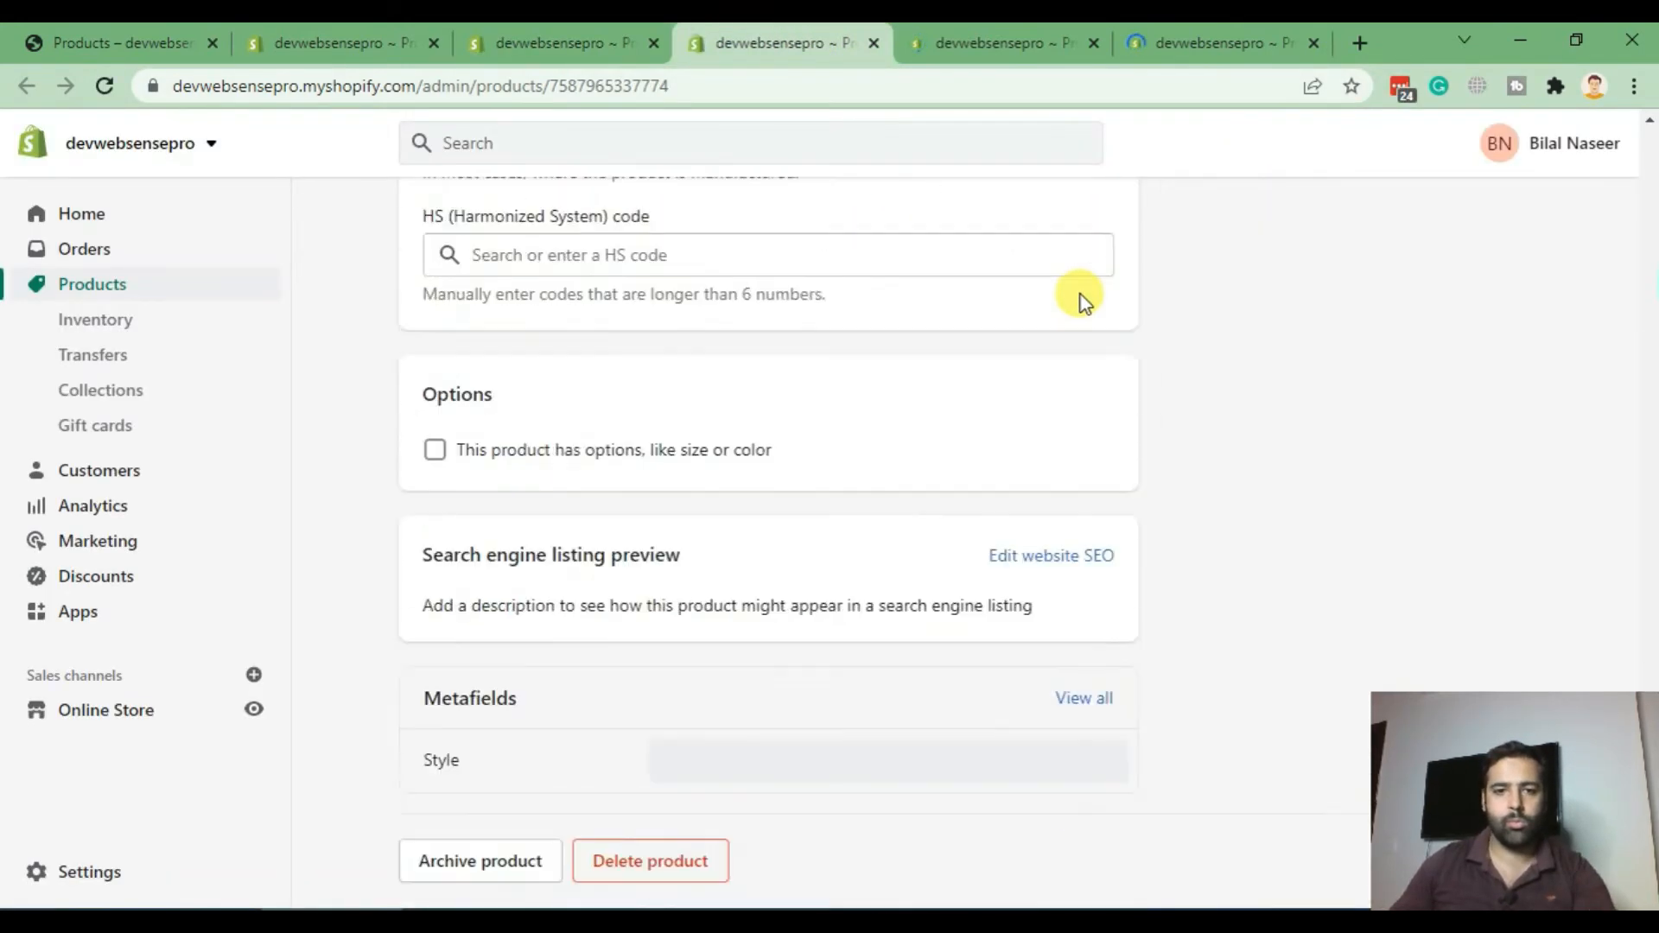
Step: Set the second T-shirt's Style metafield to Round-neck and save
{"action": "type", "text": "R"}
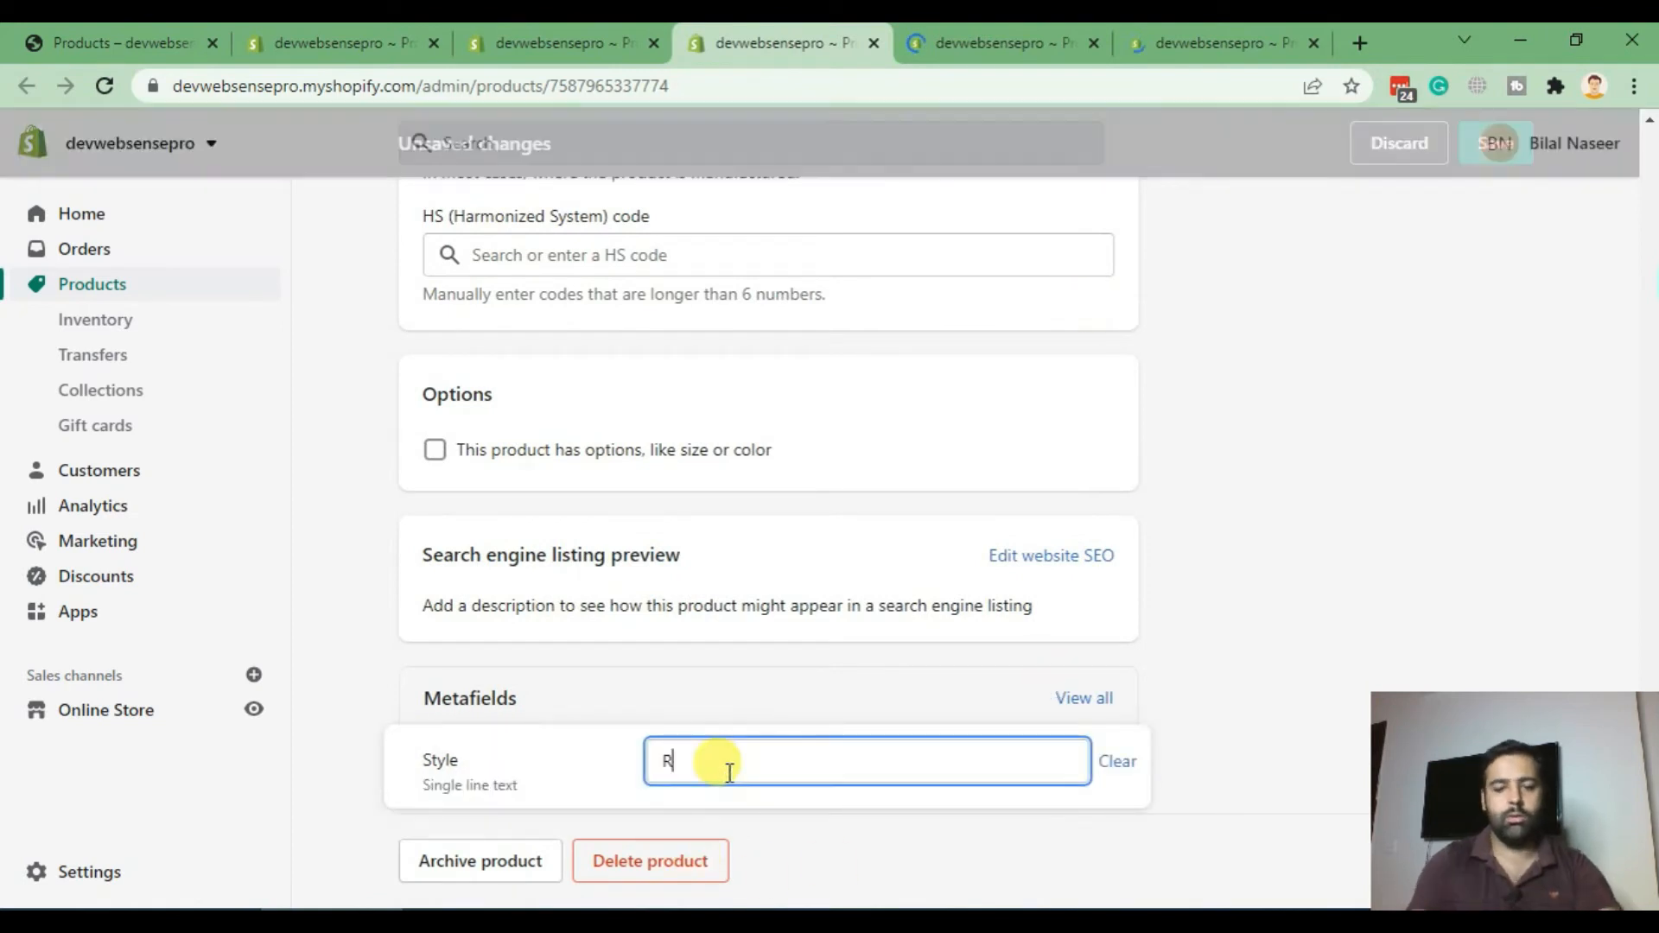
{"action": "type", "text": "ound-neck"}
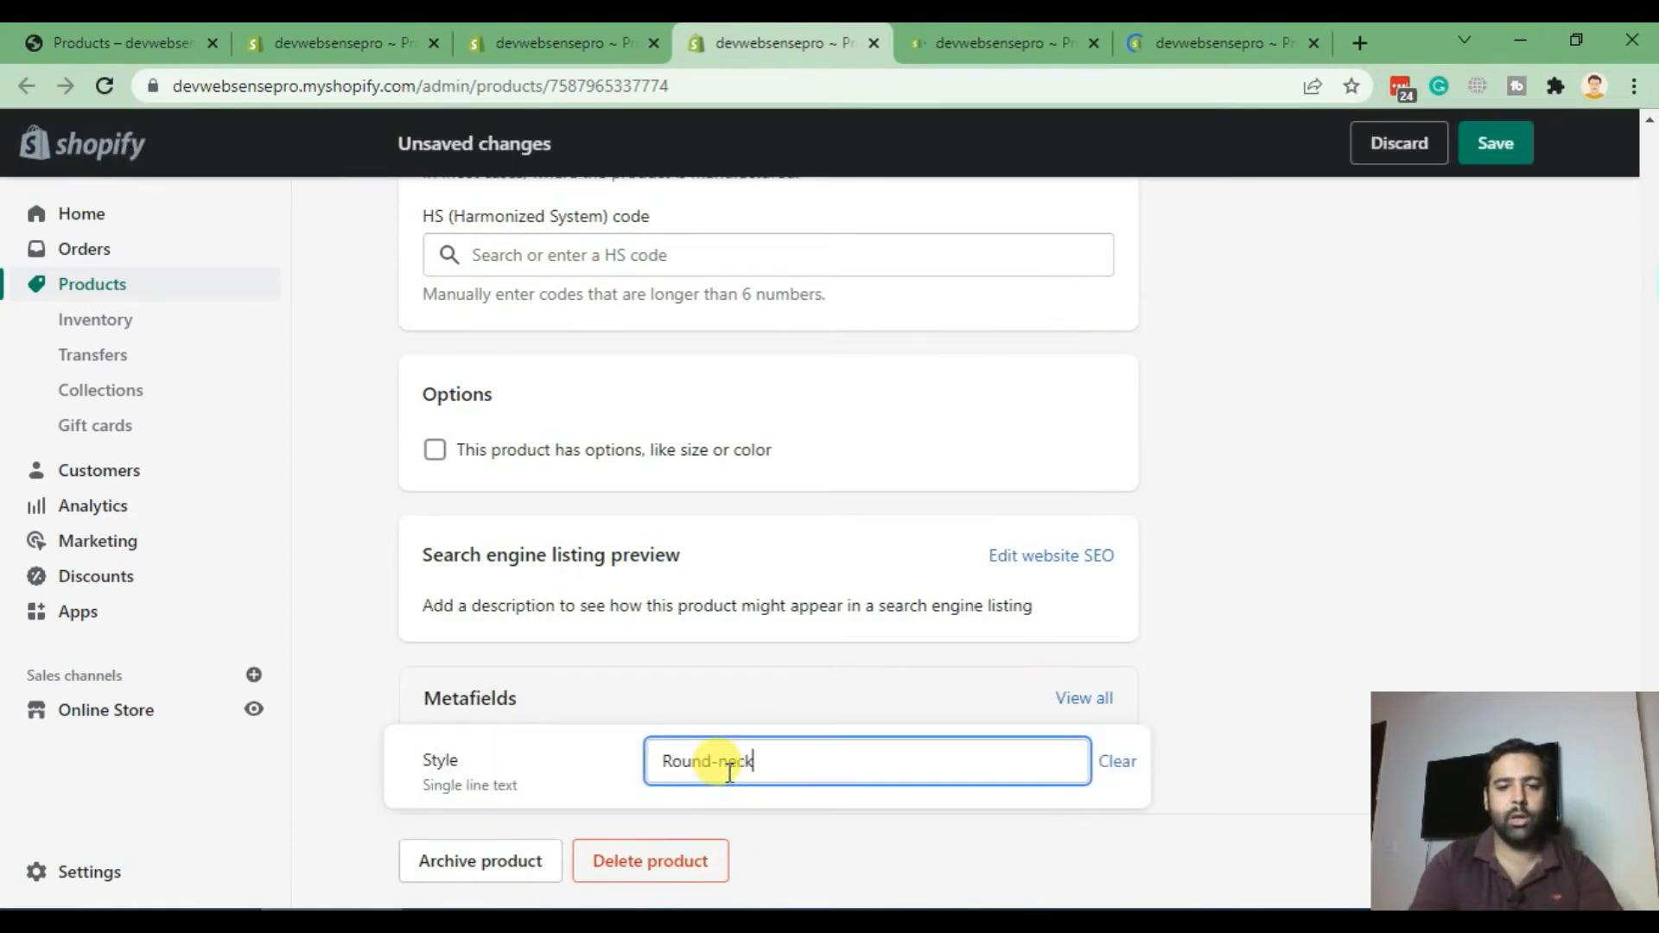
{"action": "left_click", "coordinate": [1494, 142]}
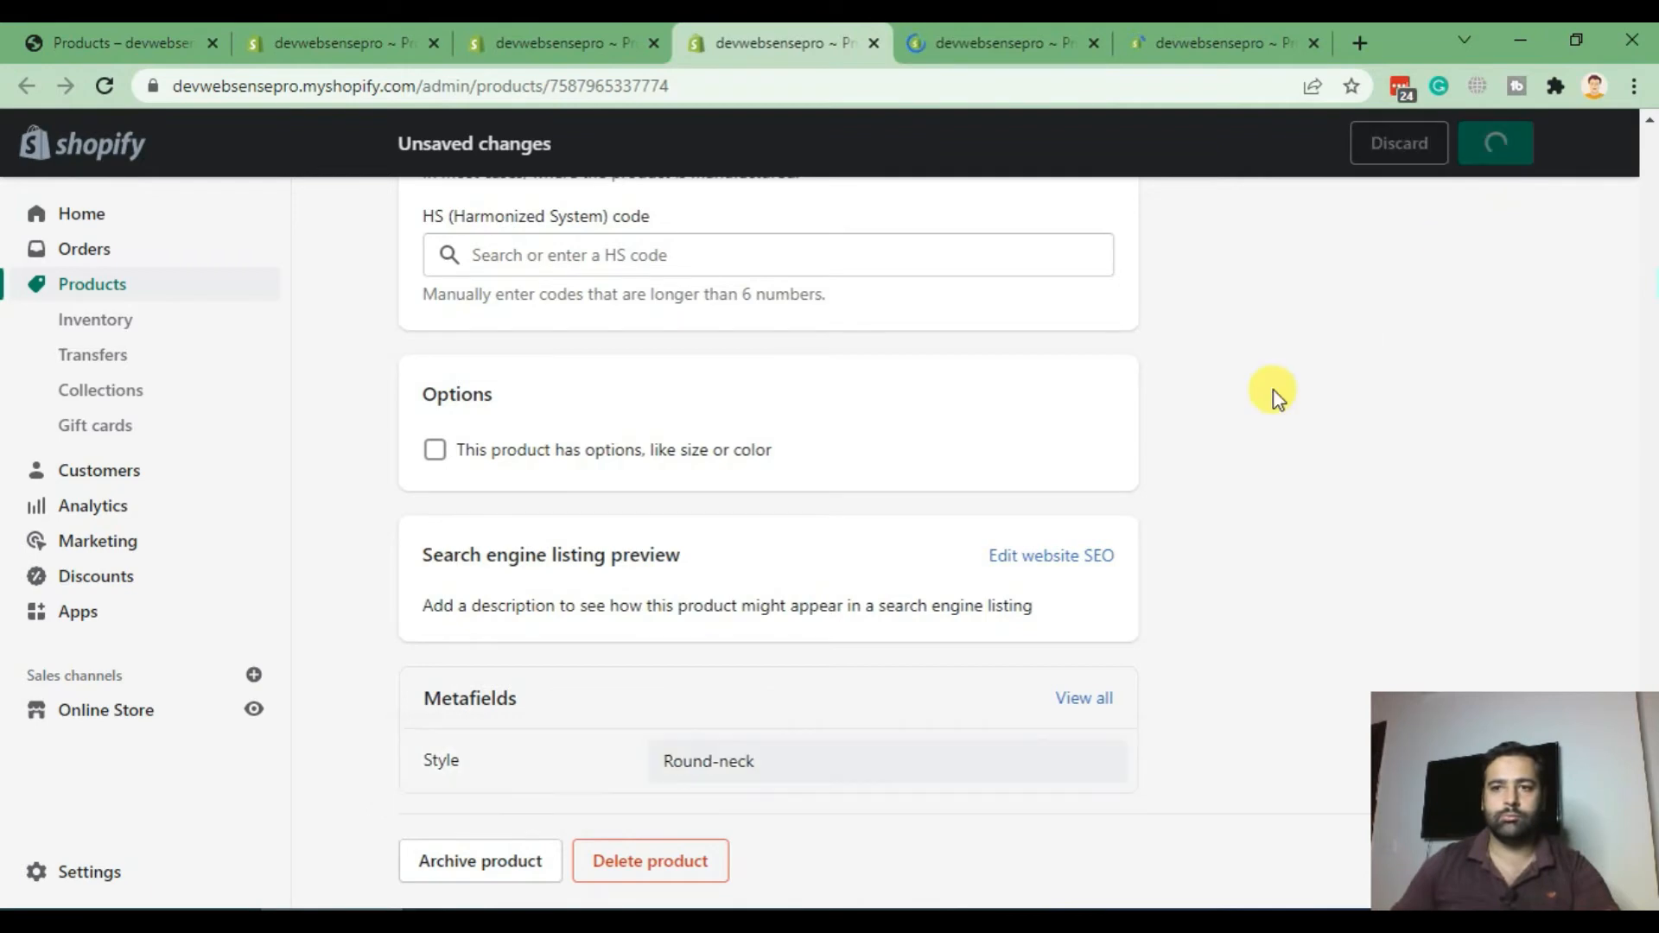
{"action": "mouse_move", "coordinate": [1209, 452]}
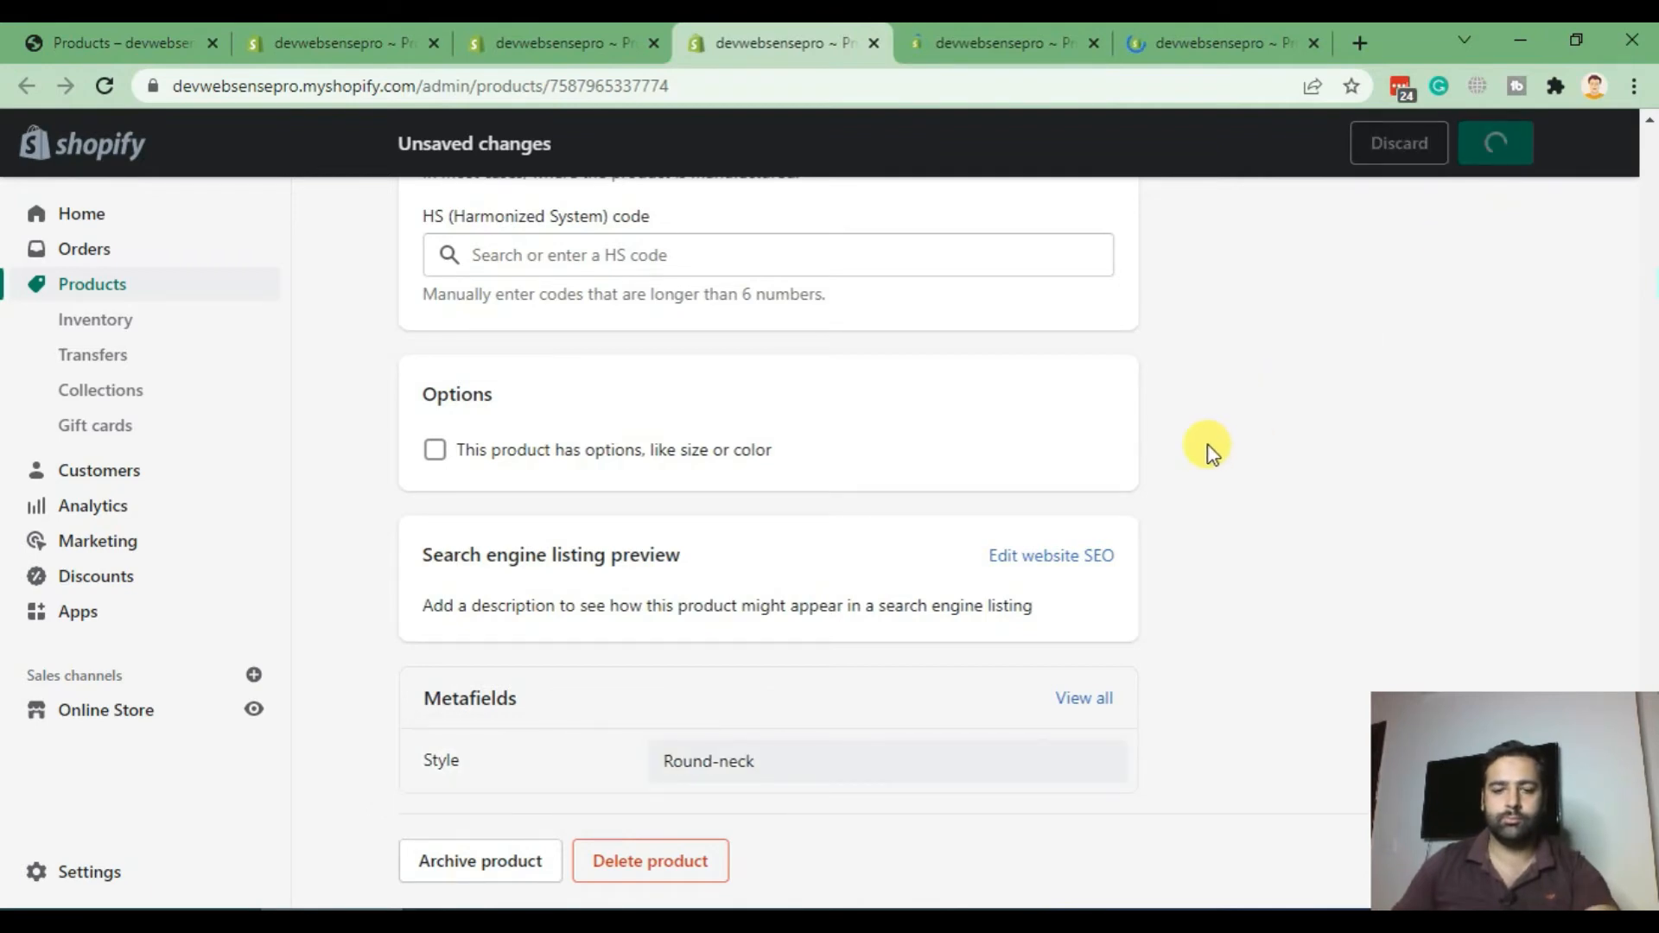
{"action": "left_click", "coordinate": [1495, 142]}
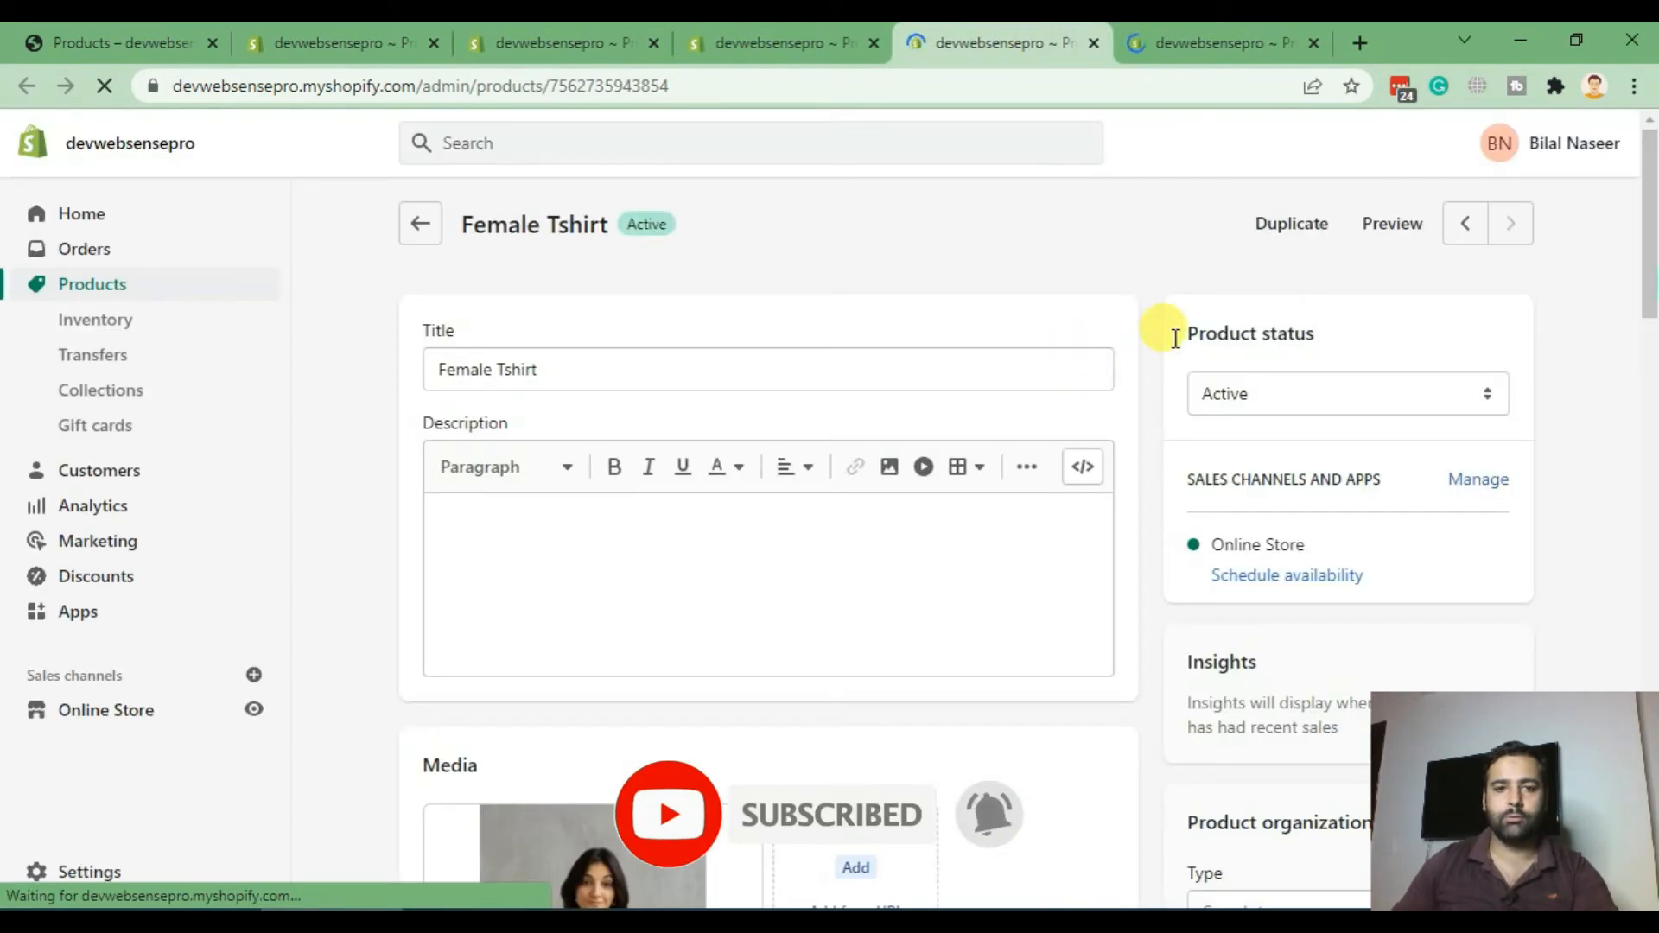
Step: Enter V-neck in the Female Tshirt's Style metafield and save
{"action": "scroll", "scroll_direction": "down", "scroll_amount": 3}
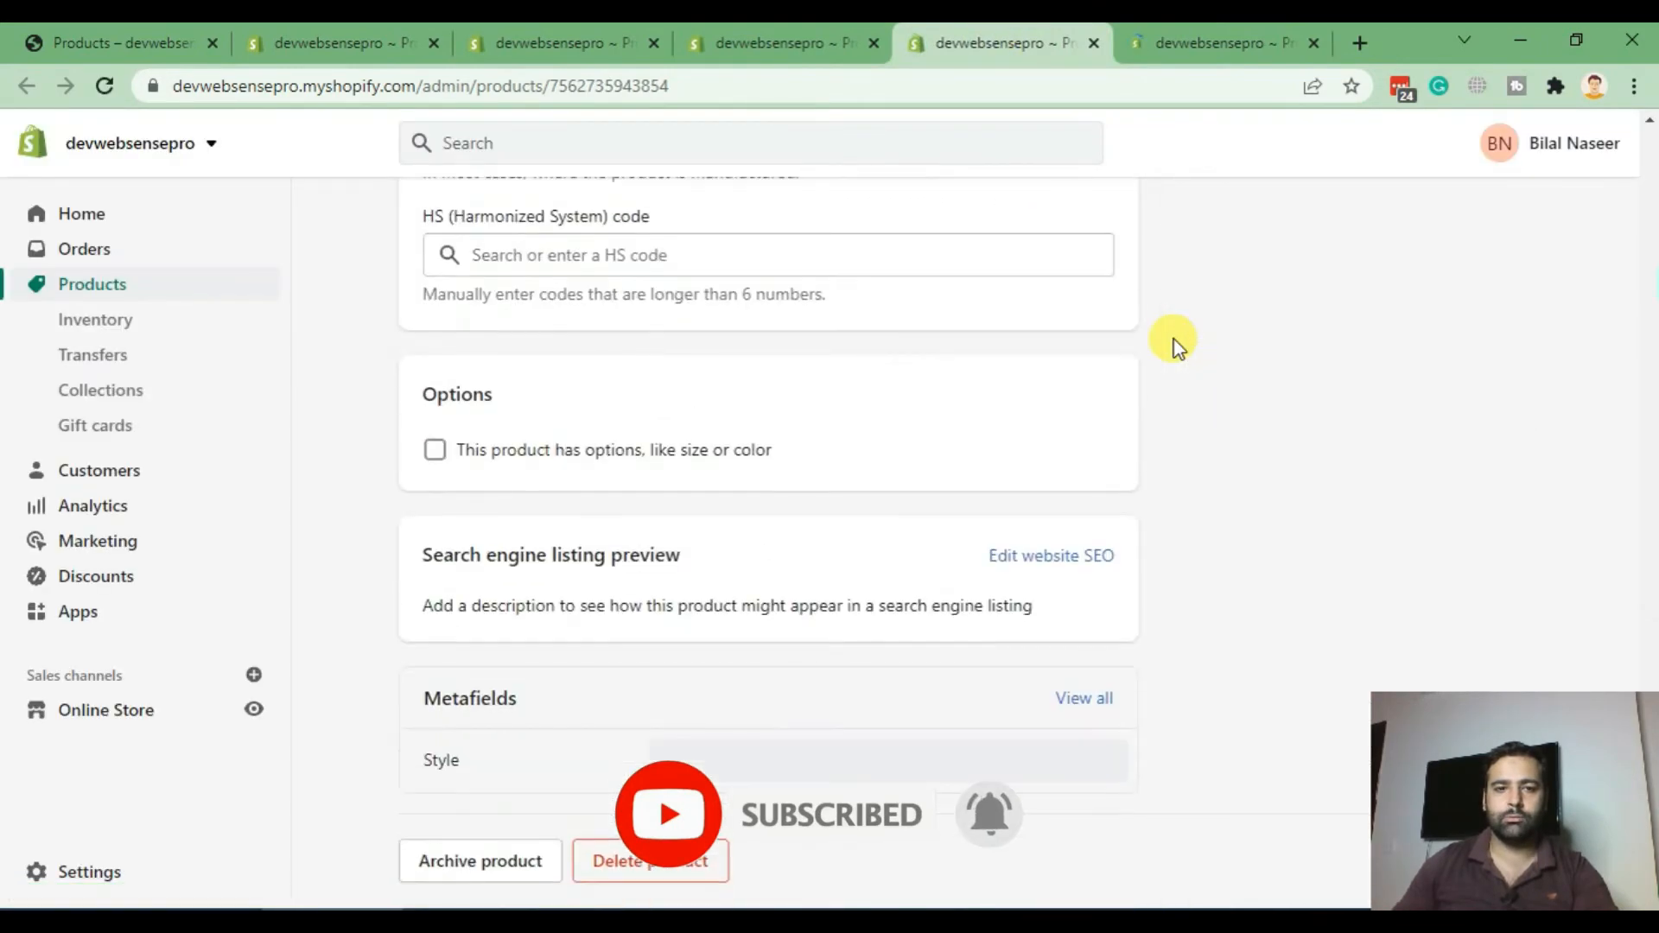
{"action": "left_click", "coordinate": [866, 759]}
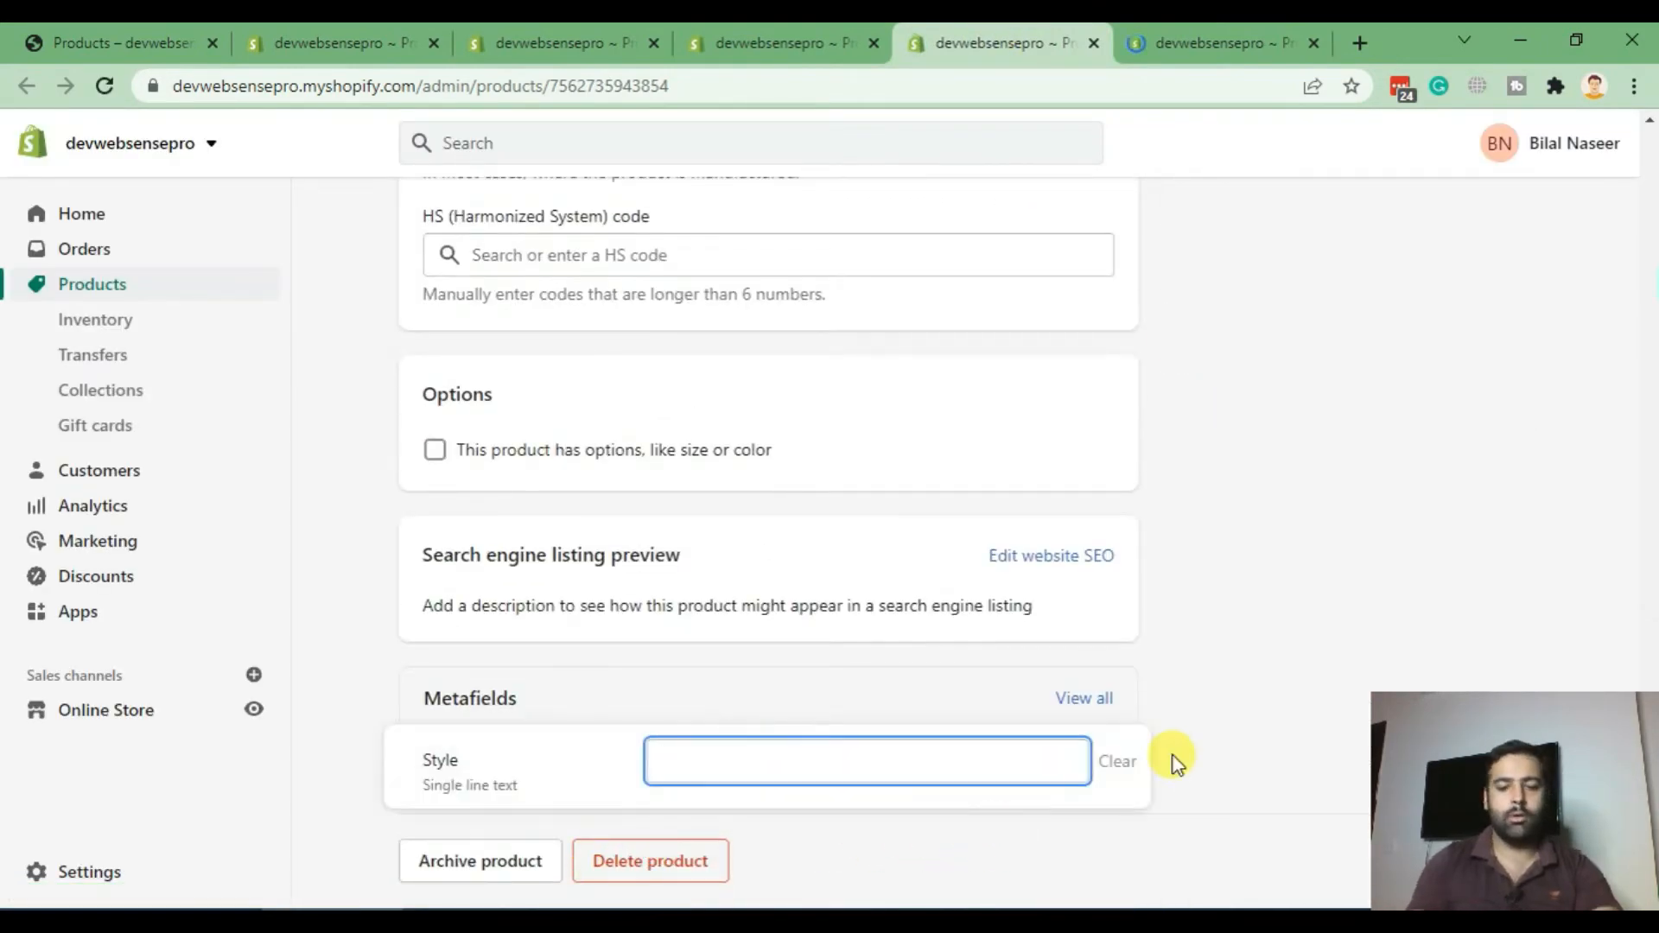
{"action": "type", "text": "V-neck"}
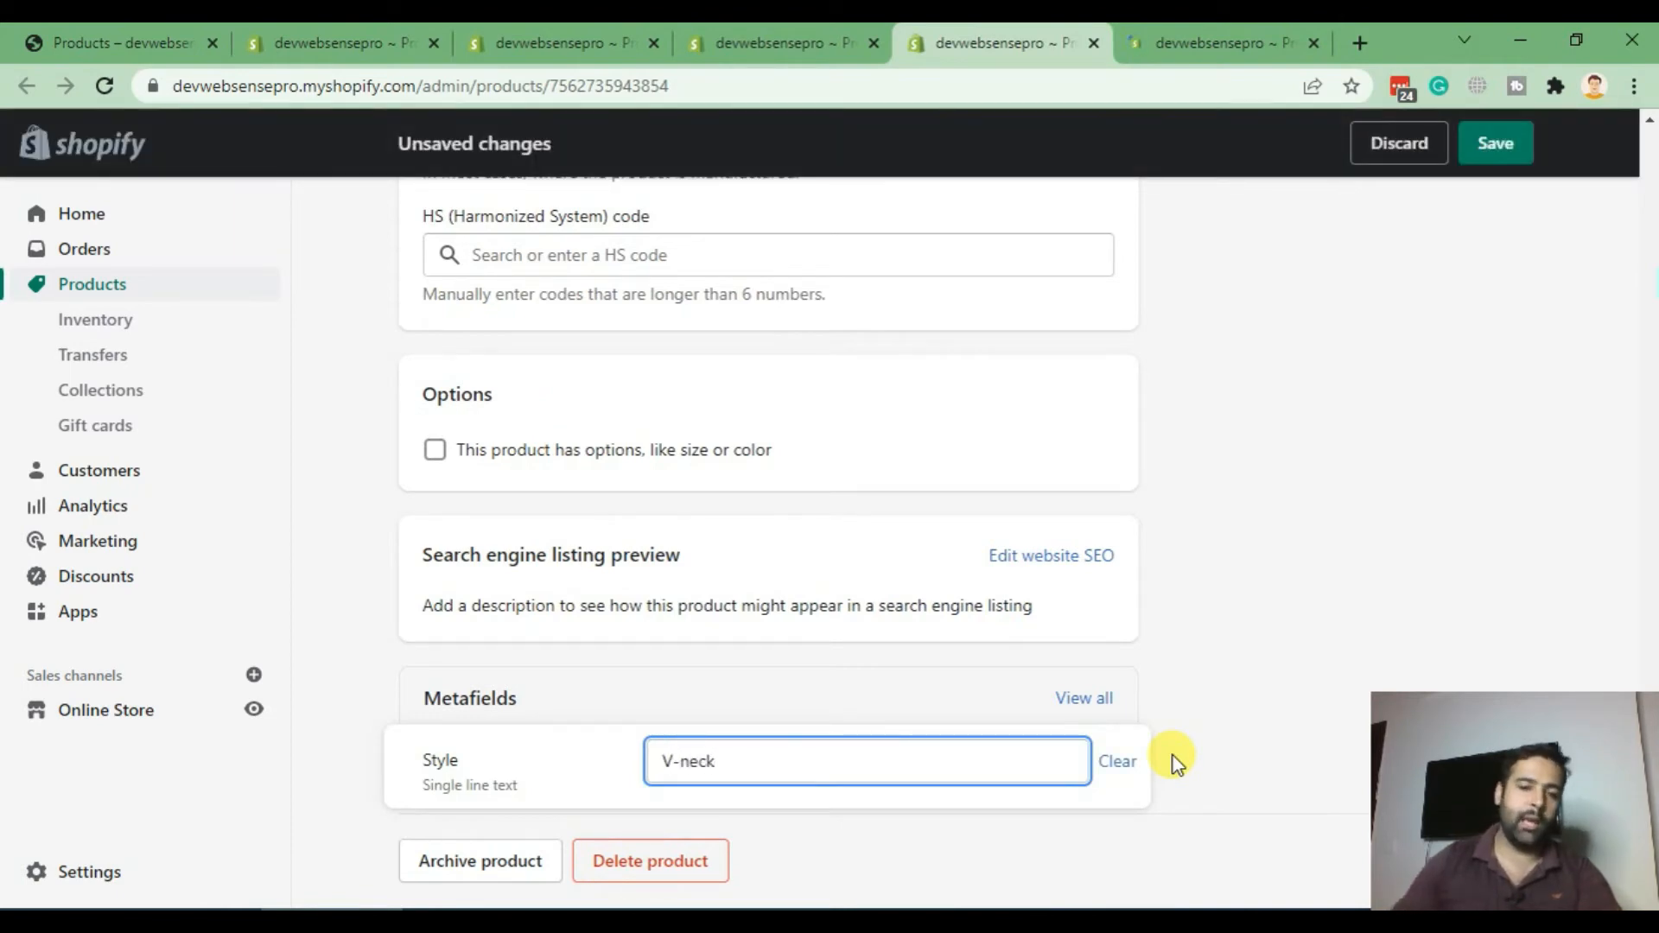
{"action": "left_click", "coordinate": [1493, 143]}
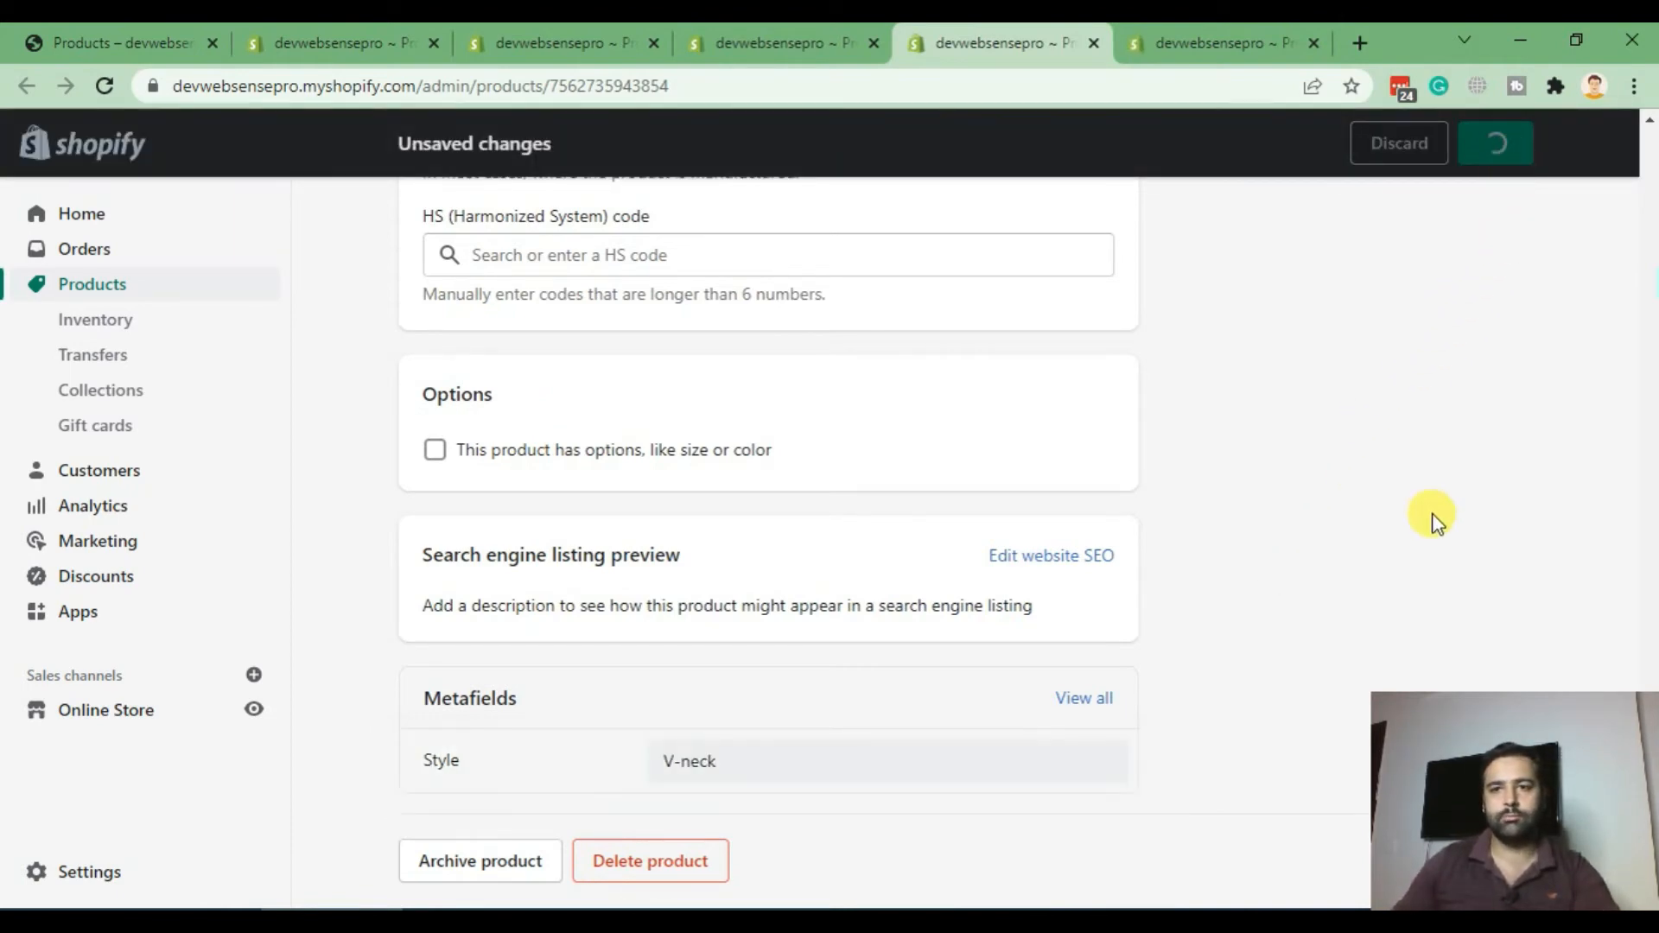
{"action": "mouse_move", "coordinate": [1384, 561]}
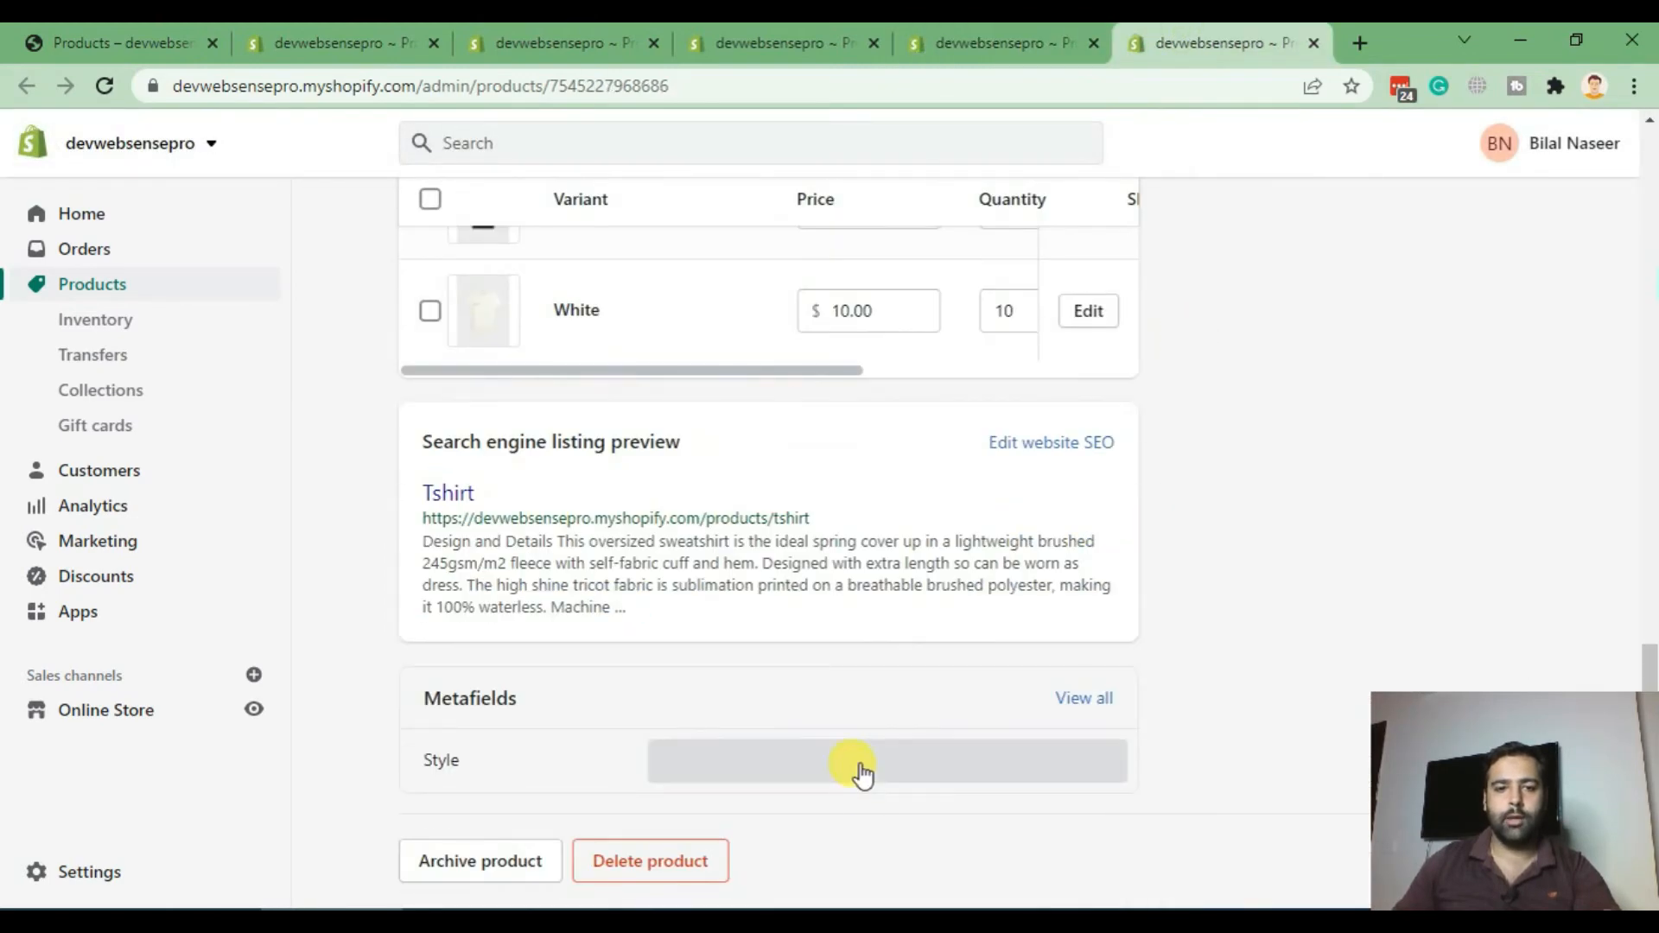
Step: Enter Polo in the Tshirt product's Style metafield and save it
{"action": "type", "text": "Polo"}
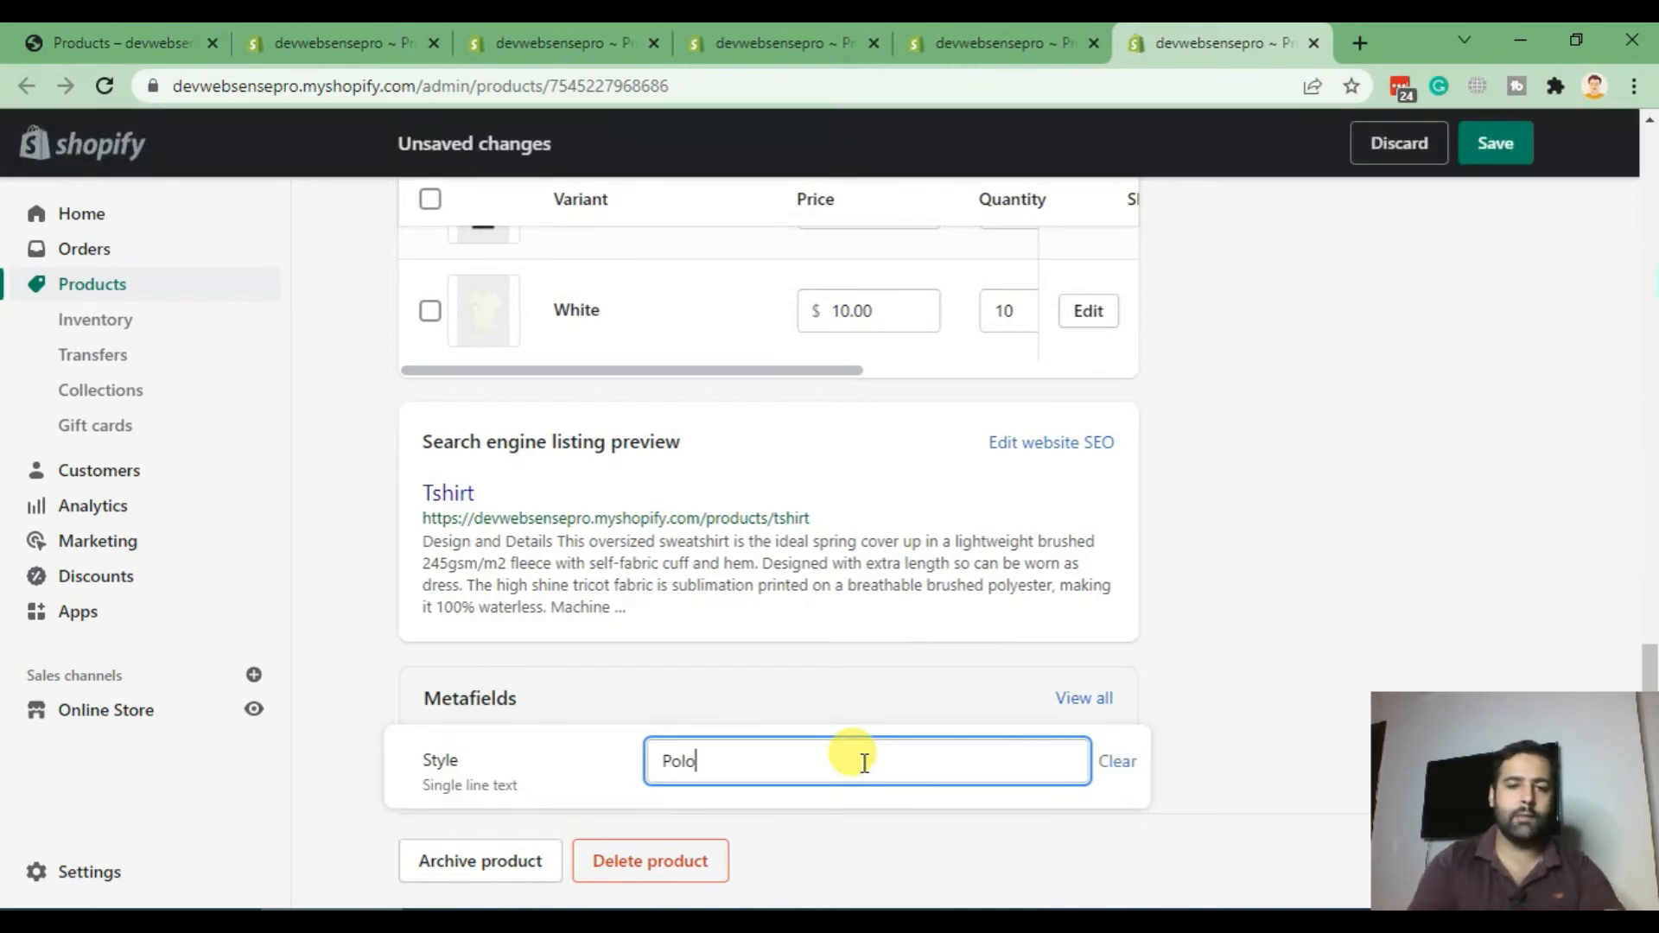
{"action": "mouse_move", "coordinate": [1492, 354]}
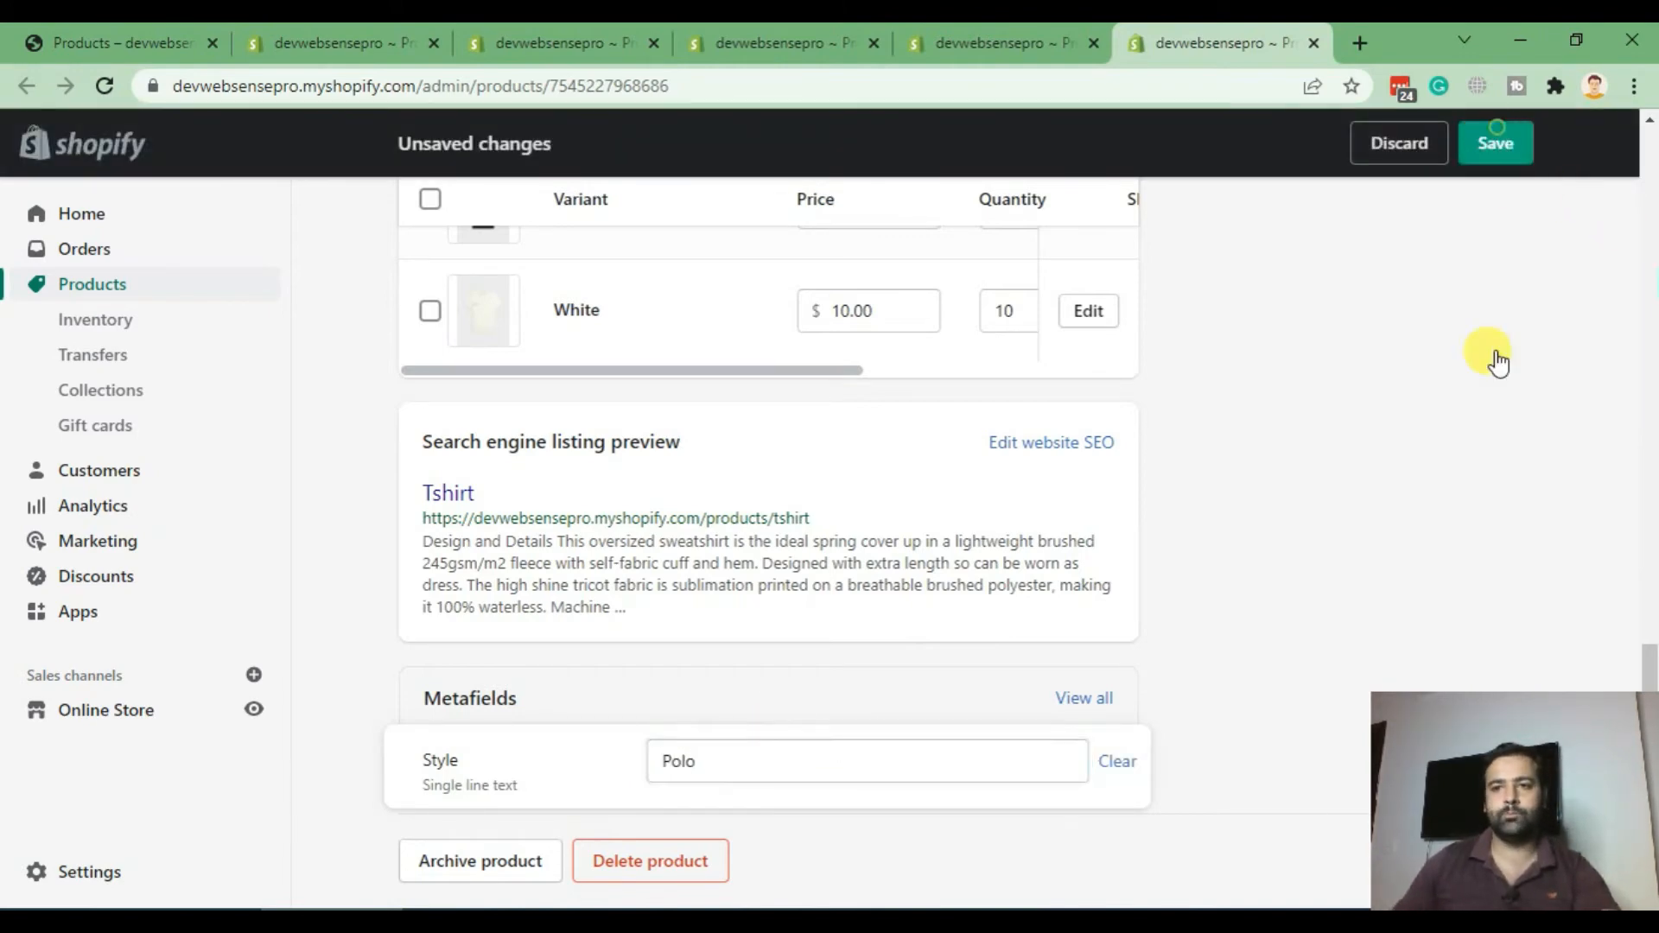
{"action": "left_click", "coordinate": [1495, 143]}
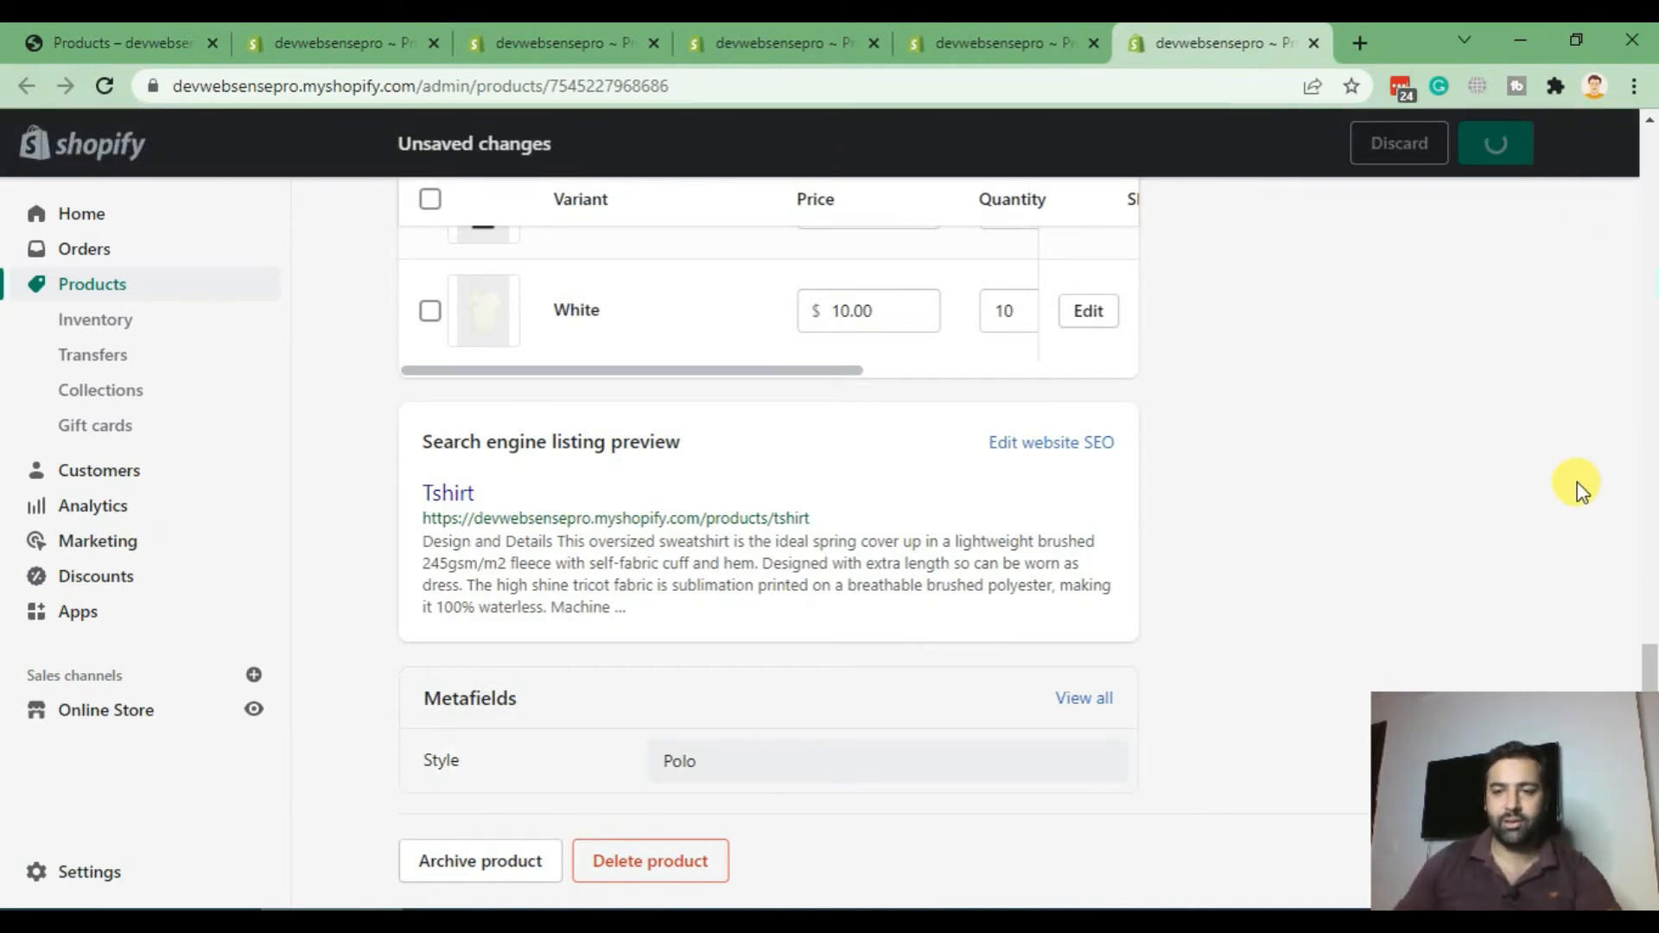
{"action": "left_click", "coordinate": [1495, 143]}
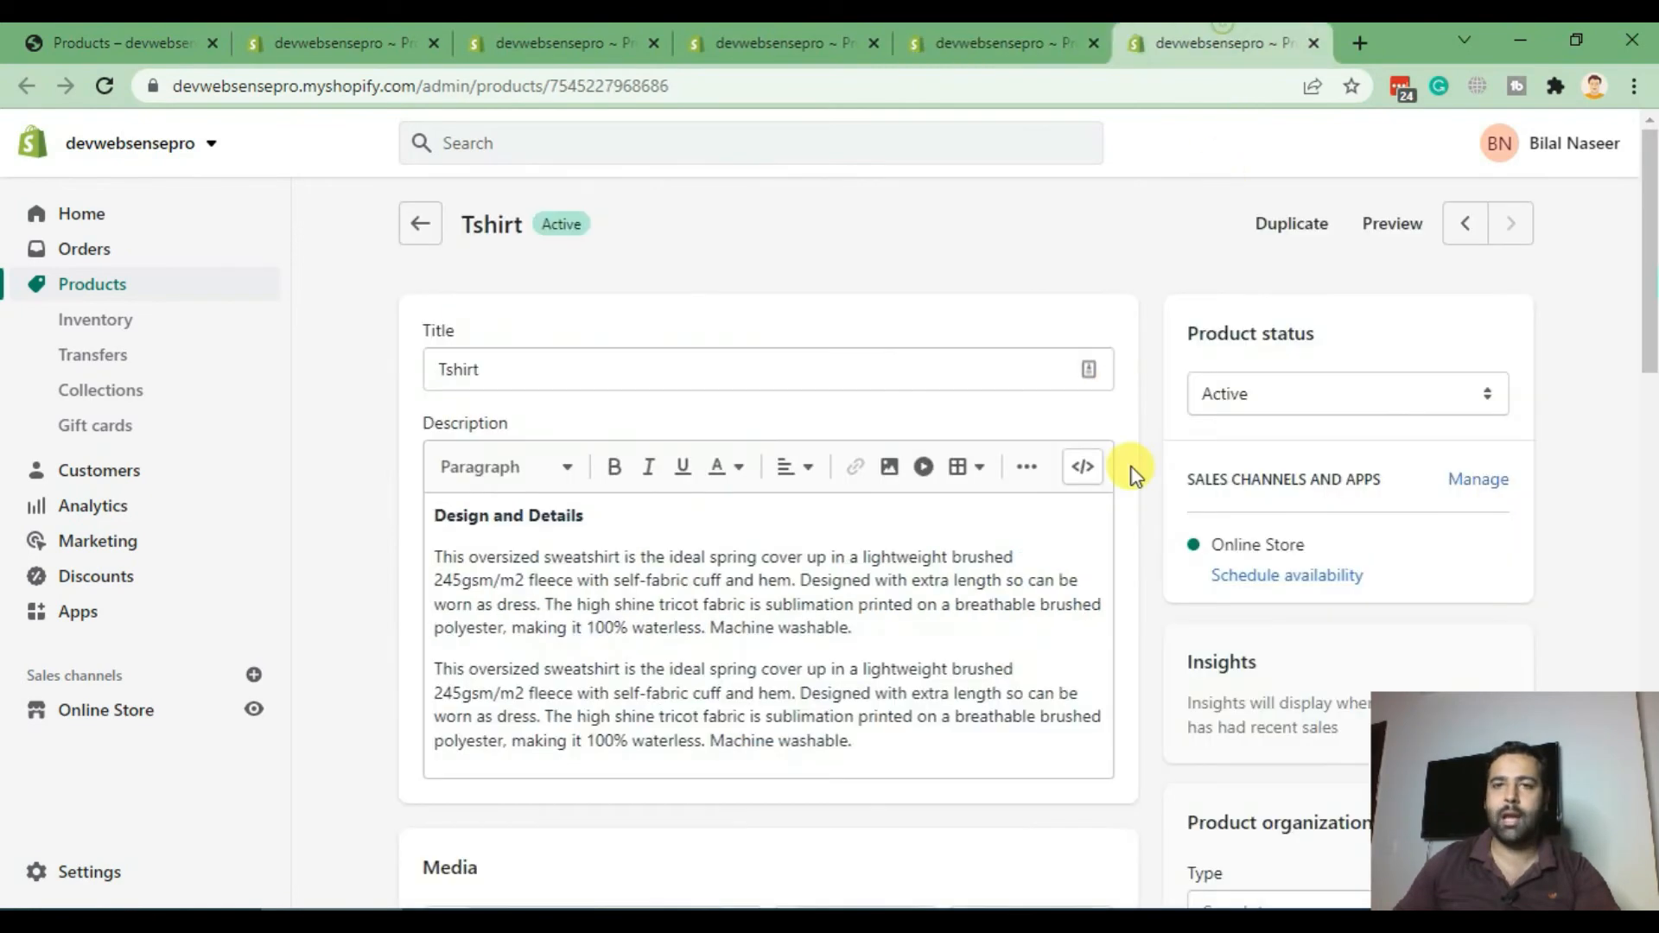
{"action": "scroll", "scroll_direction": "down", "scroll_amount": 3}
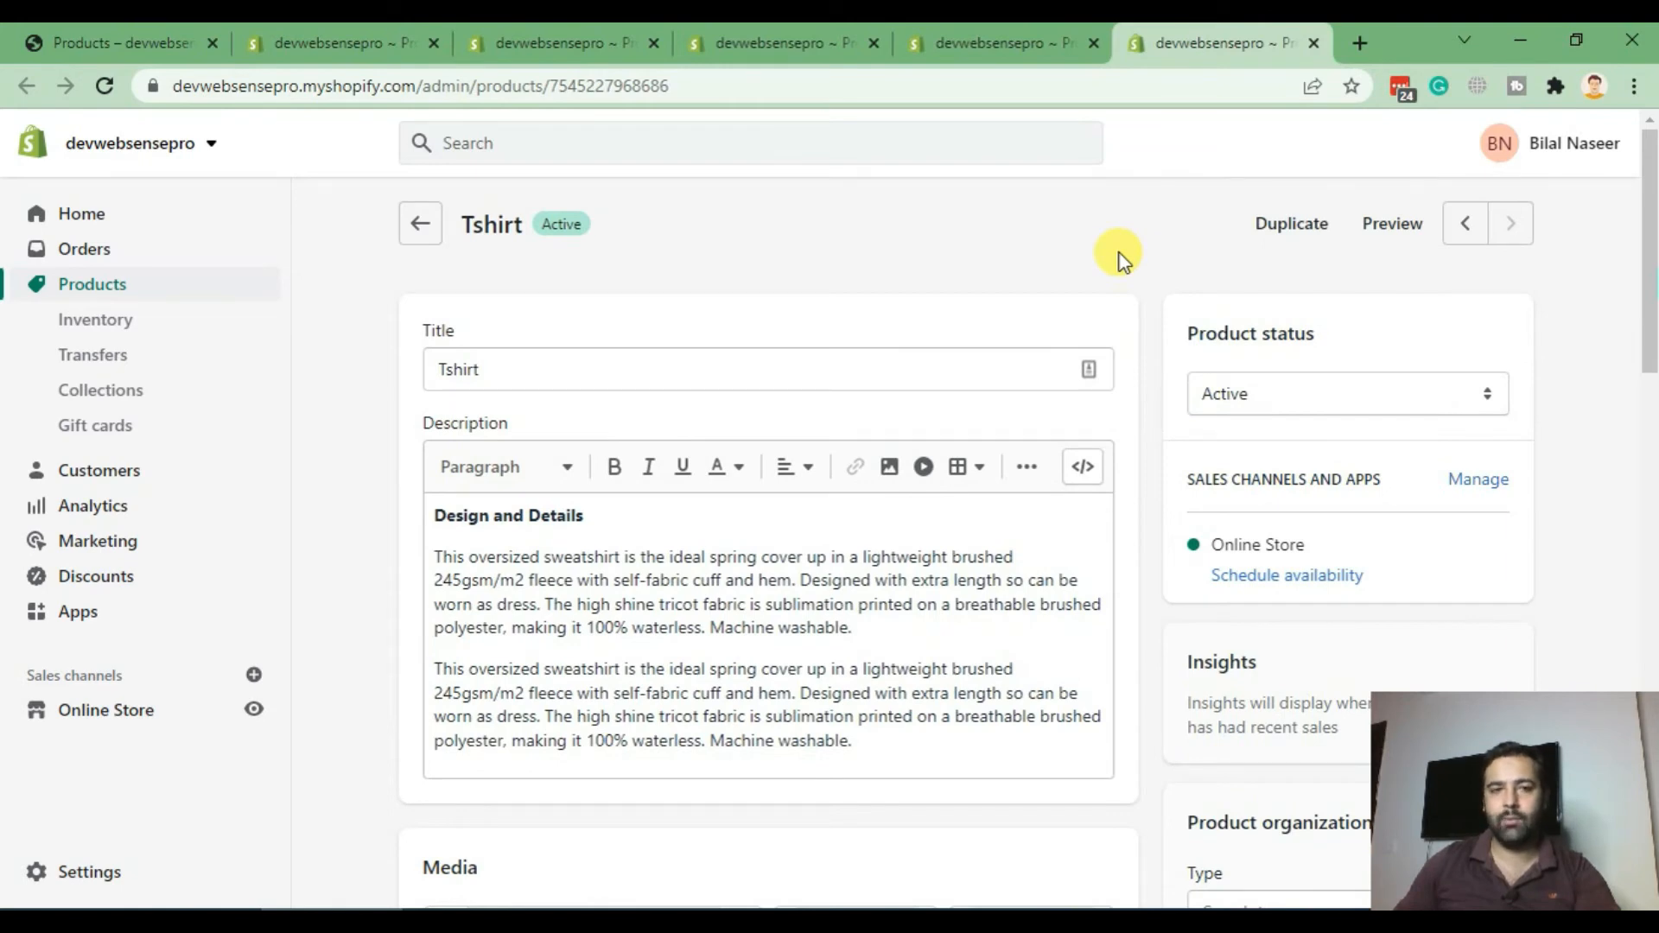
{"action": "mouse_move", "coordinate": [367, 283]}
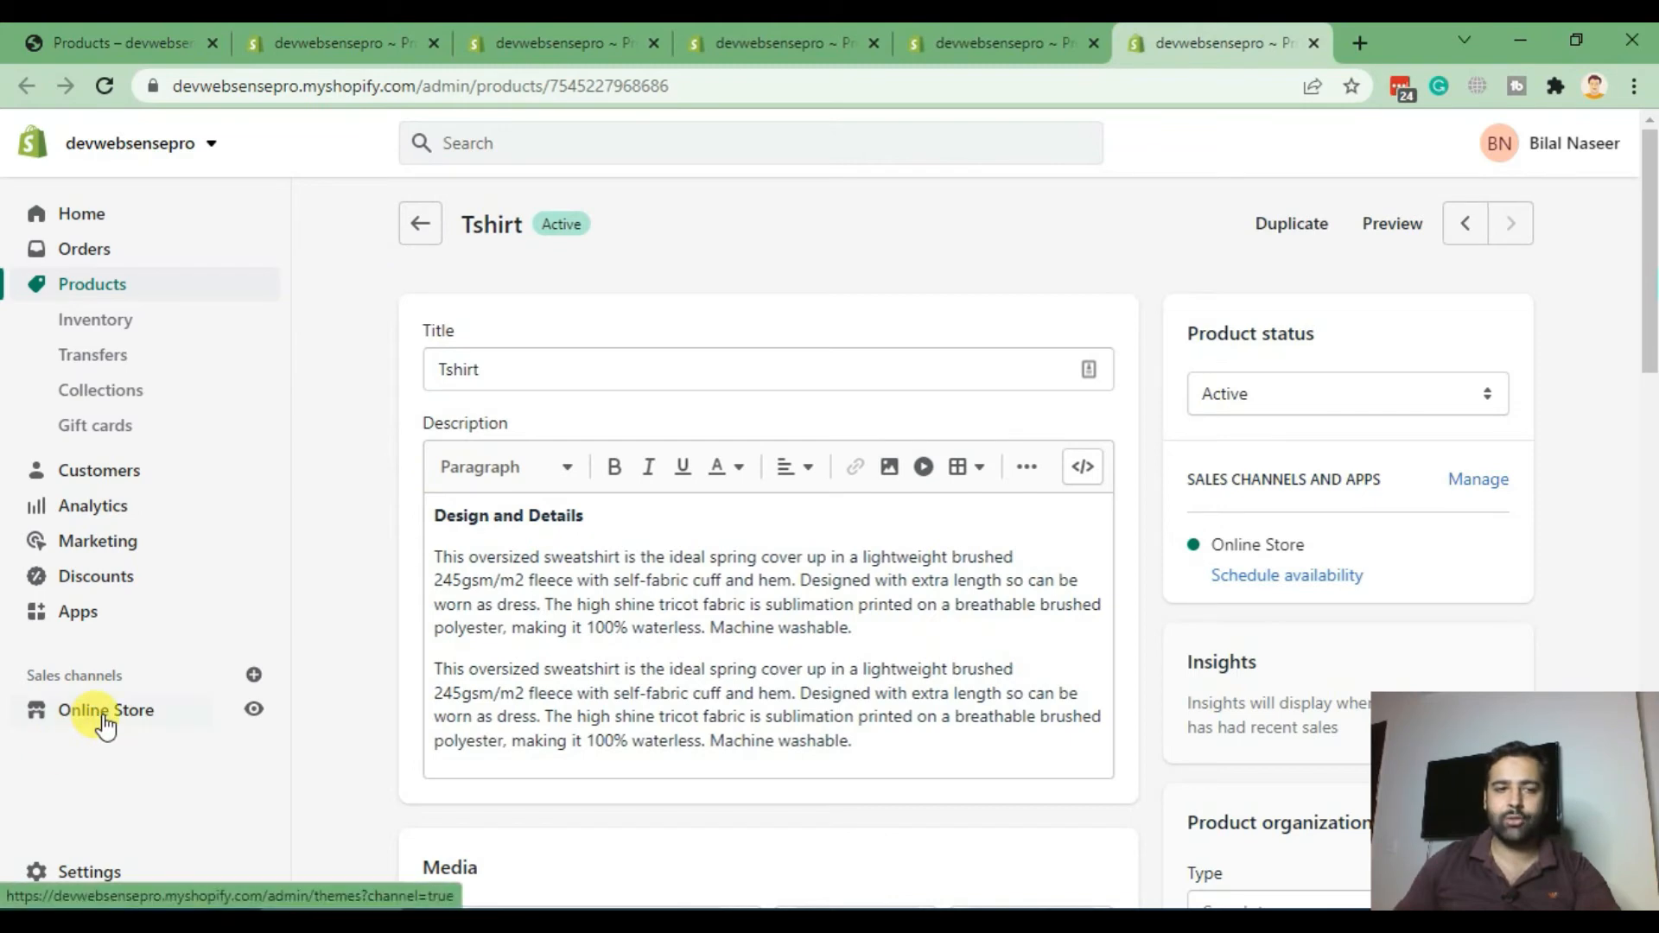
Step: Open Online Store > Navigation and scroll to the collection and search filters
{"action": "left_click", "coordinate": [105, 709]}
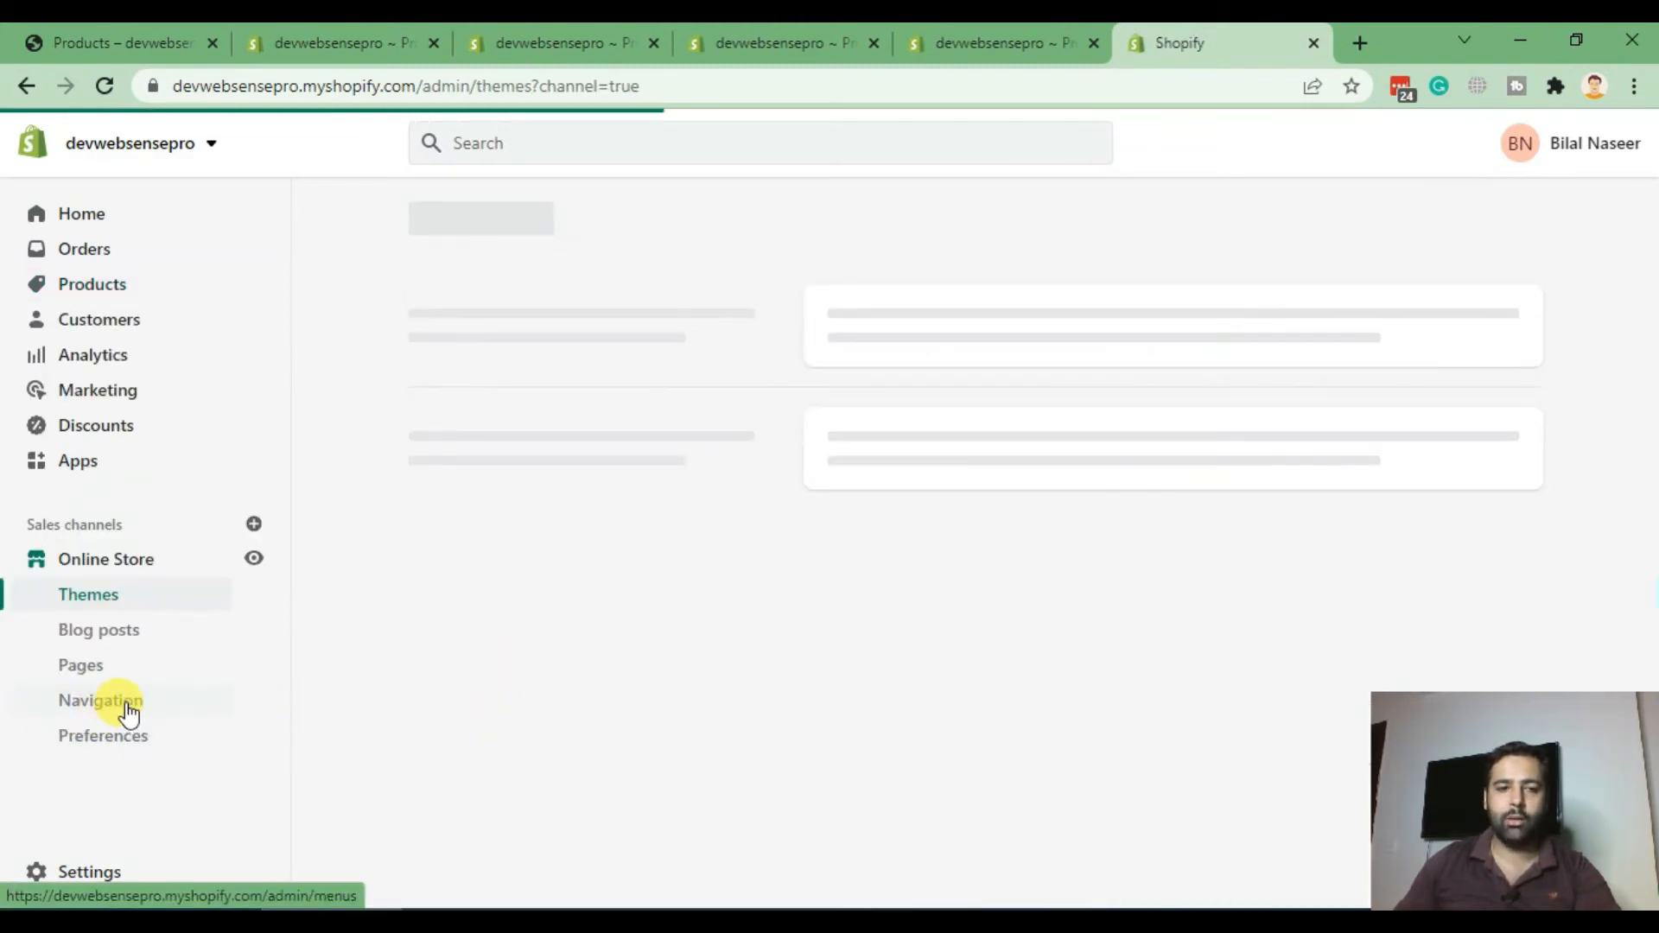
{"action": "left_click", "coordinate": [100, 699]}
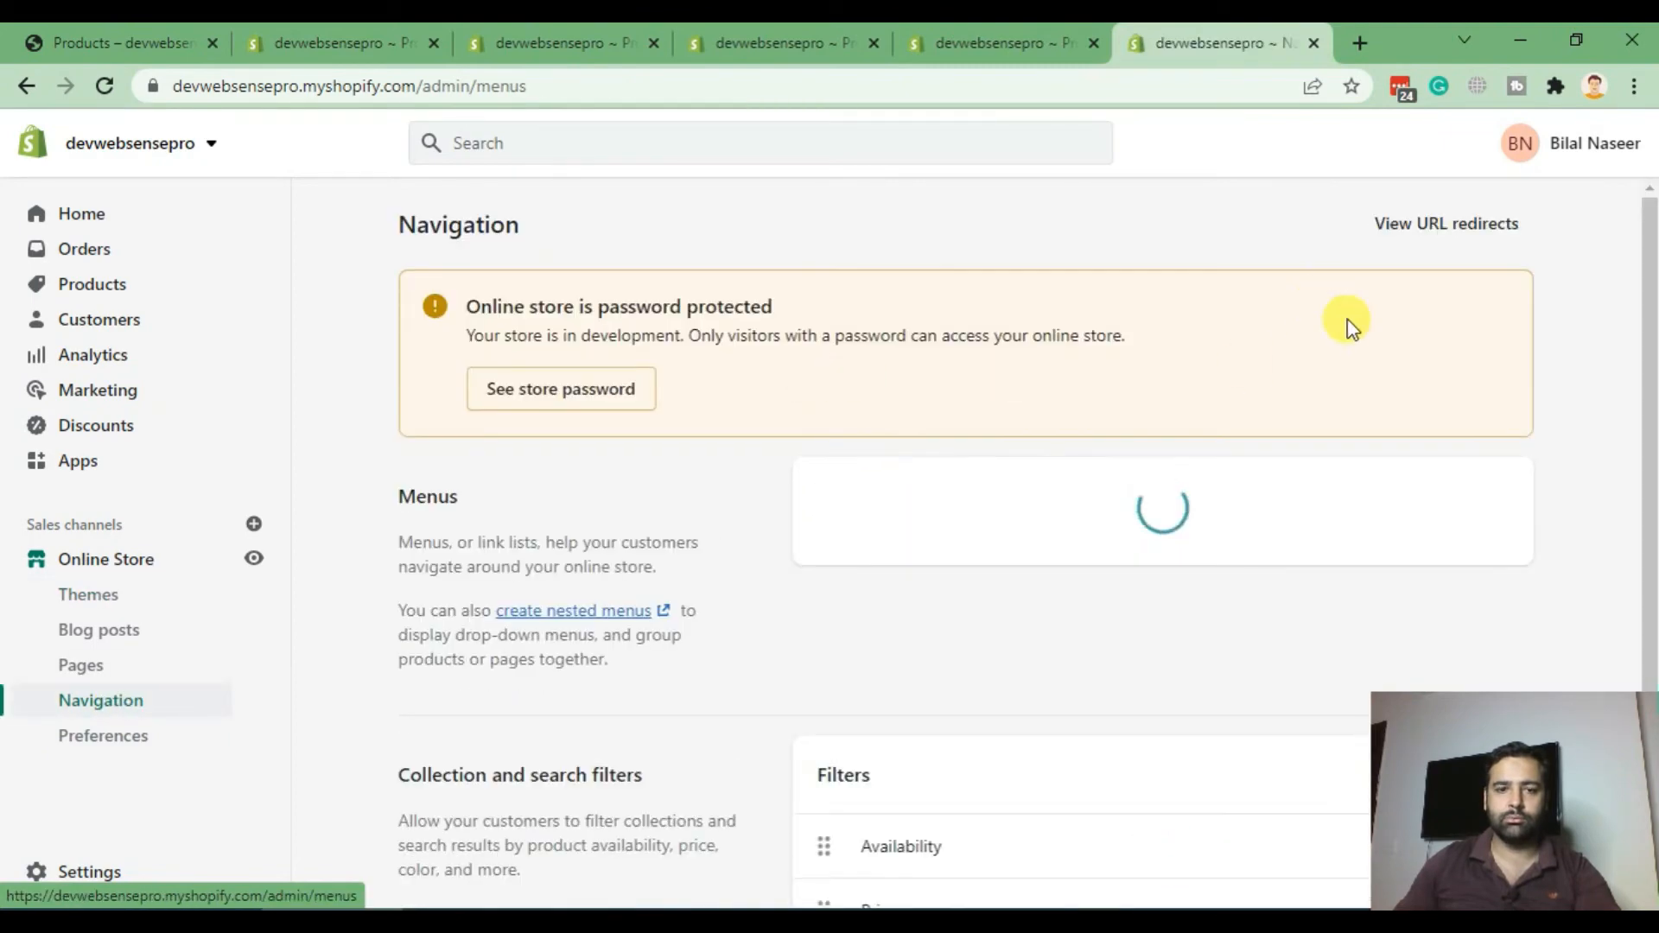
{"action": "scroll", "scroll_direction": "down", "scroll_amount": 3}
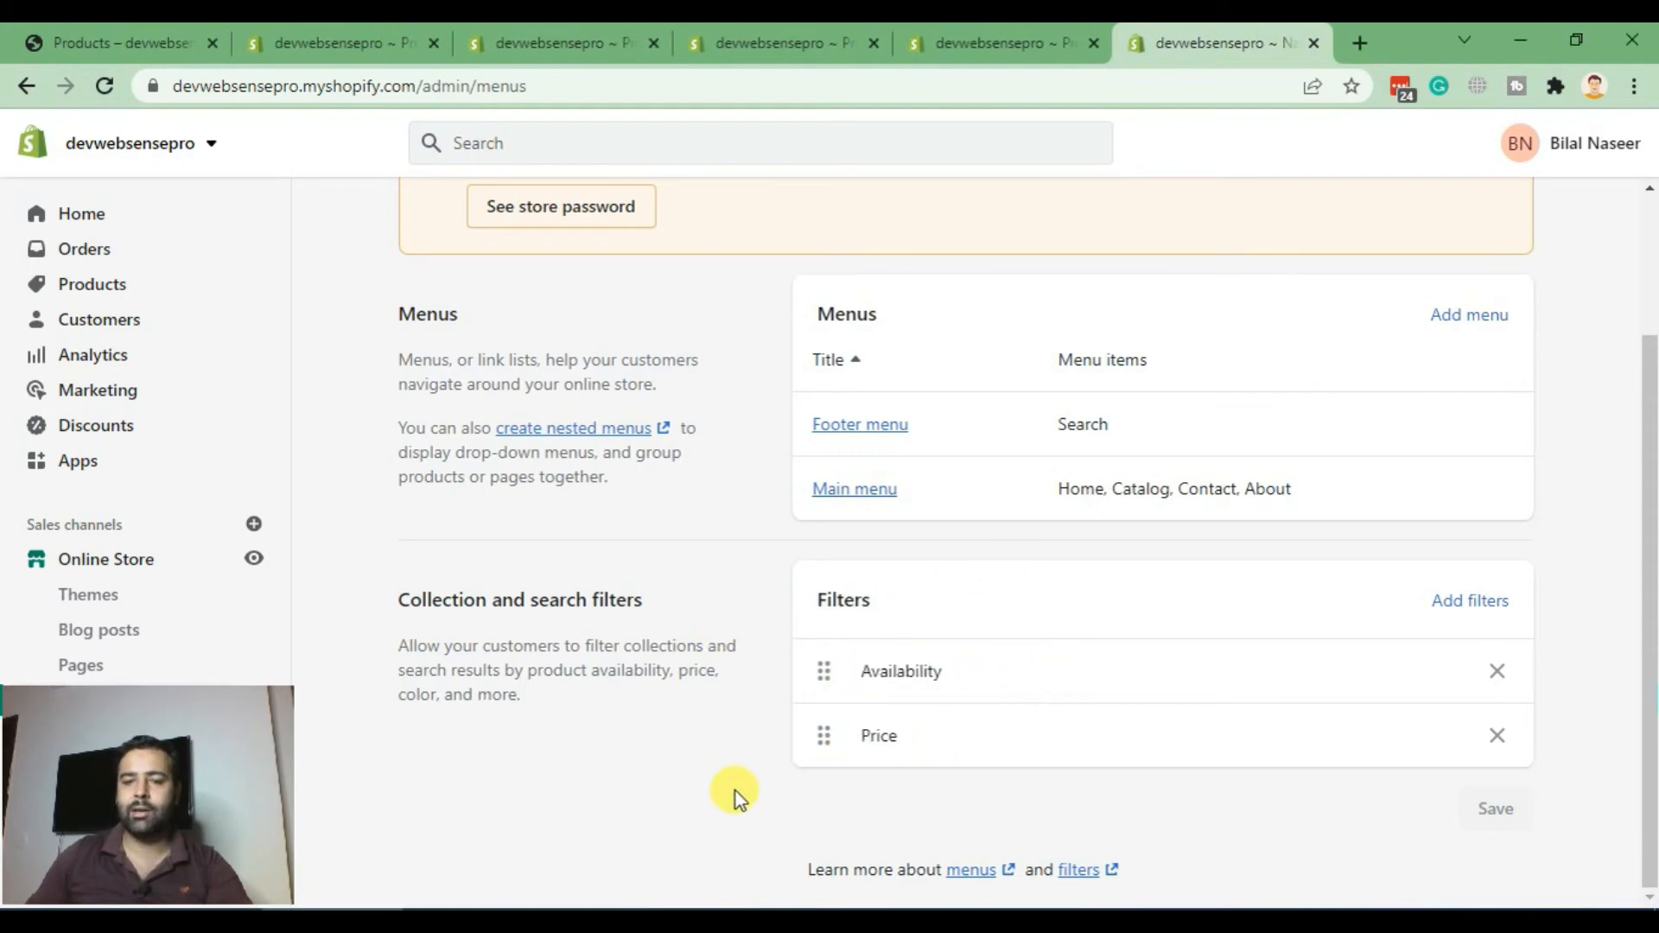
{"action": "mouse_move", "coordinate": [1450, 585]}
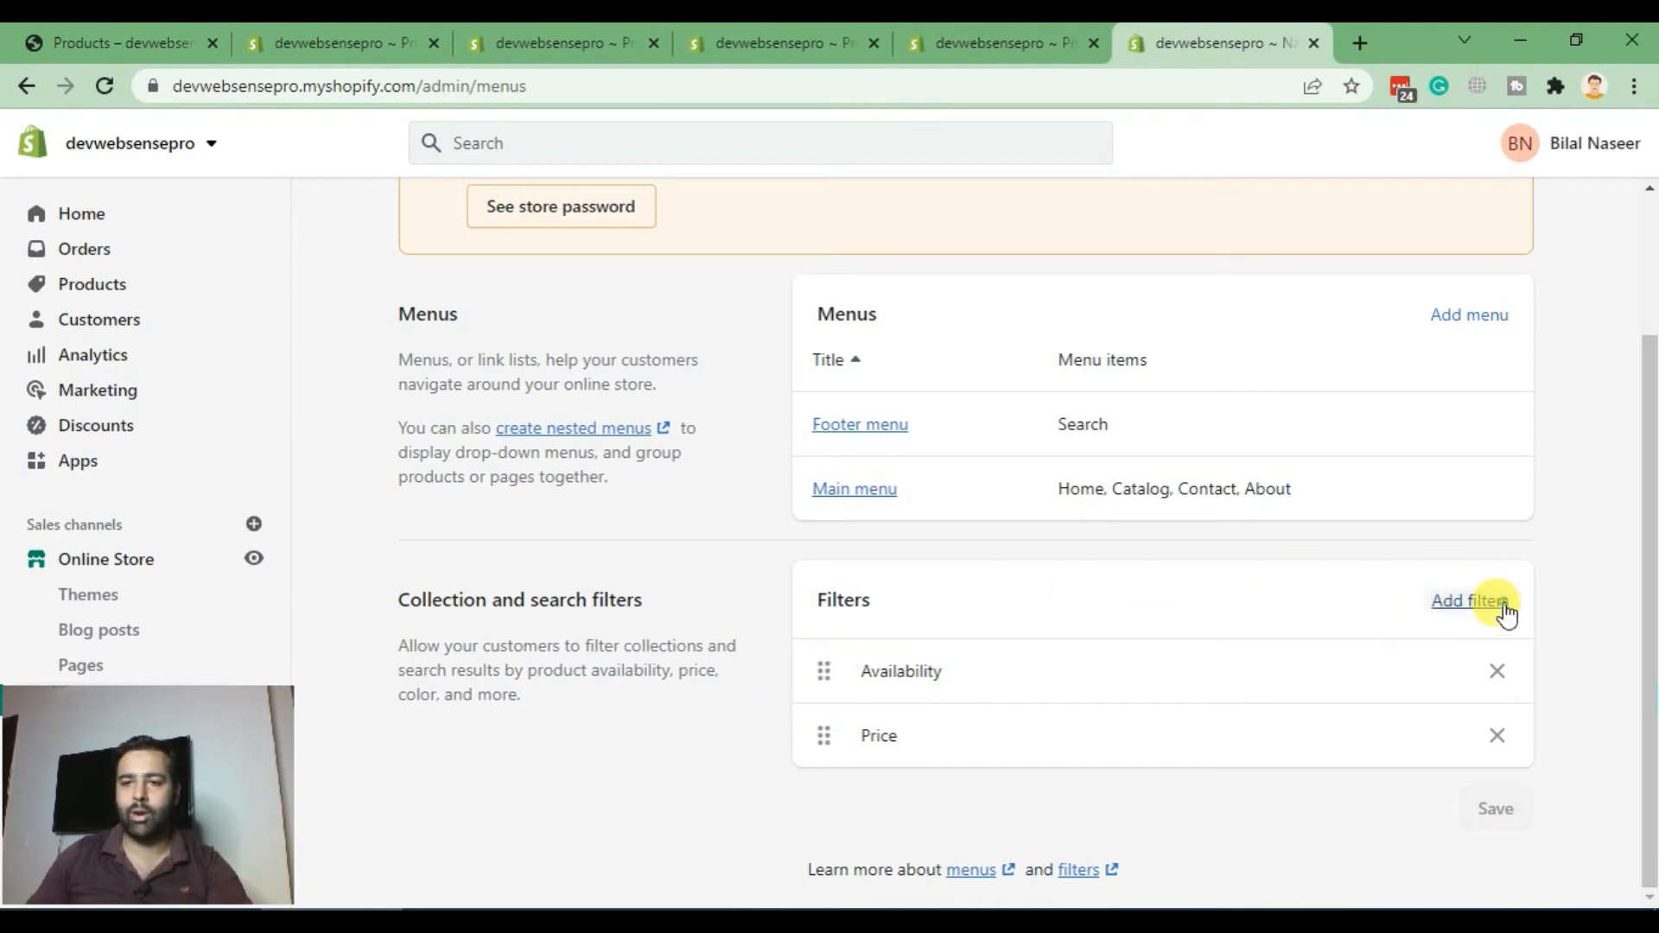
Step: Add the Style metafield as a collection filter next to Availability and Price, and save
{"action": "left_click", "coordinate": [1469, 599]}
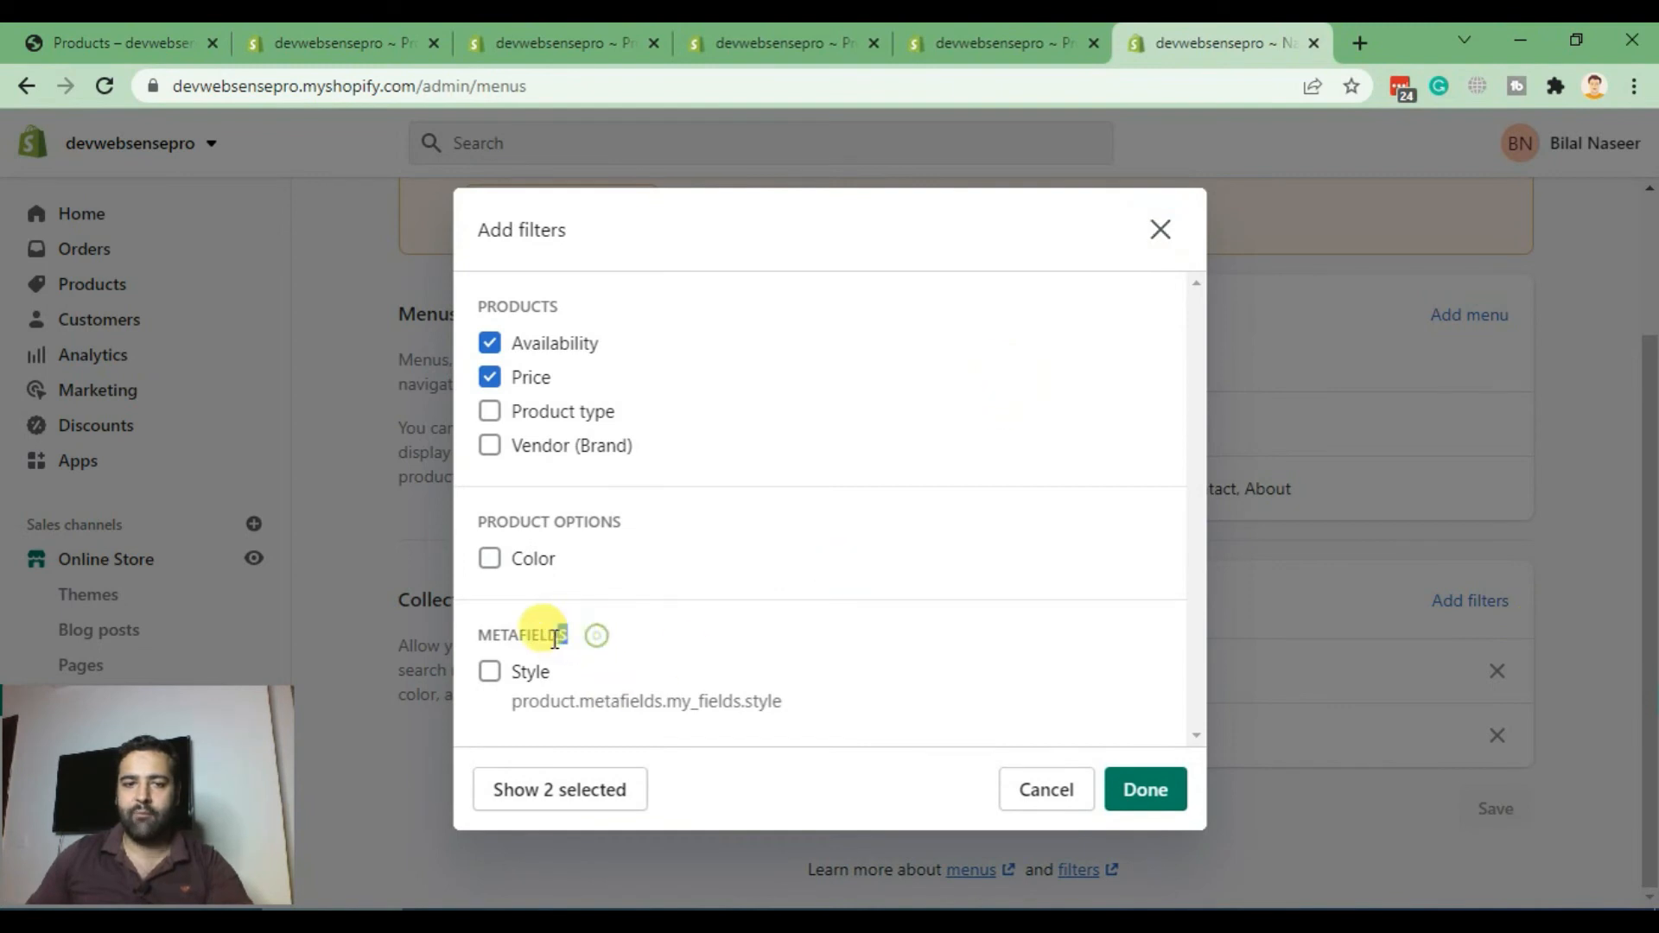
{"action": "double_click", "coordinate": [522, 635]}
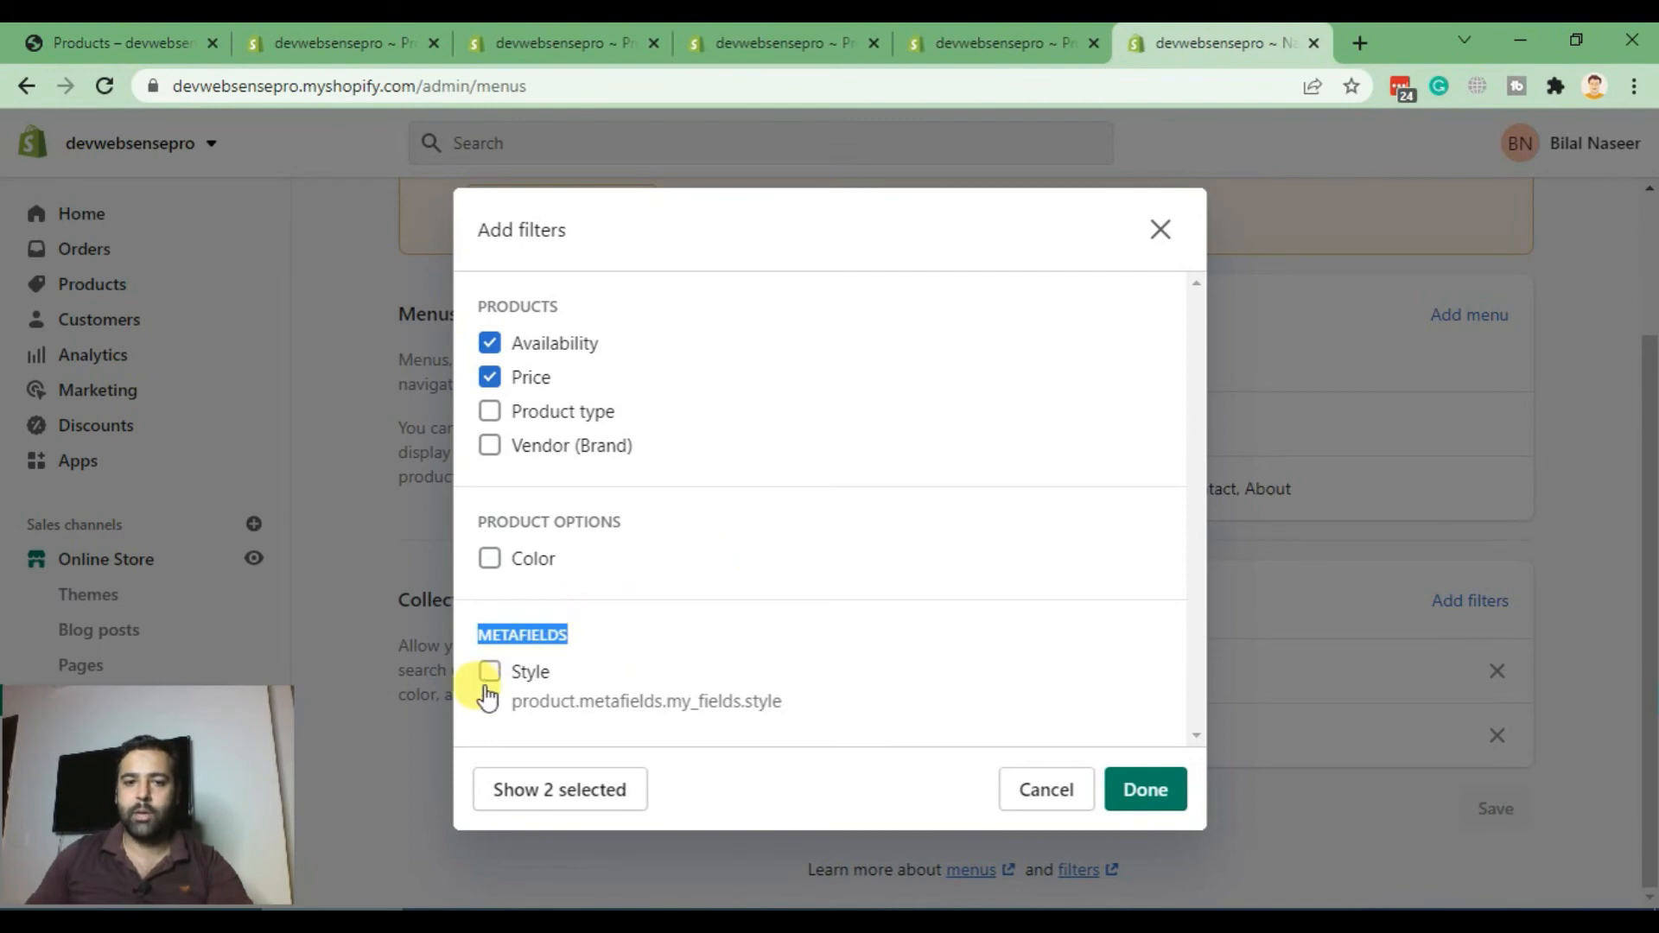
{"action": "left_click", "coordinate": [489, 670]}
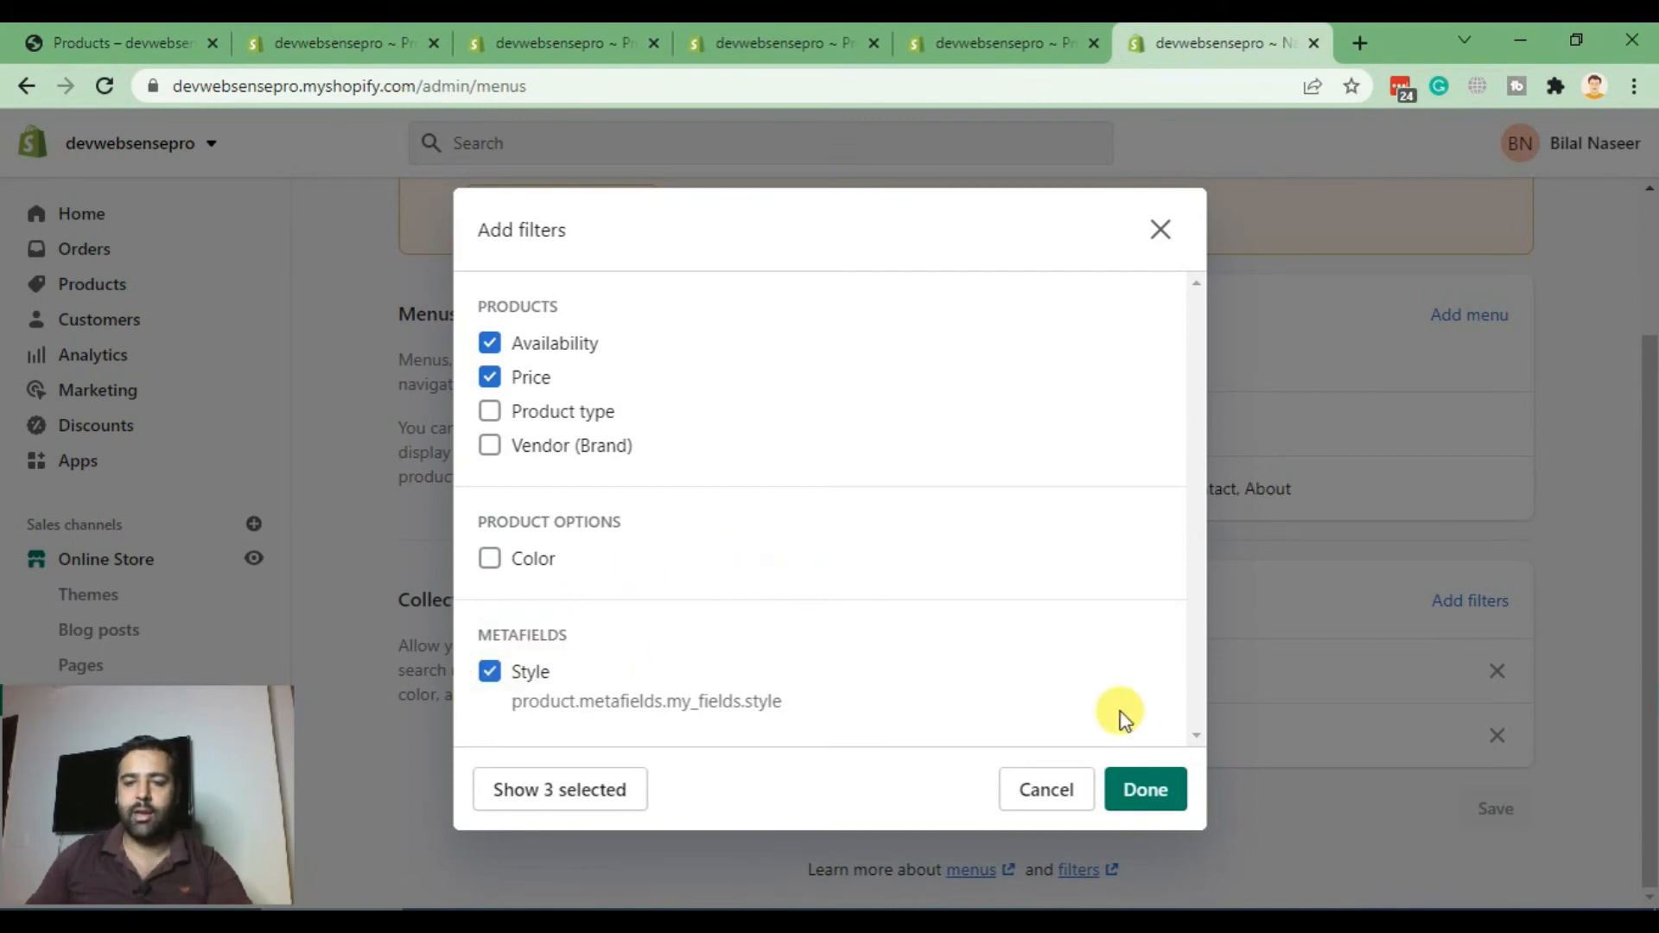
{"action": "left_click", "coordinate": [1143, 789]}
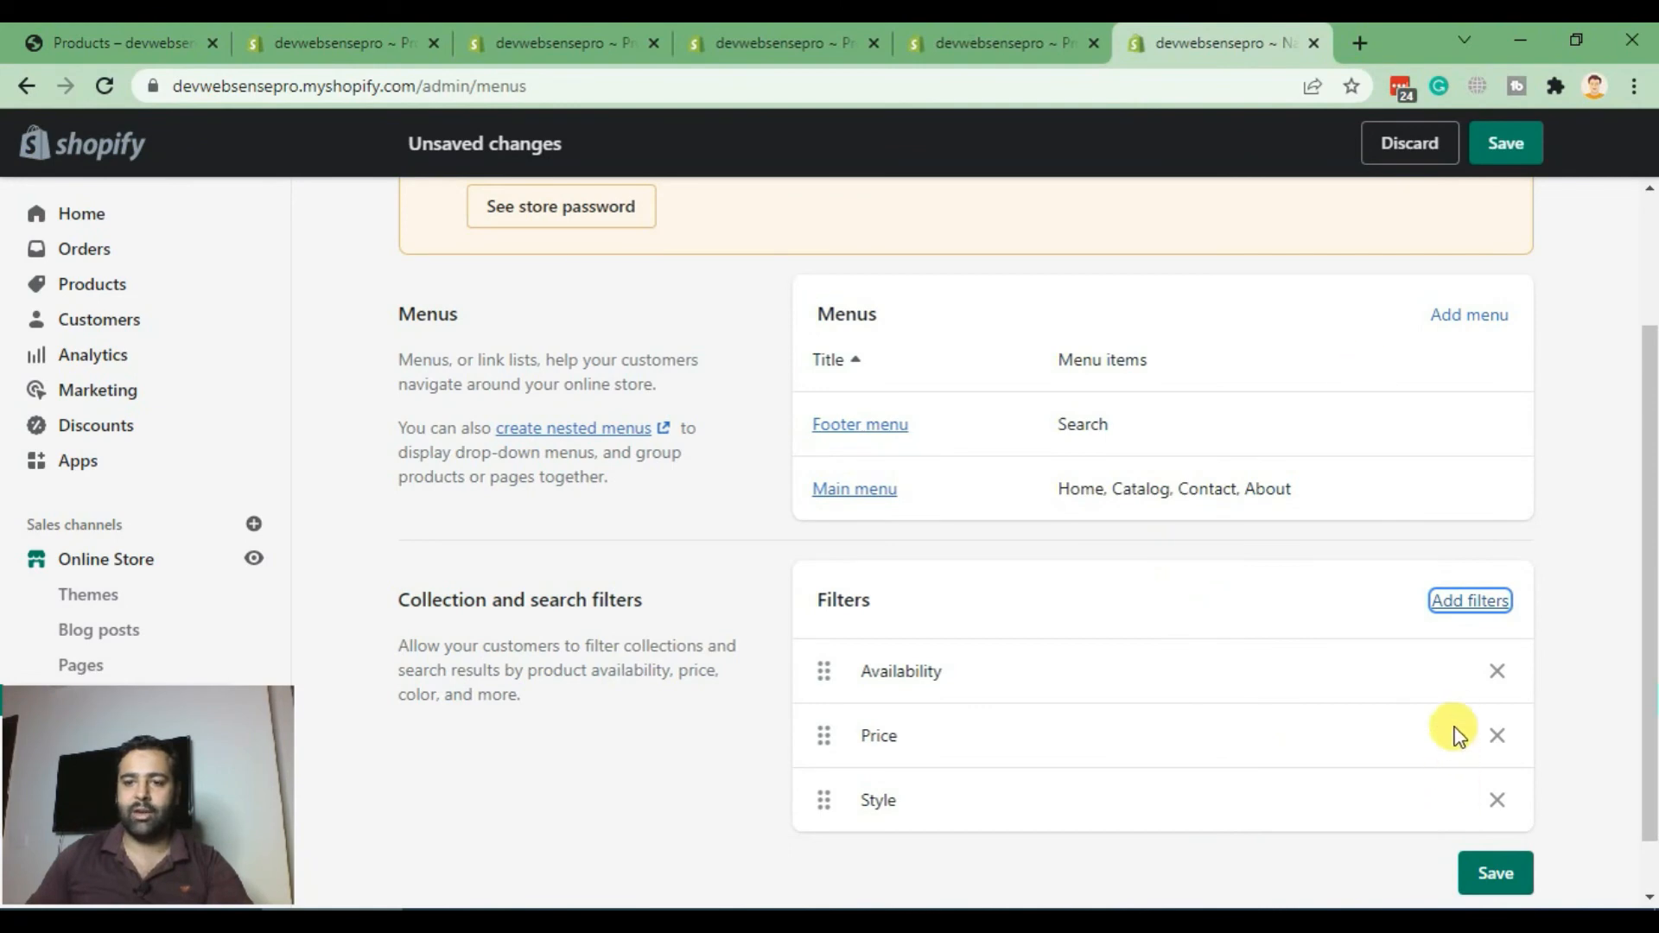
{"action": "left_click", "coordinate": [1503, 142]}
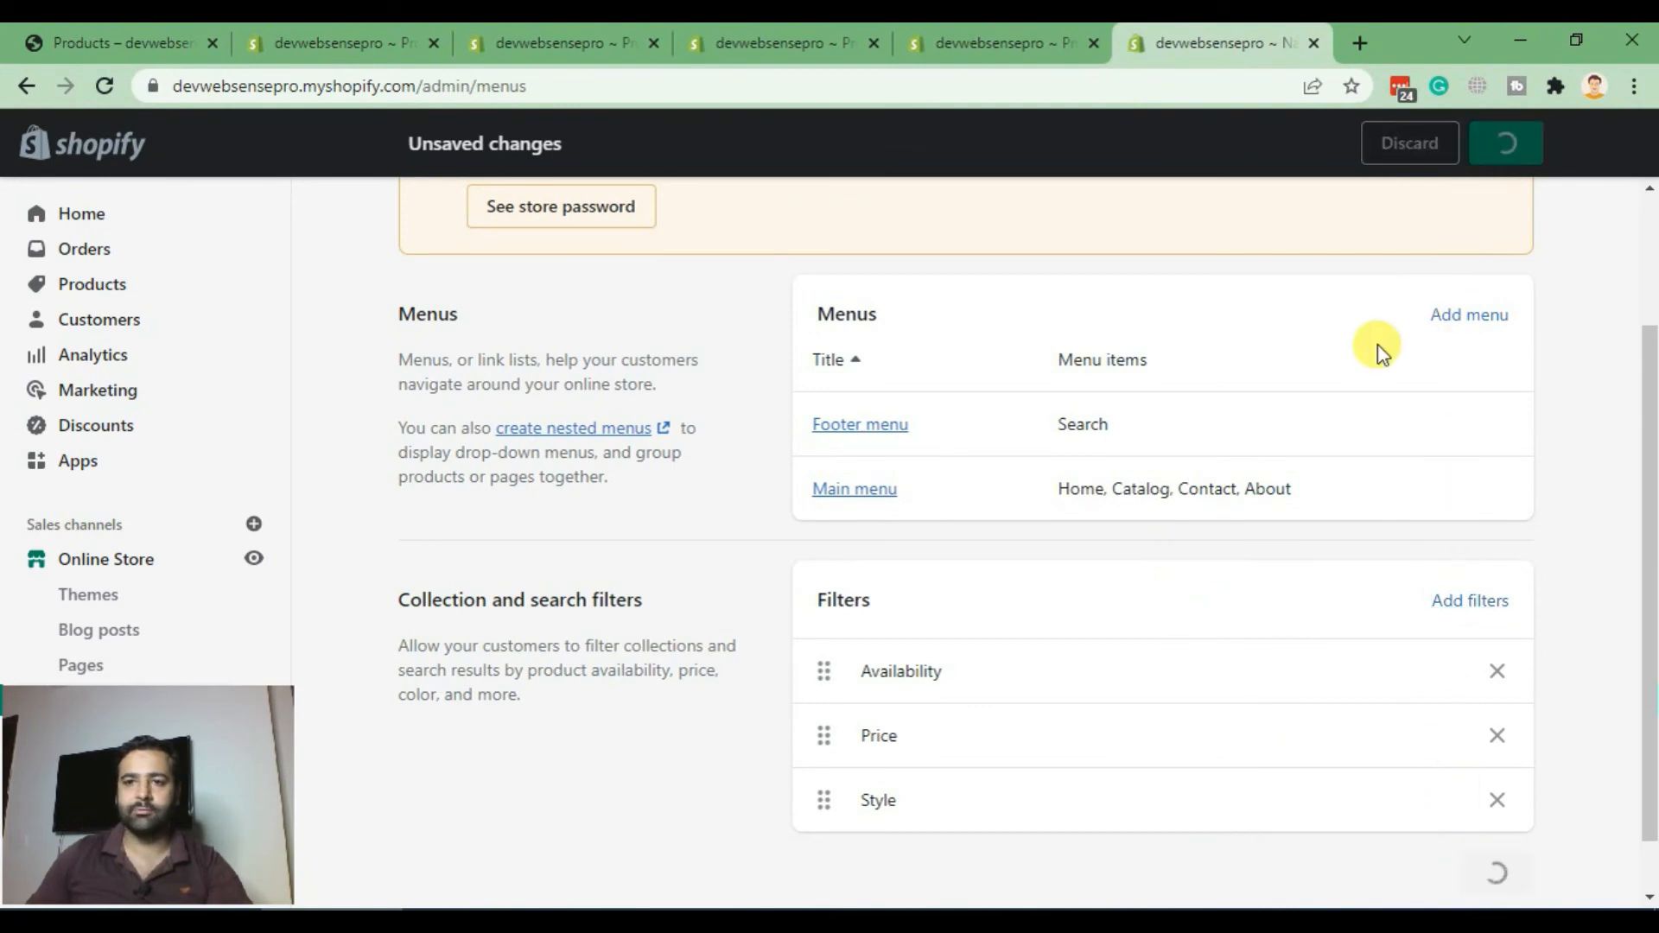
{"action": "left_click", "coordinate": [1495, 873]}
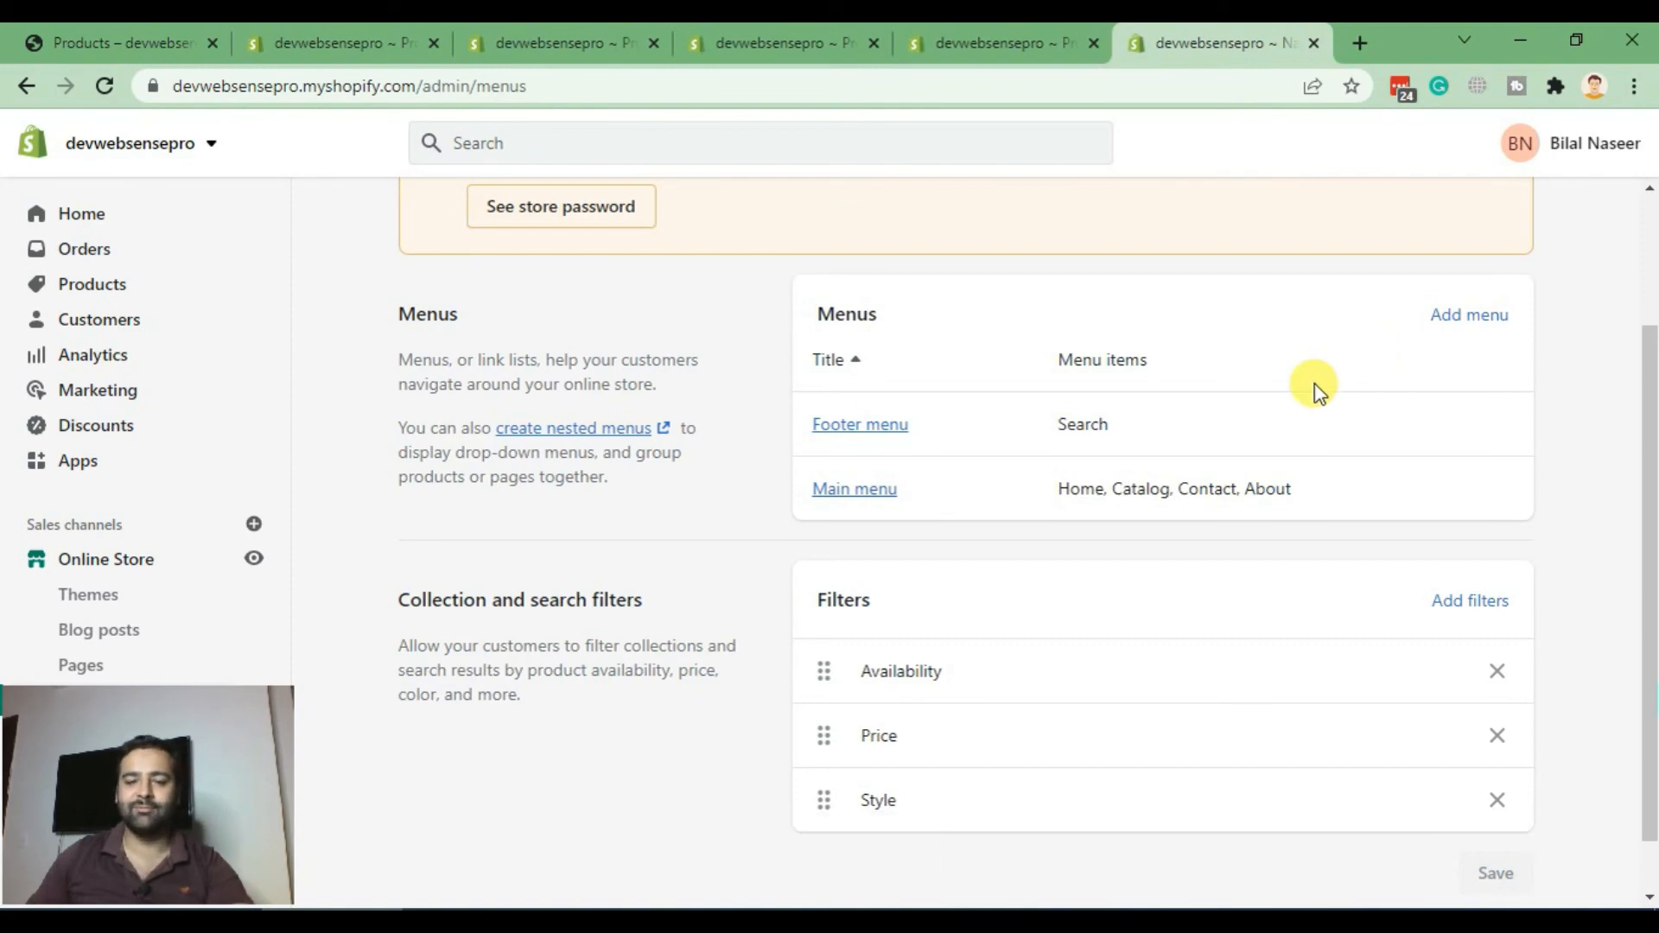
{"action": "left_click", "coordinate": [116, 43]}
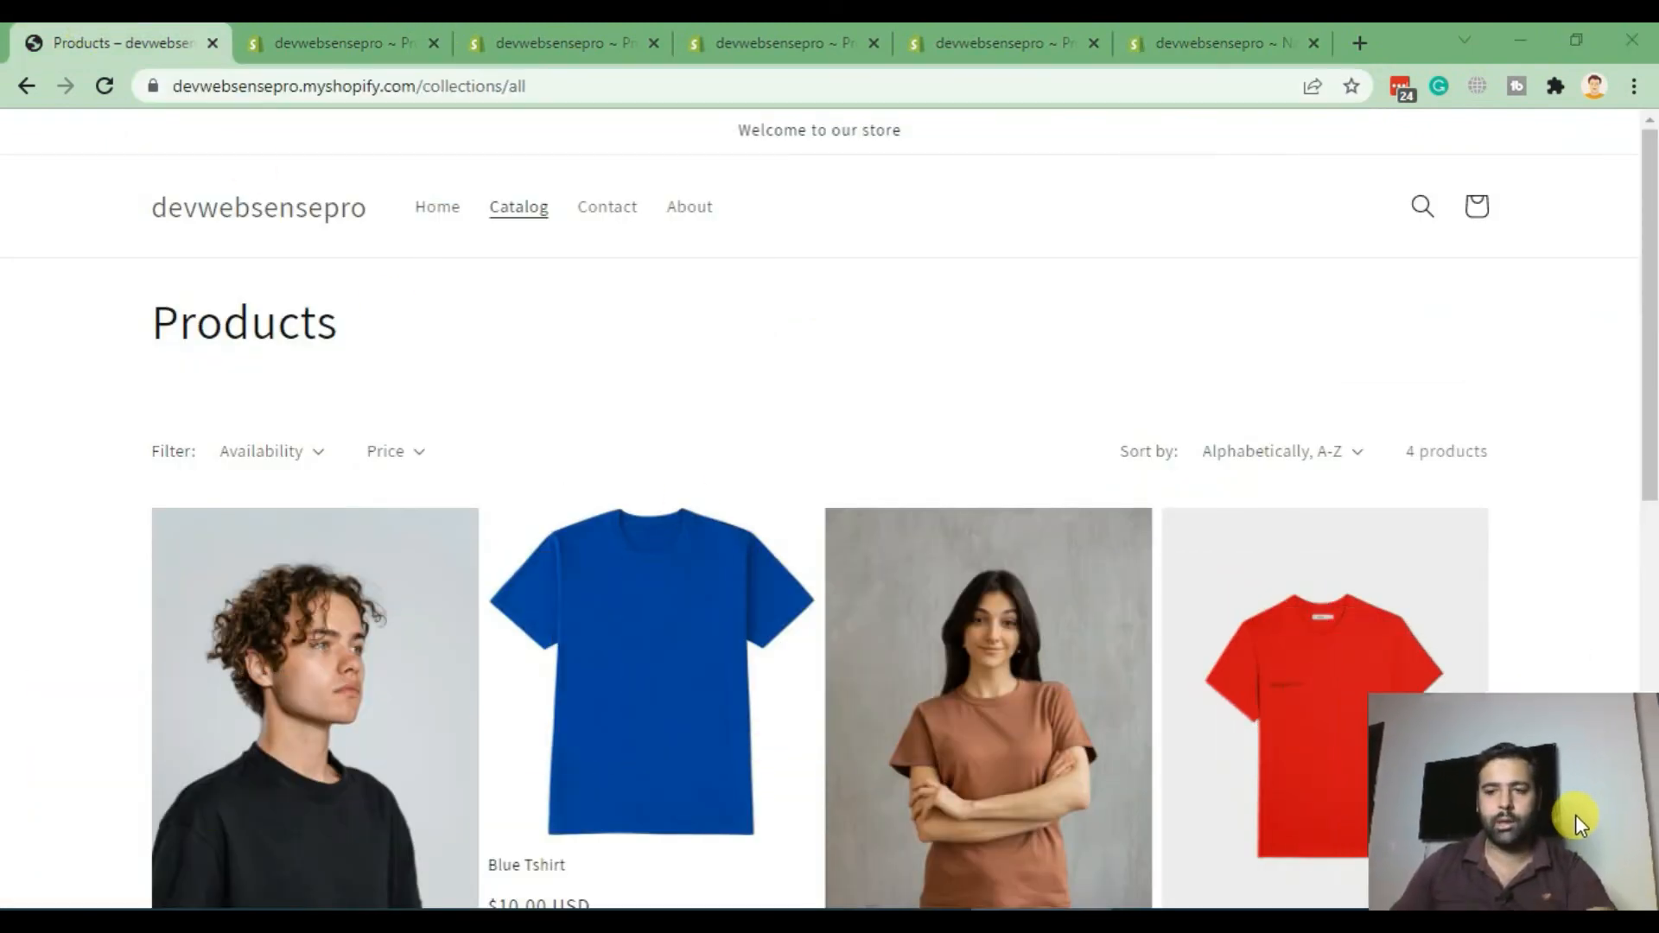
Step: Reload the storefront and filter the collection to Round-neck style, showing 2 products
{"action": "left_click", "coordinate": [104, 86]}
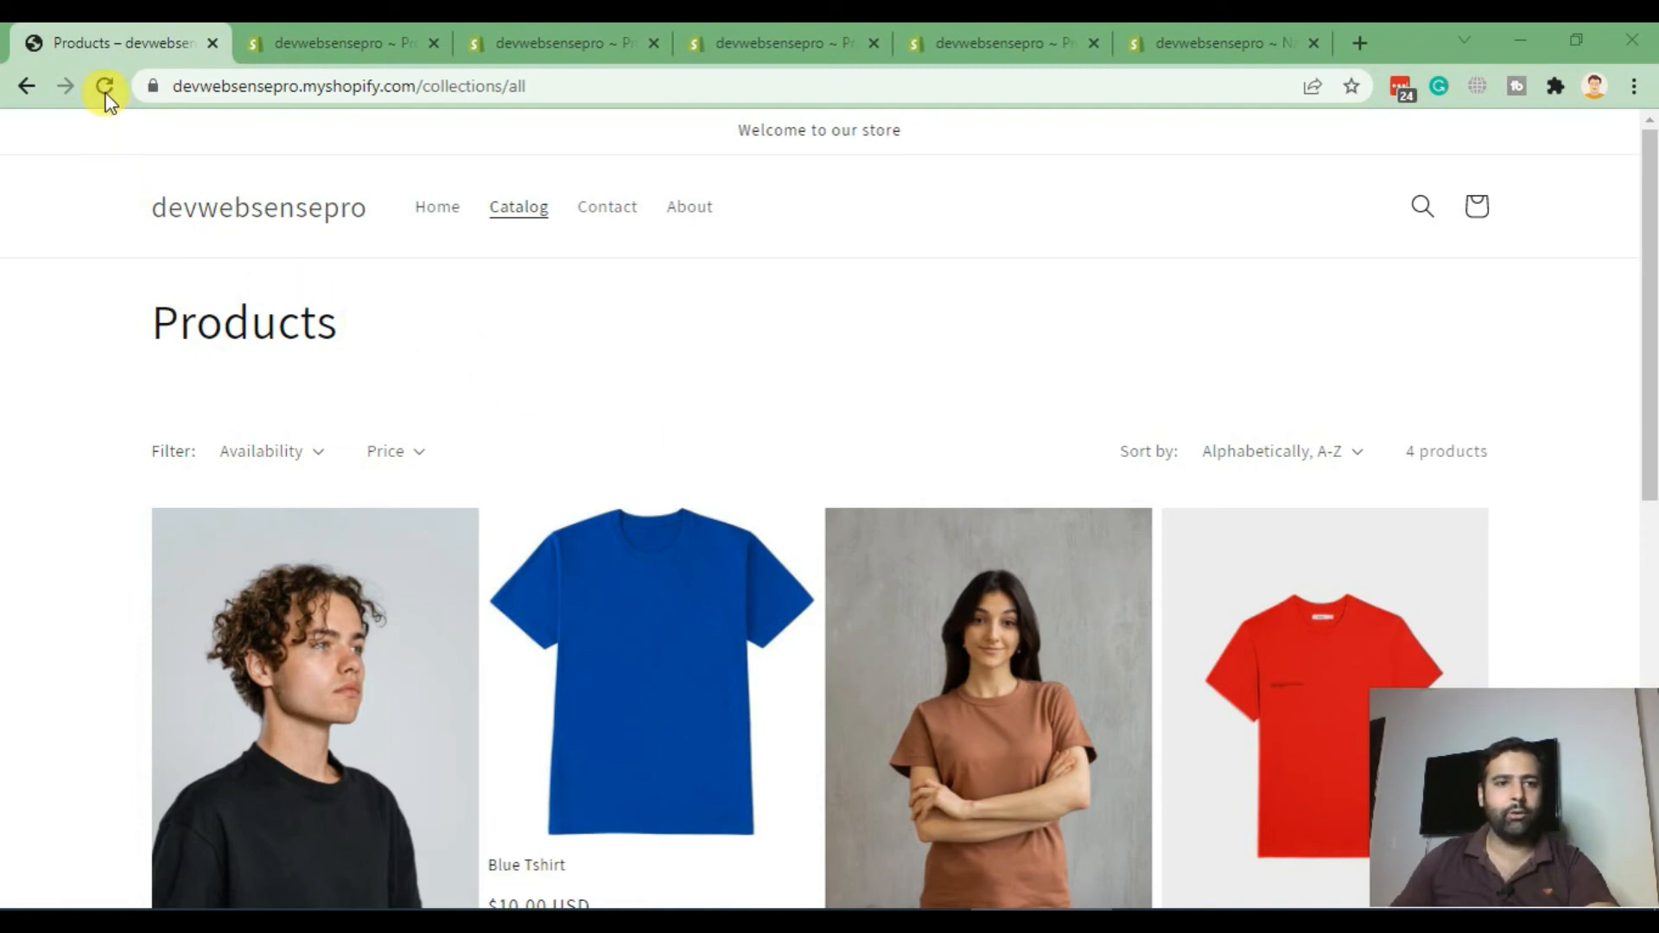
{"action": "left_click", "coordinate": [103, 85]}
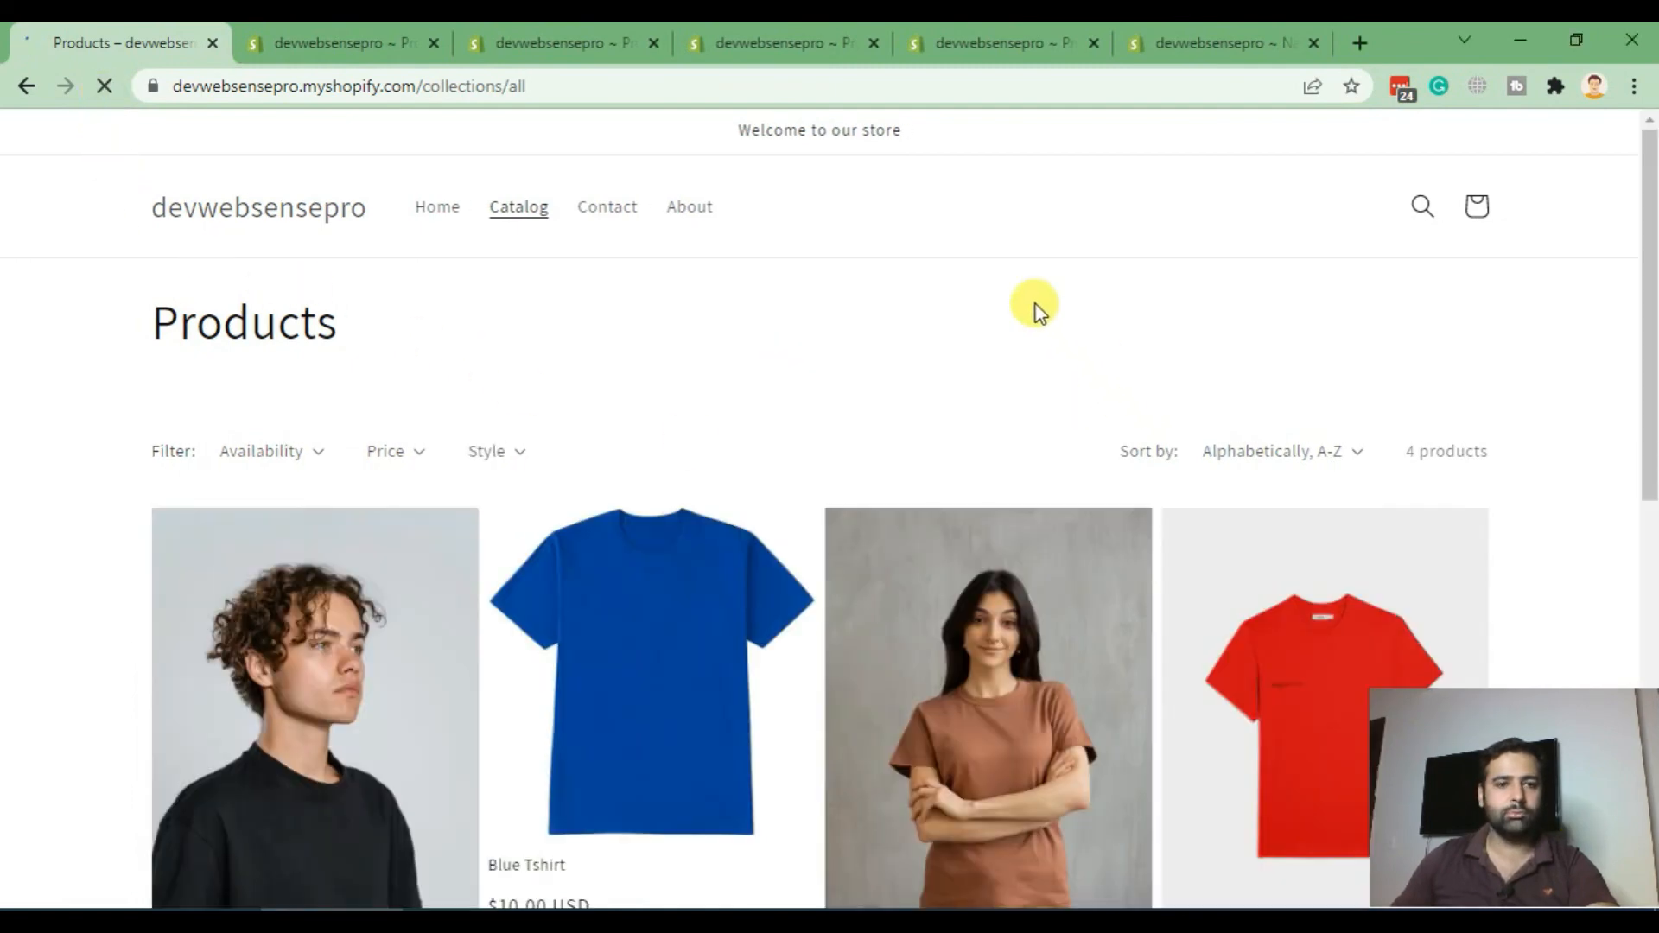
{"action": "scroll", "scroll_direction": "down", "scroll_amount": 3}
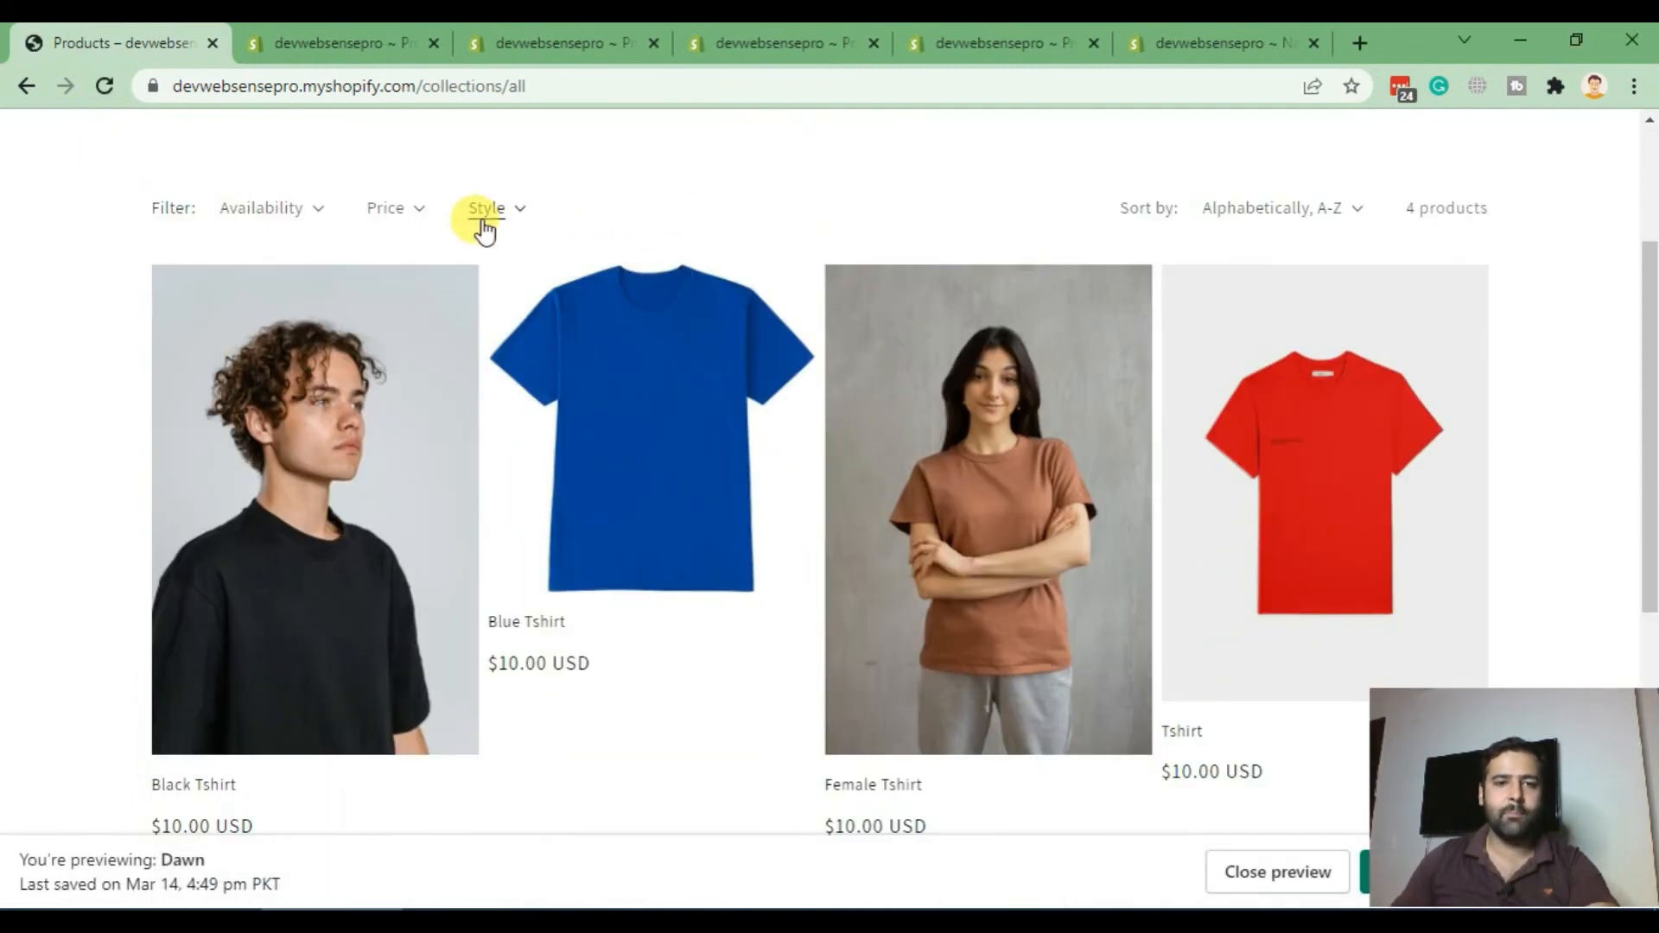
{"action": "left_click", "coordinate": [485, 207]}
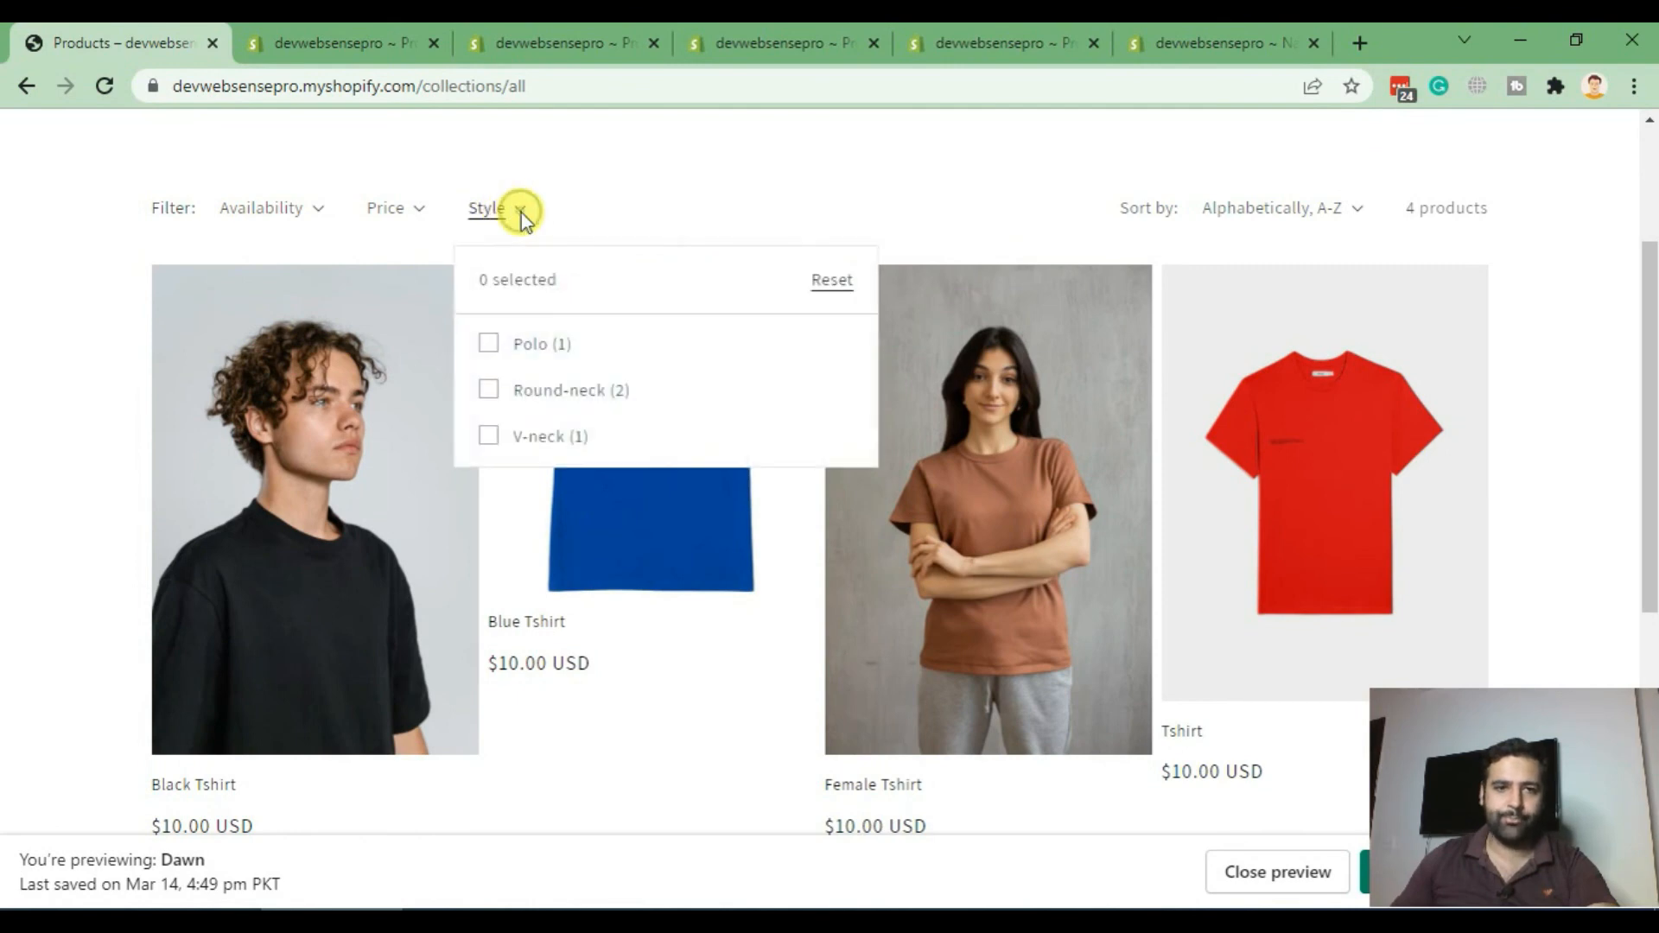
{"action": "mouse_move", "coordinate": [487, 389]}
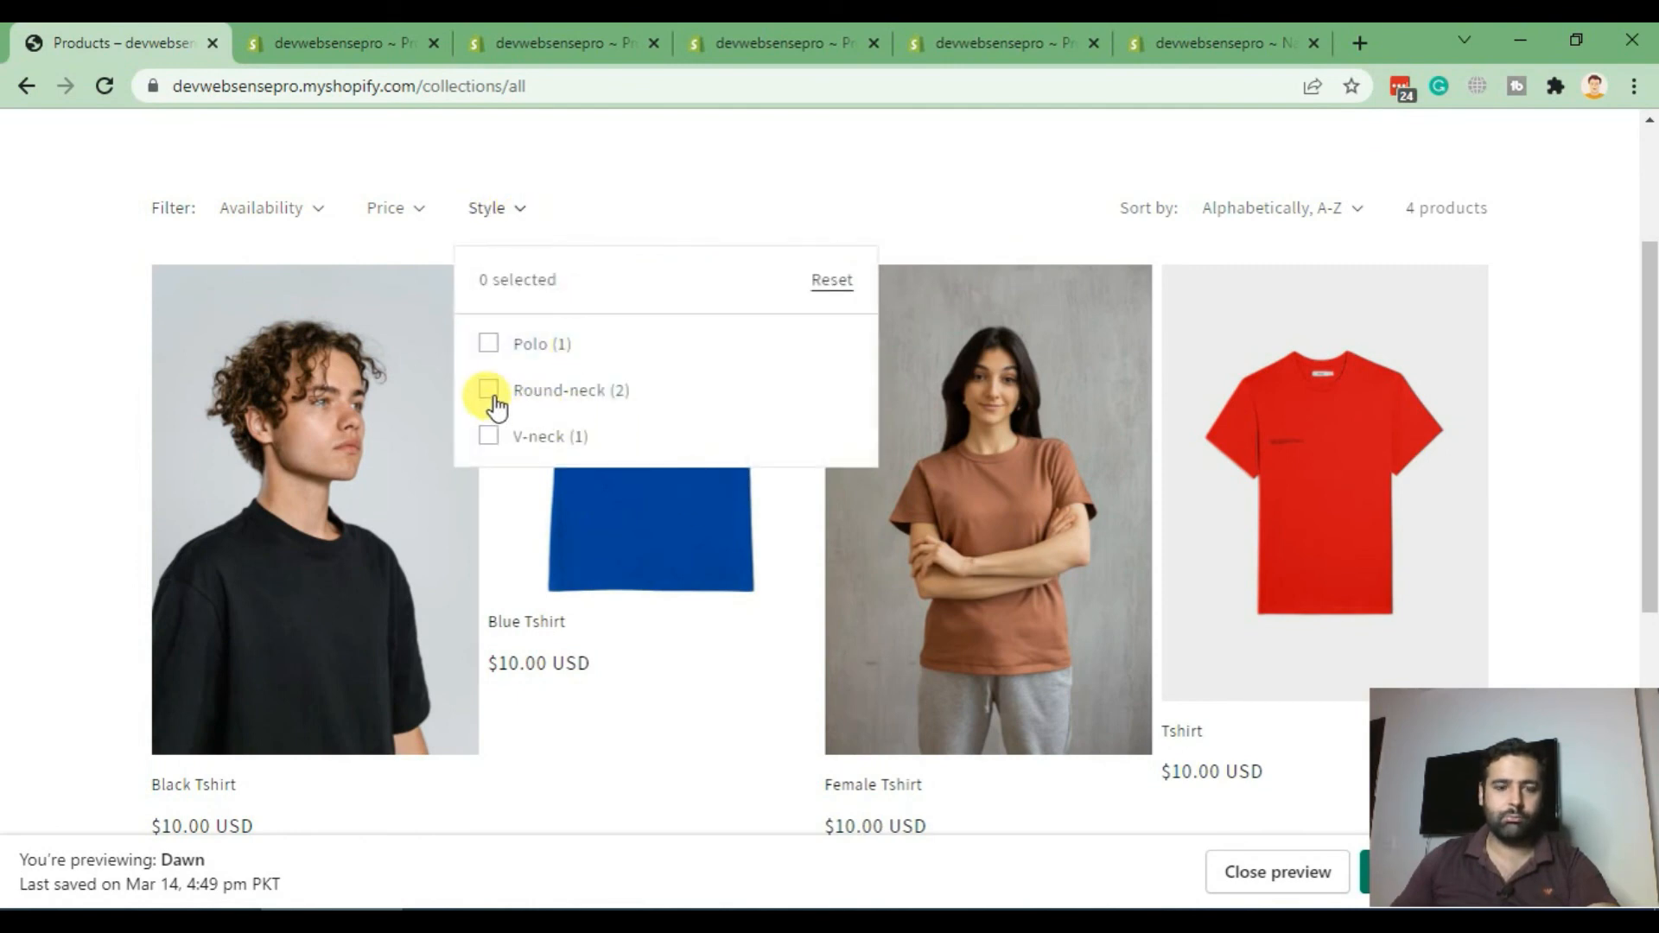
{"action": "left_click", "coordinate": [489, 390]}
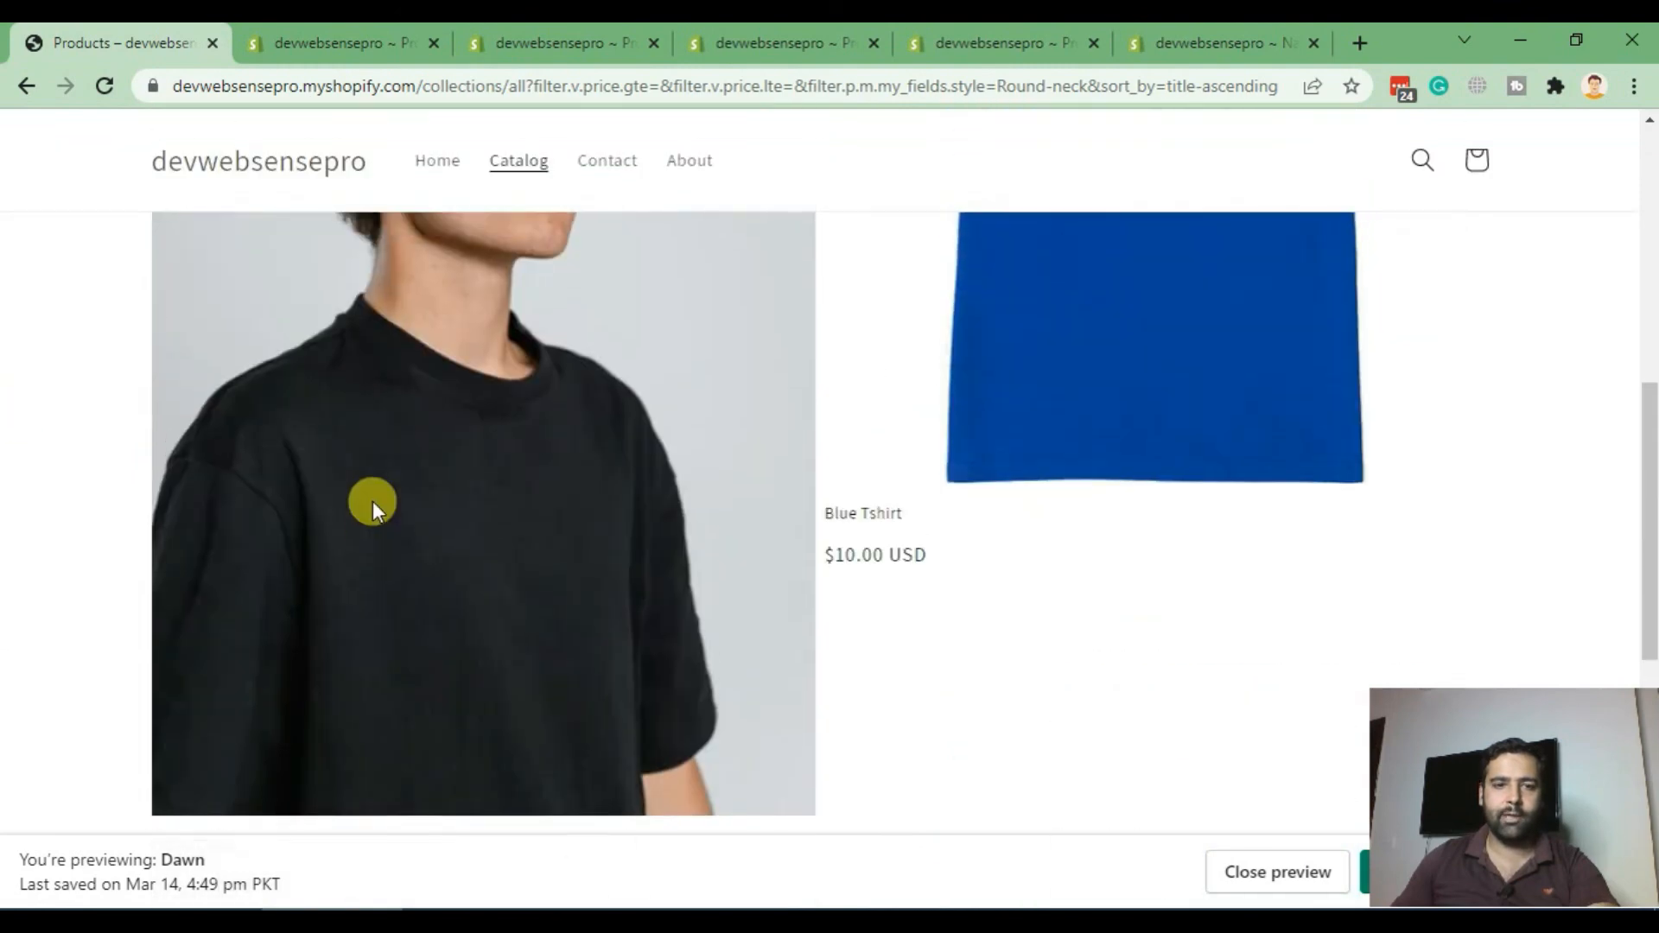
Step: Switch the Style filter to Polo, leaving only the red Tshirt
{"action": "left_click", "coordinate": [486, 208]}
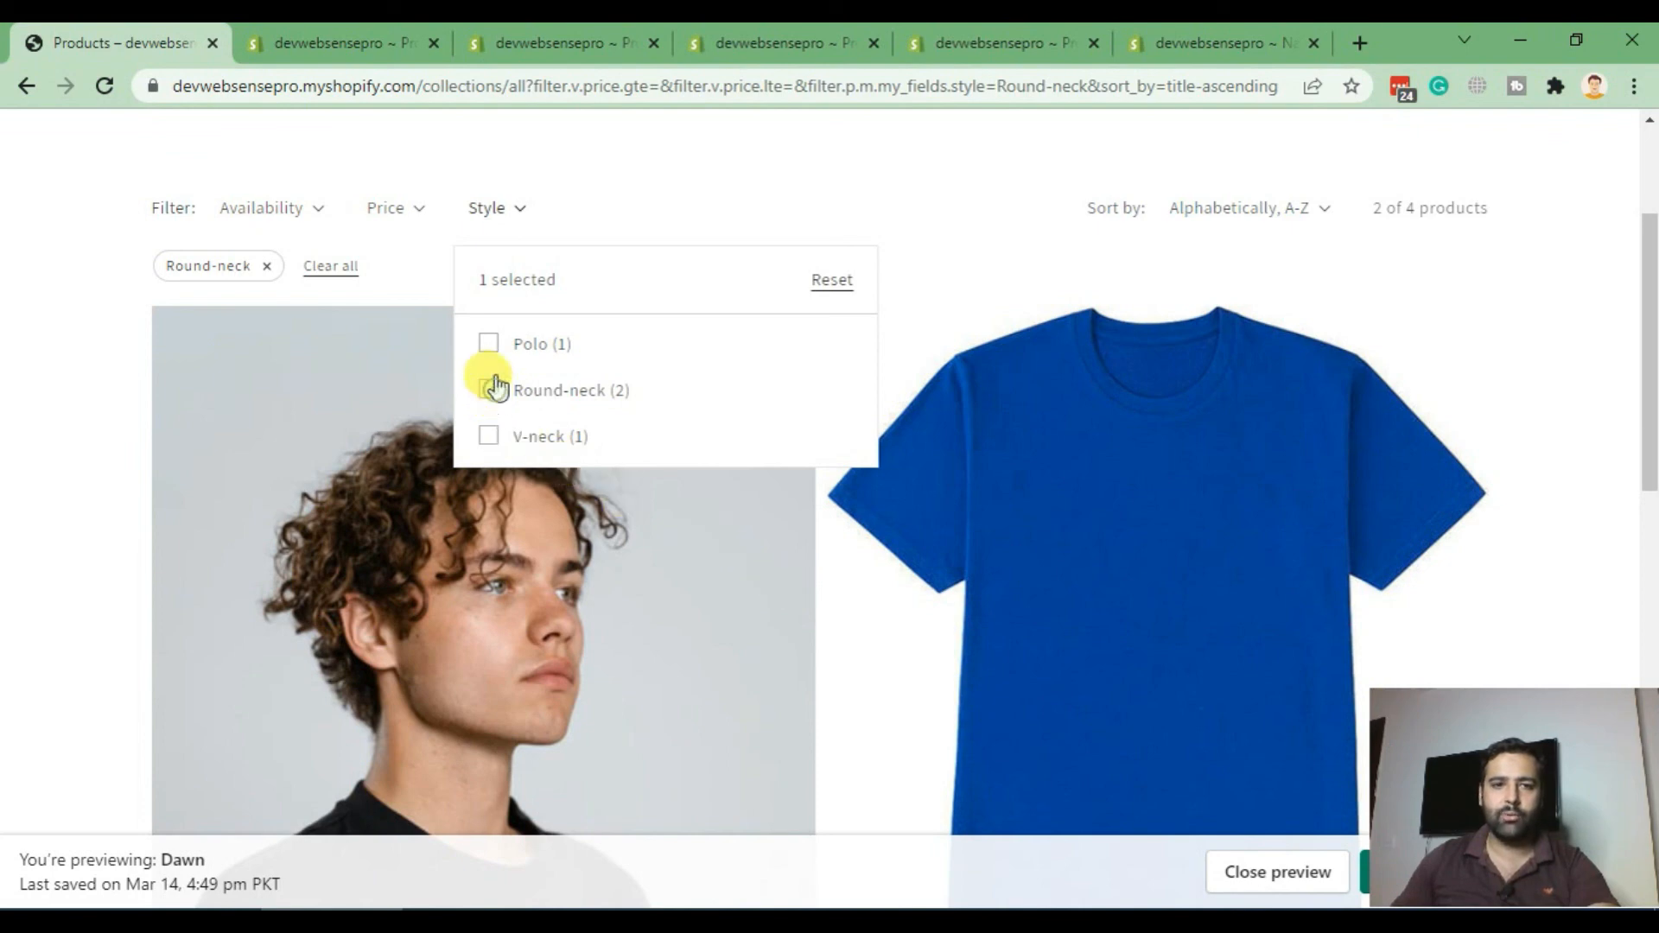
{"action": "left_click", "coordinate": [487, 343]}
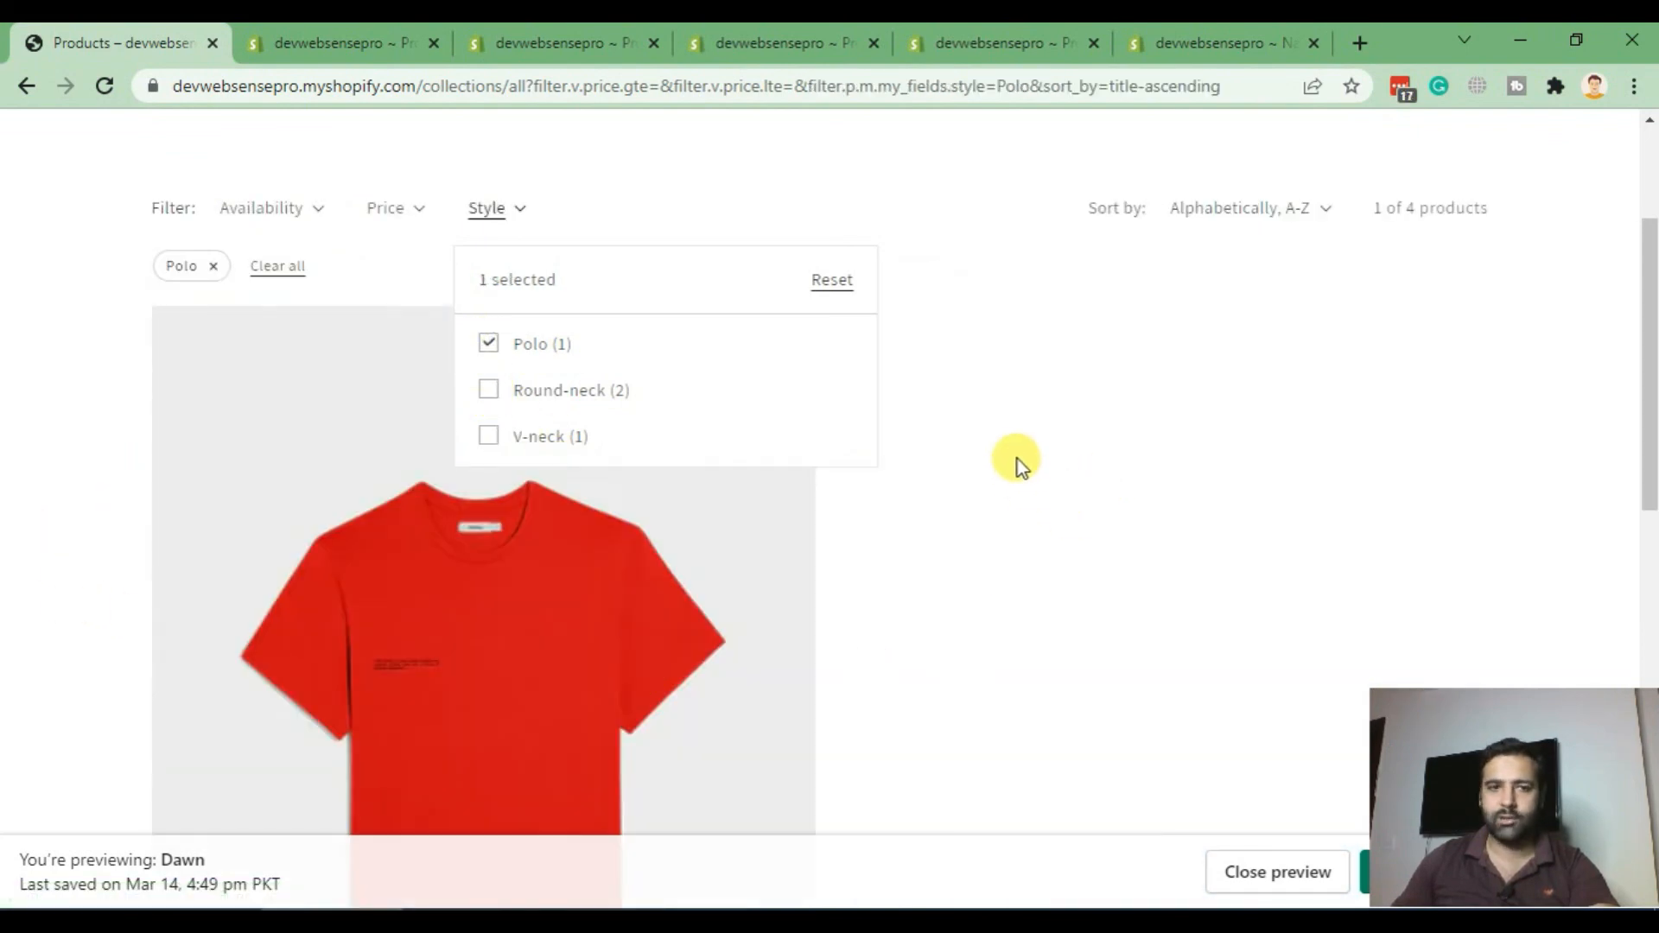
{"action": "scroll", "scroll_direction": "down", "scroll_amount": 3}
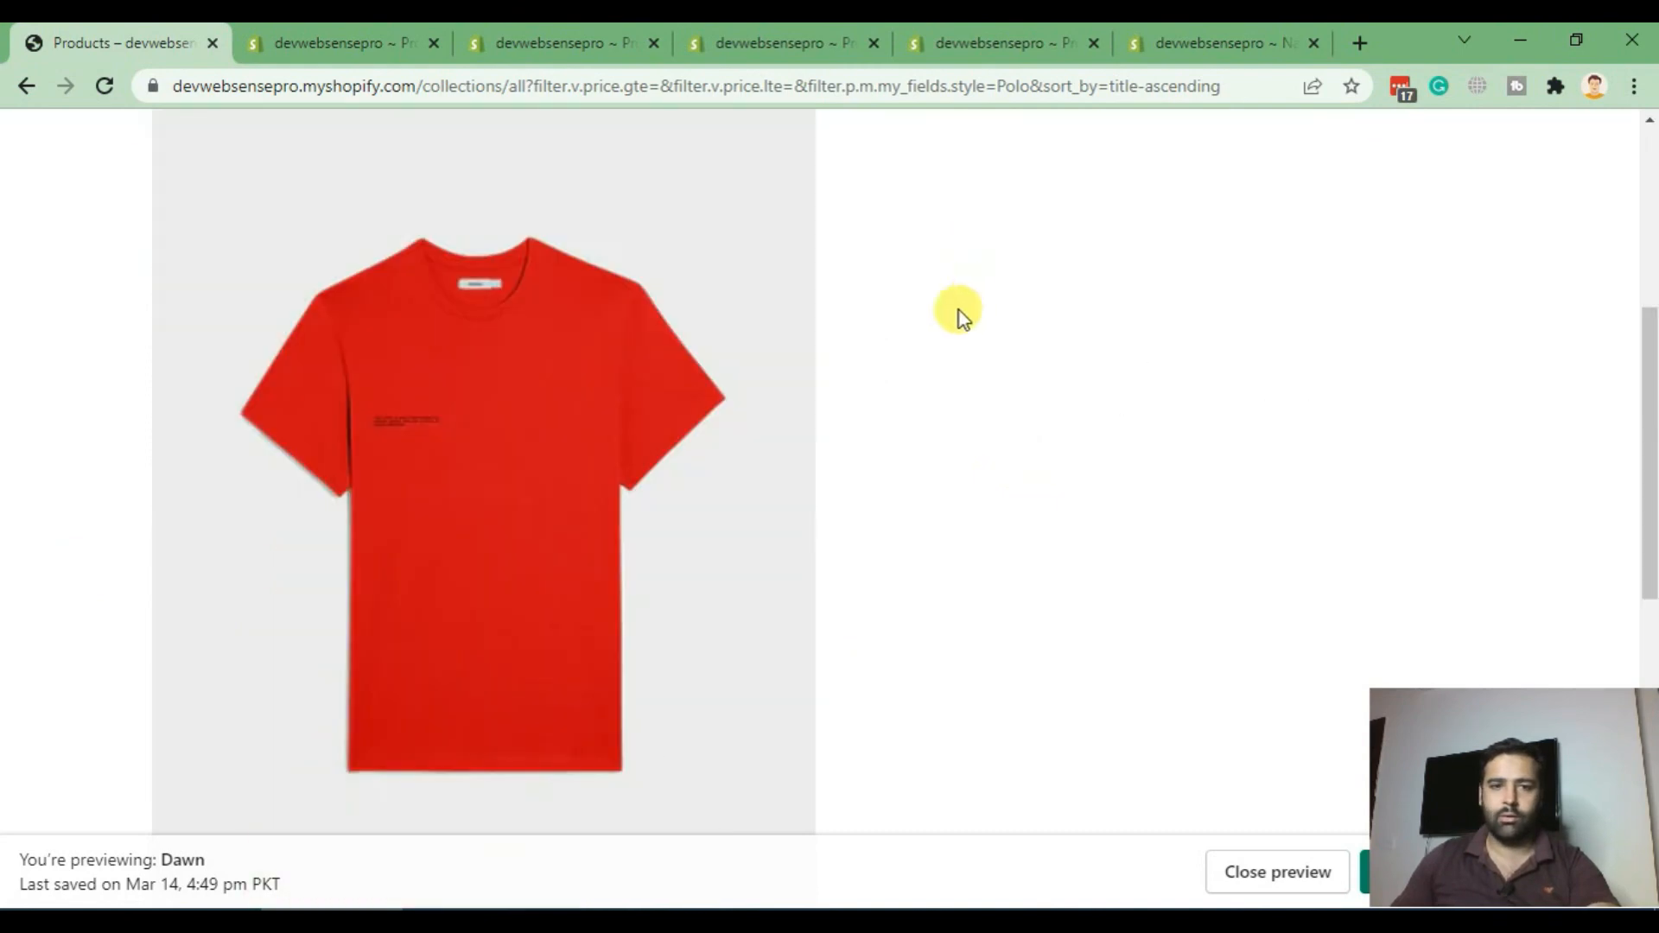